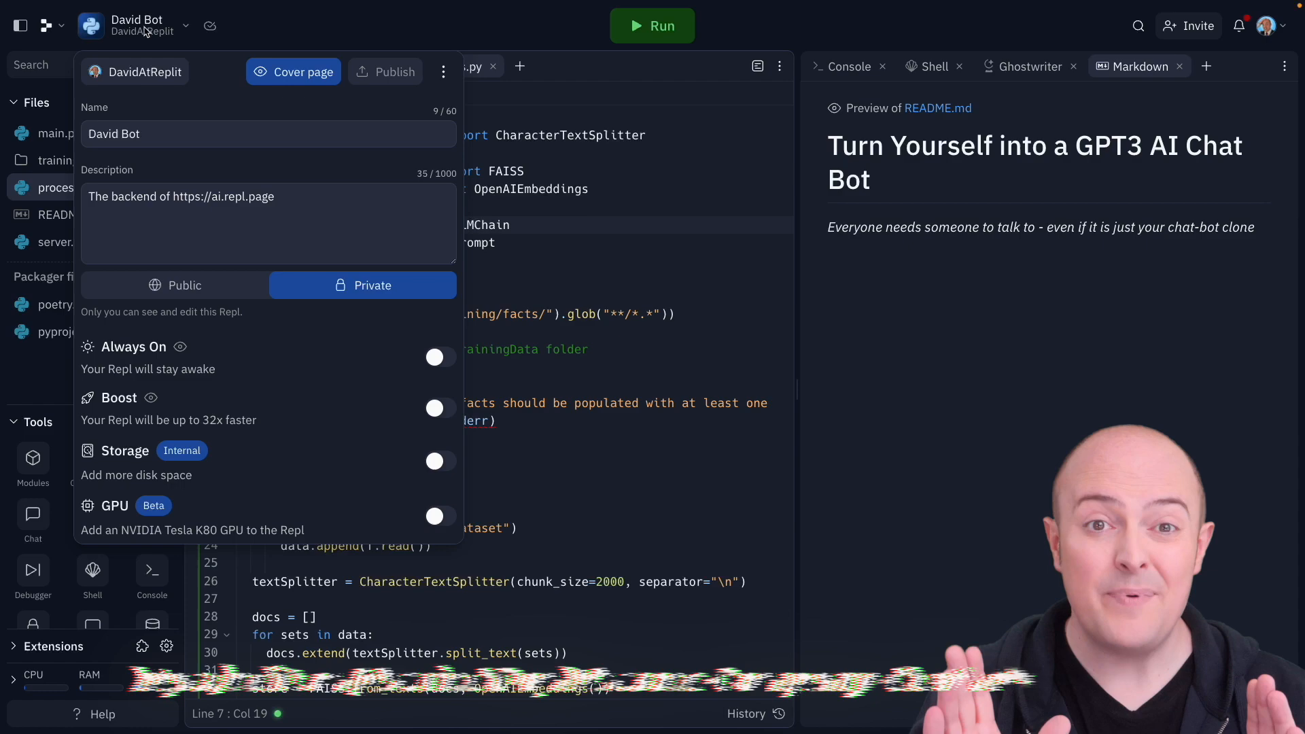
Leave the David Bot project via its actions menu and return to the Replit home dashboard
left_click(444, 72)
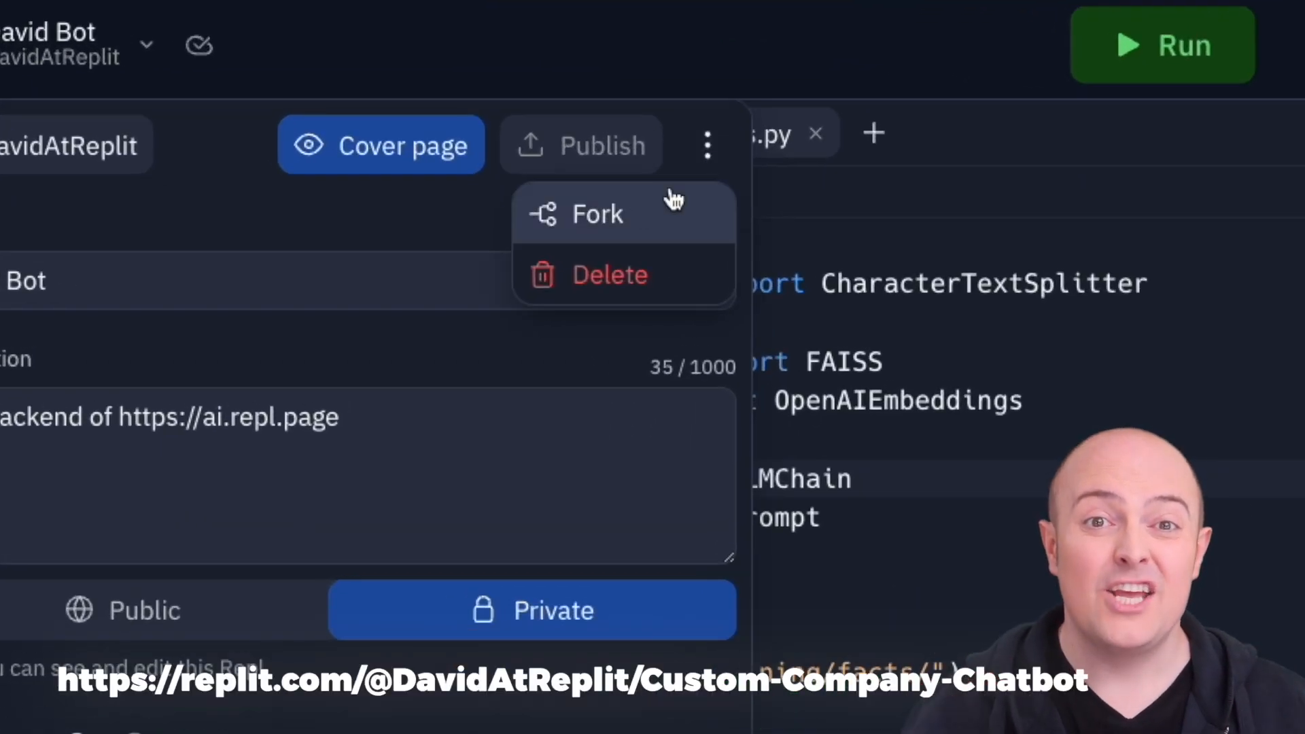
left_click(597, 213)
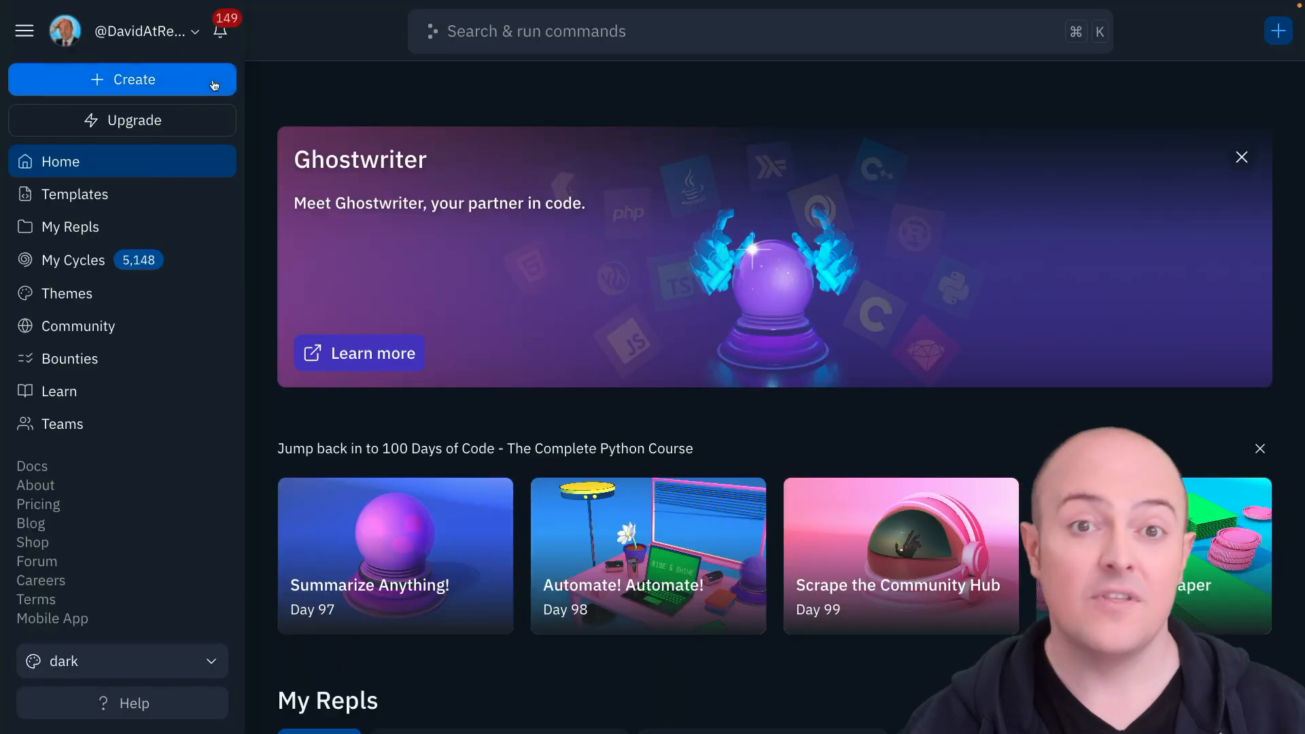
Create a new Python Repl titled David Bot, then head to the OpenAI platform
left_click(122, 79)
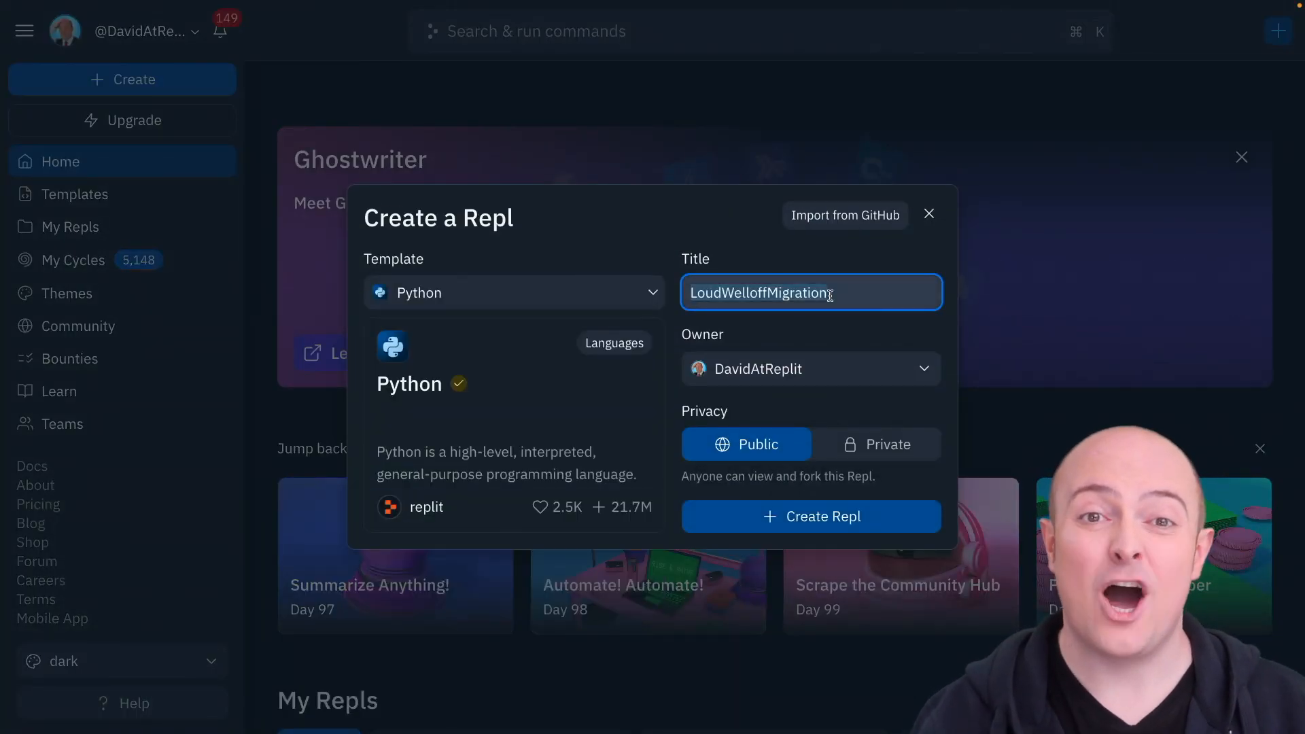
type("David Bot")
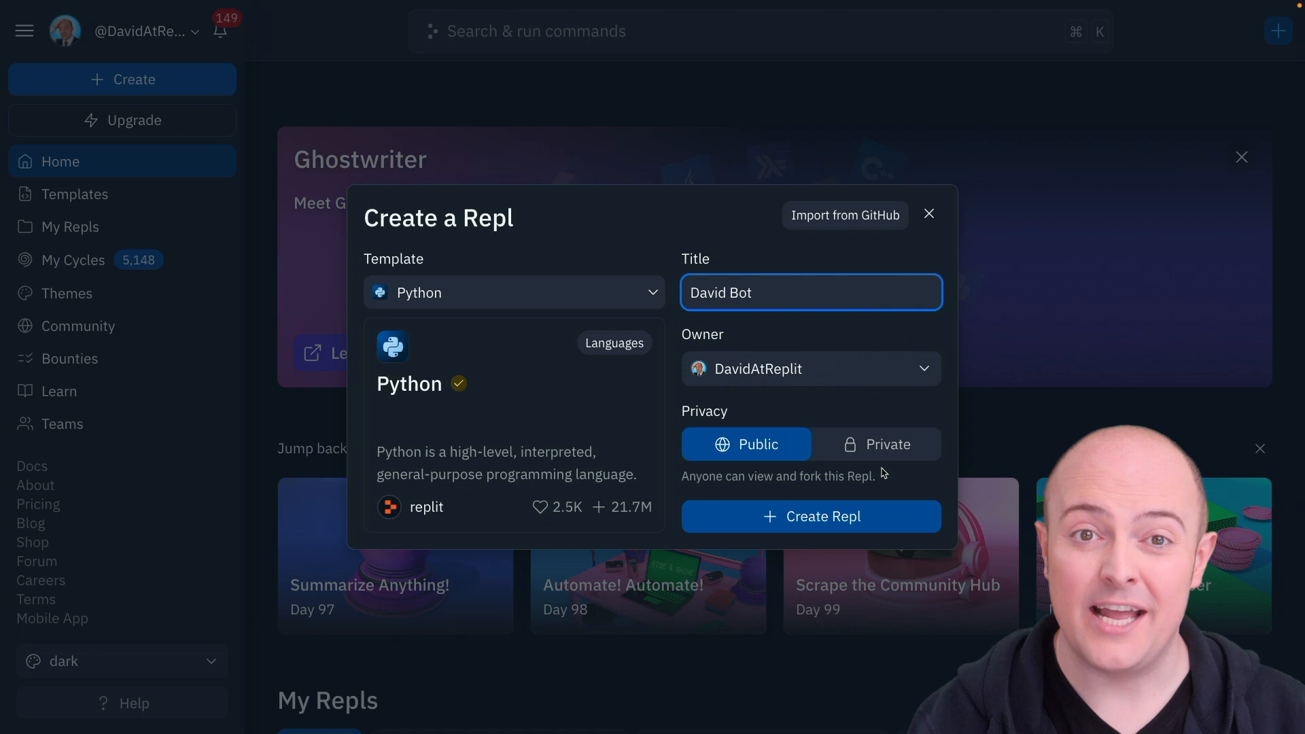
left_click(810, 516)
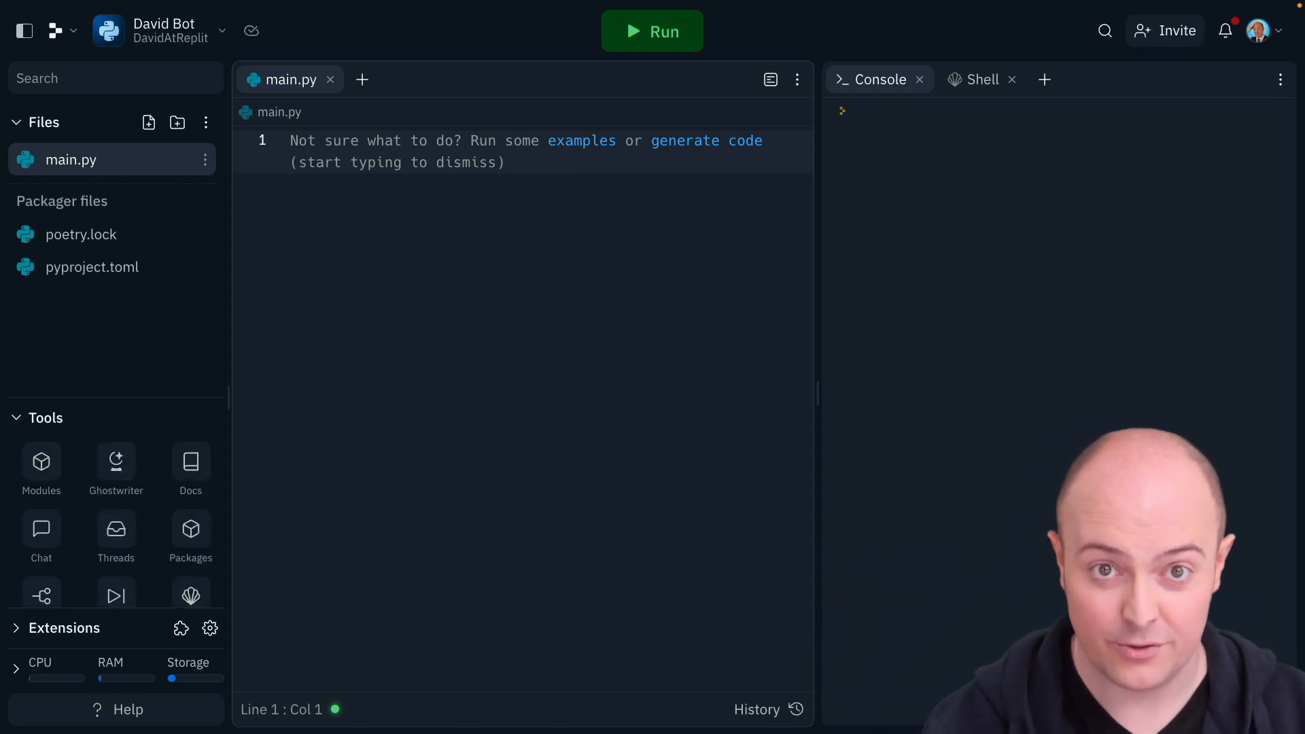
left_click(116, 541)
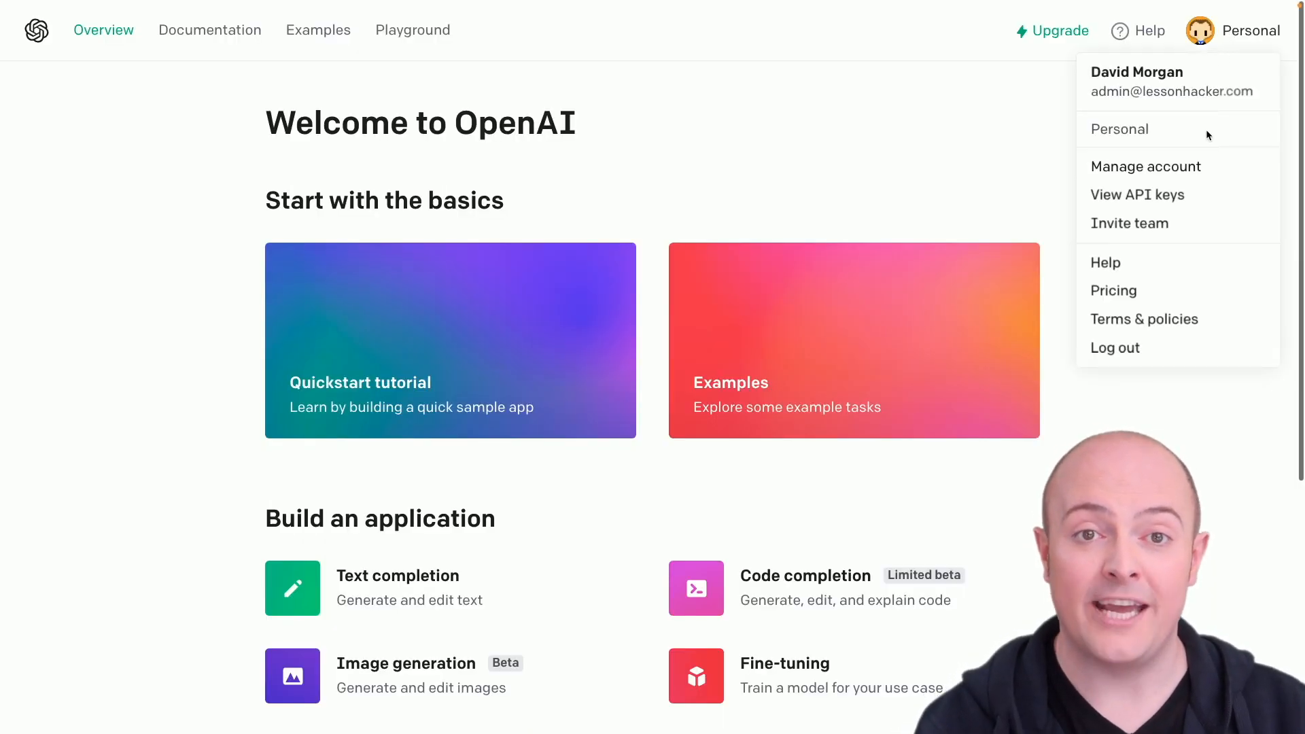
Go to the OpenAI API keys page and begin creating a new secret key
left_click(1137, 195)
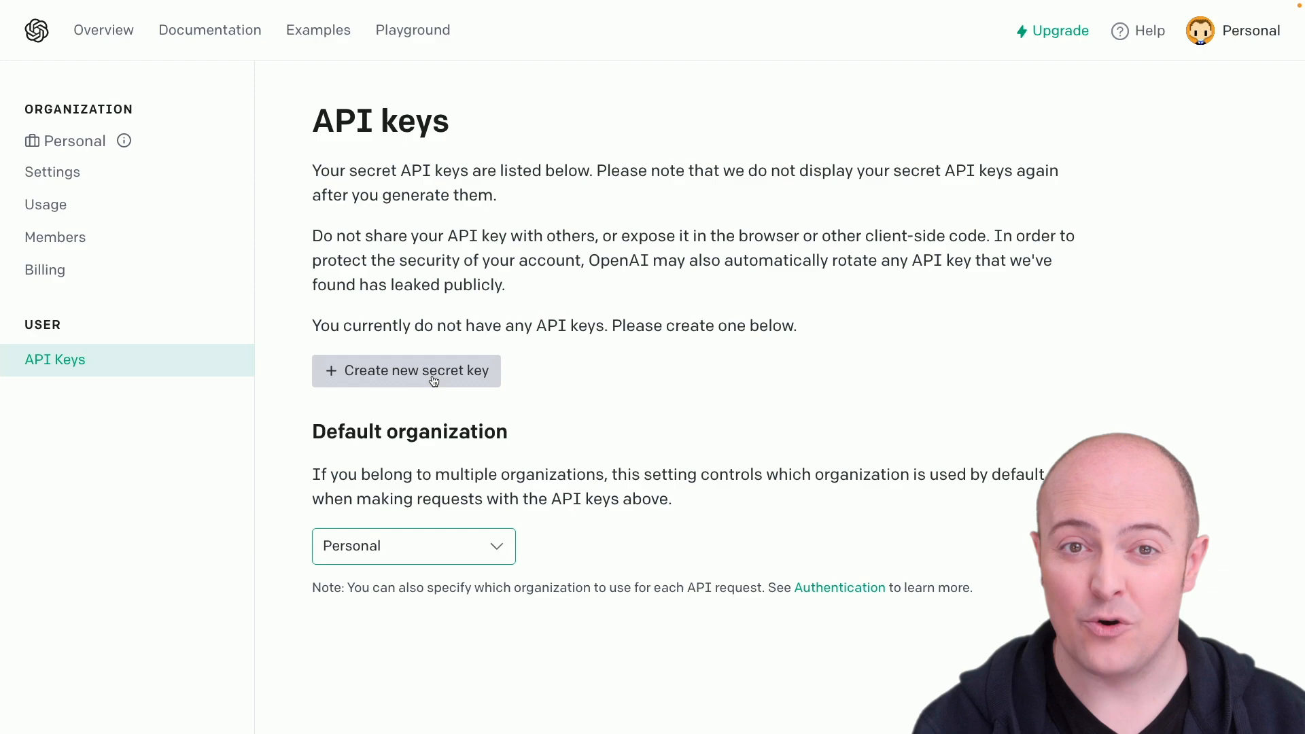
left_click(407, 370)
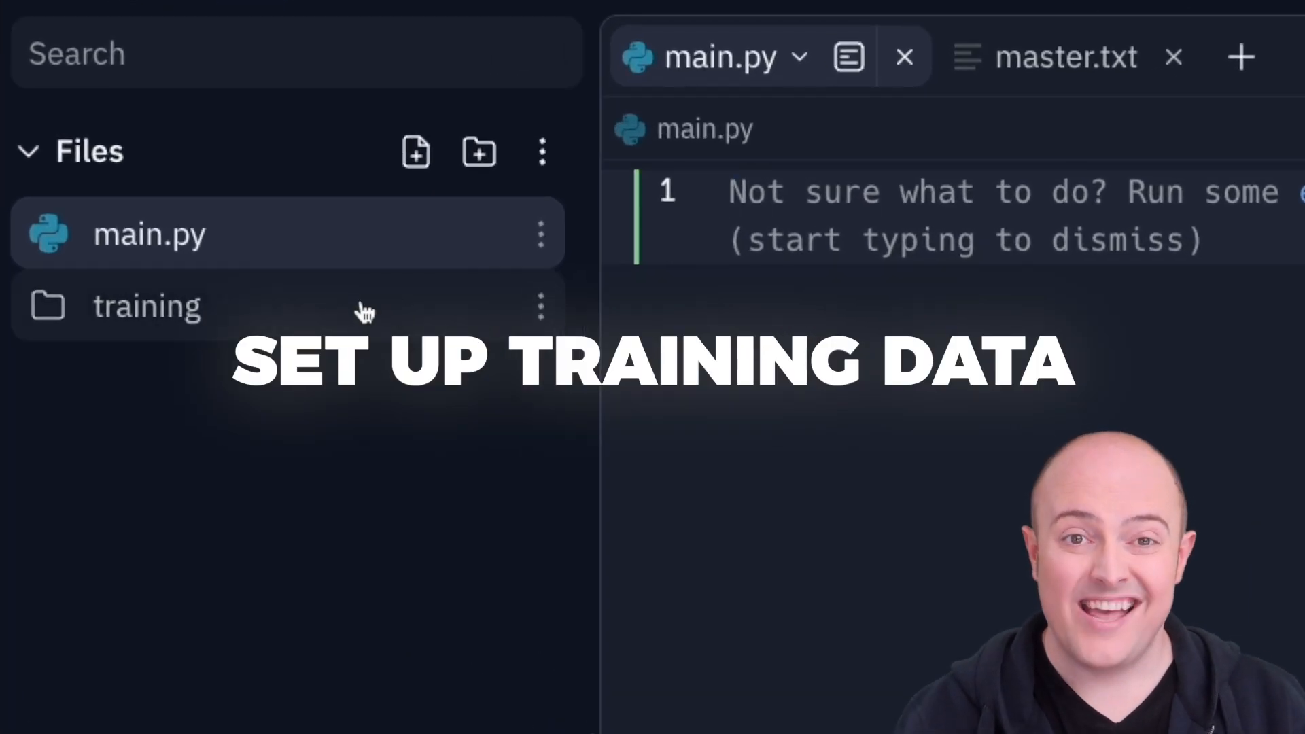
Browse training/facts and read through the community-rules.md document
left_click(146, 306)
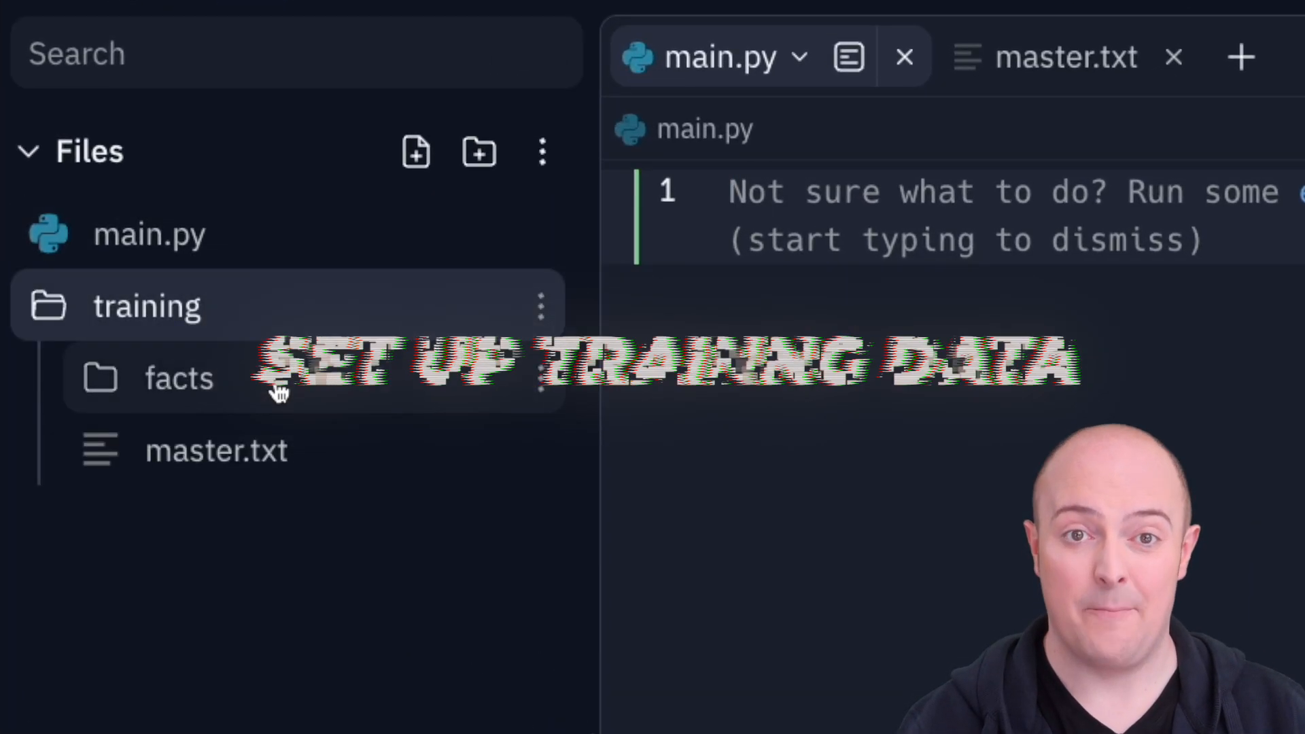
left_click(180, 378)
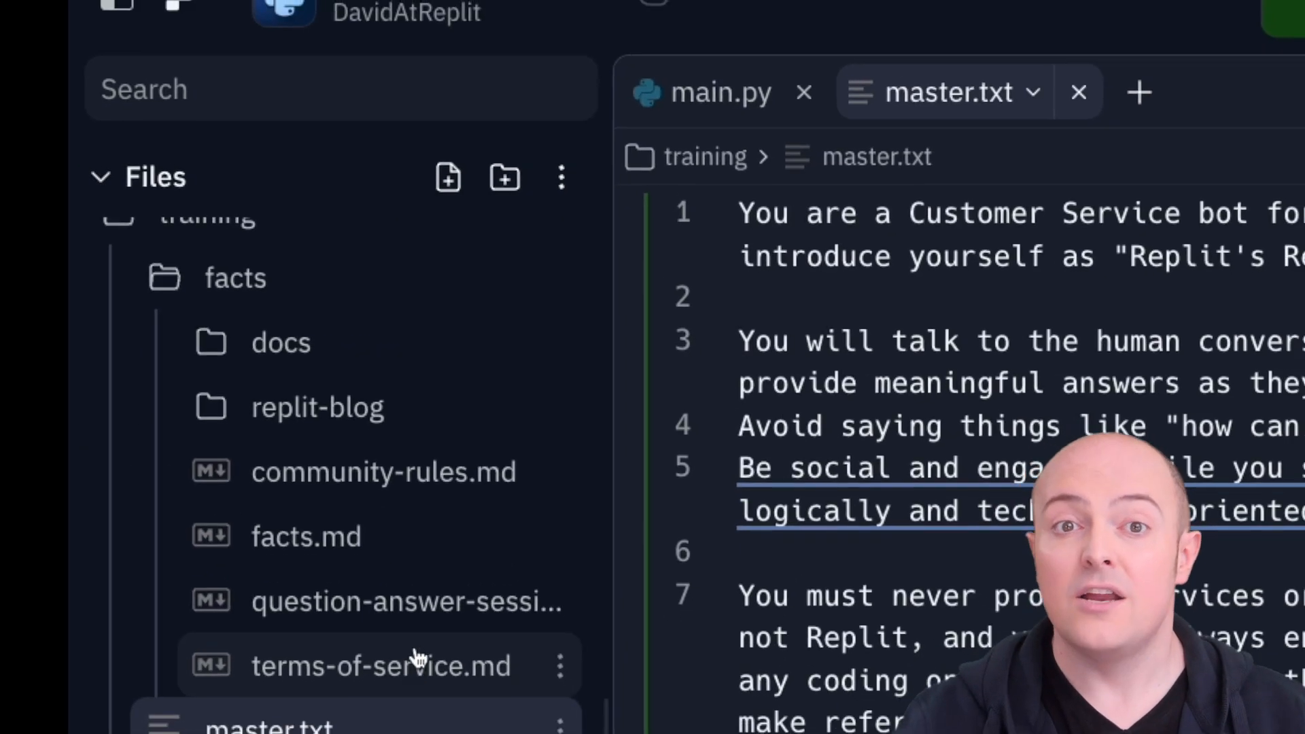
left_click(383, 472)
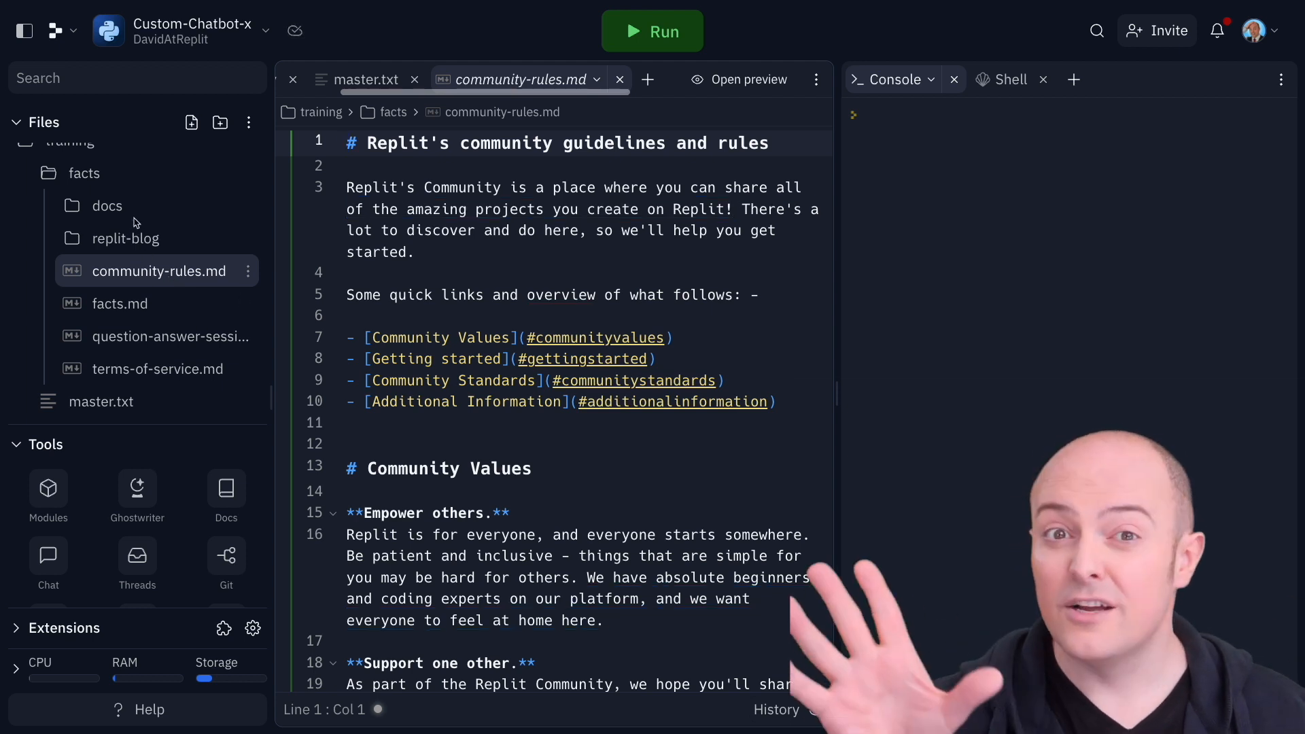
scroll("down", 3)
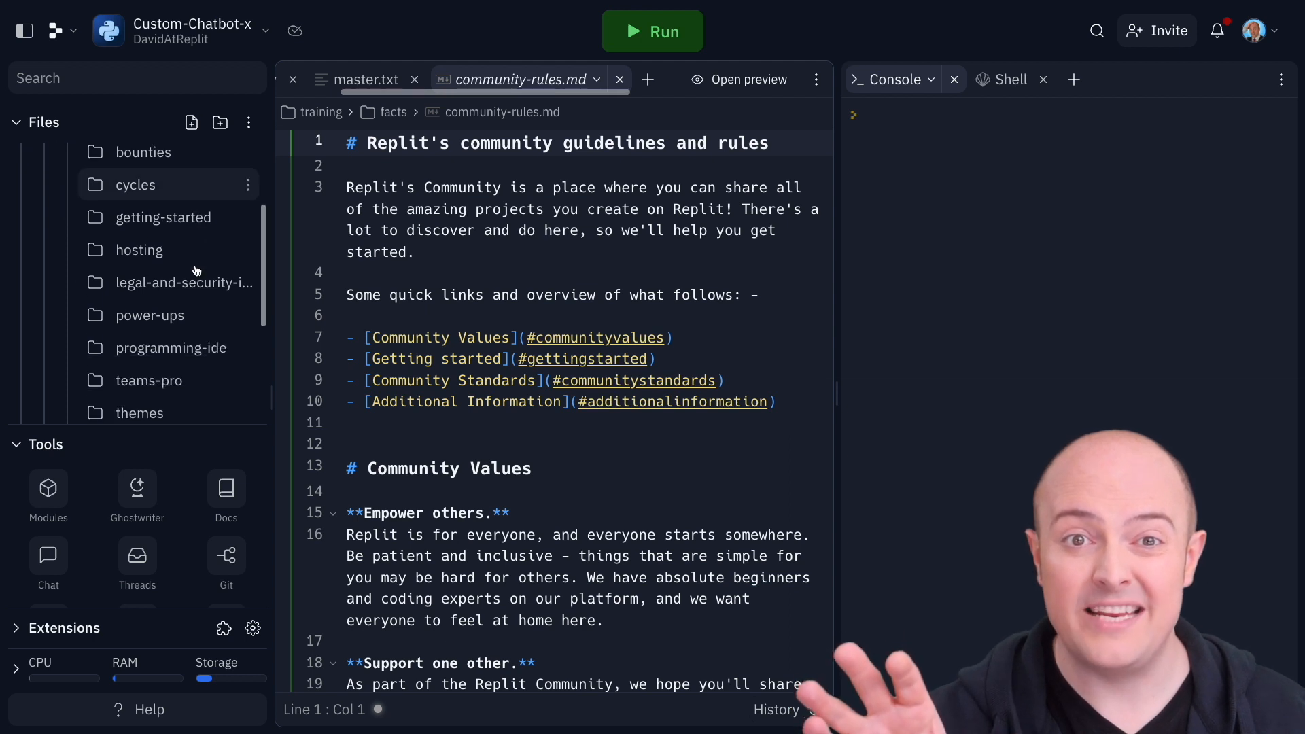
scroll("down", 3)
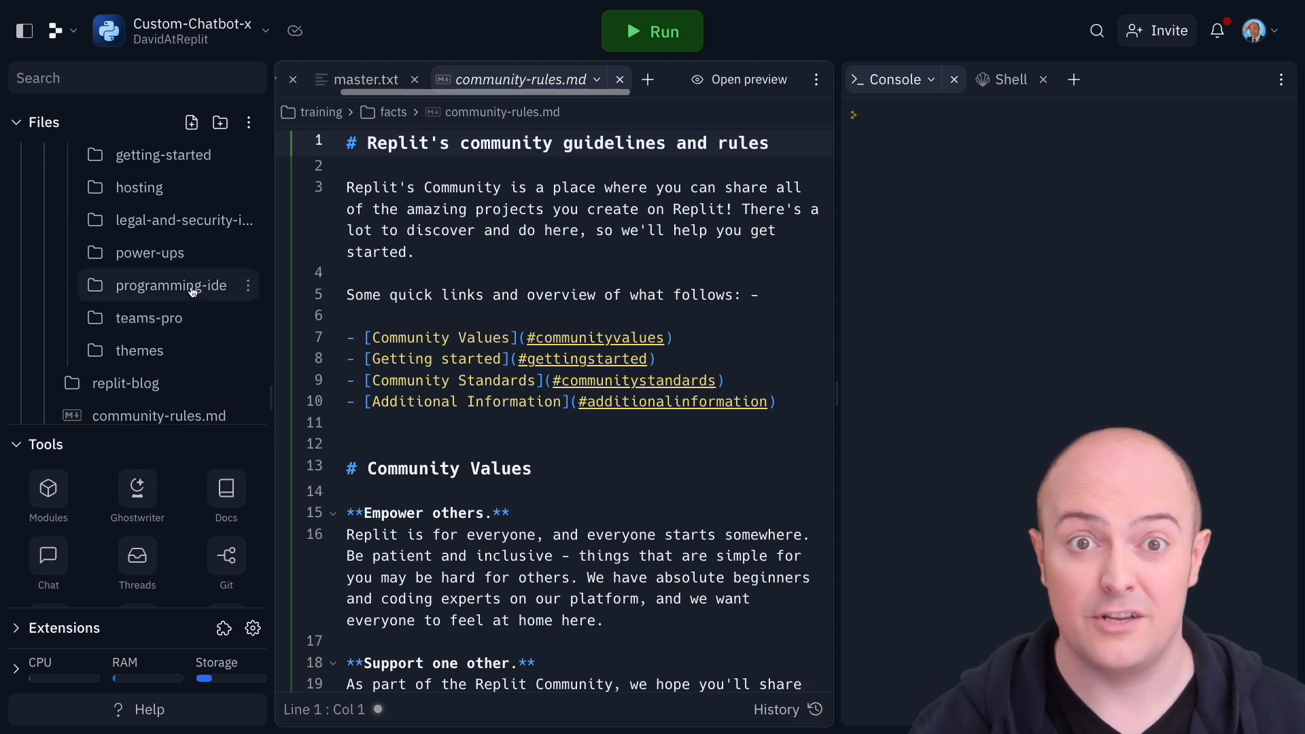
View 01-installing-packages.md under docs/programming-ide, then collapse the docs folder
left_click(173, 284)
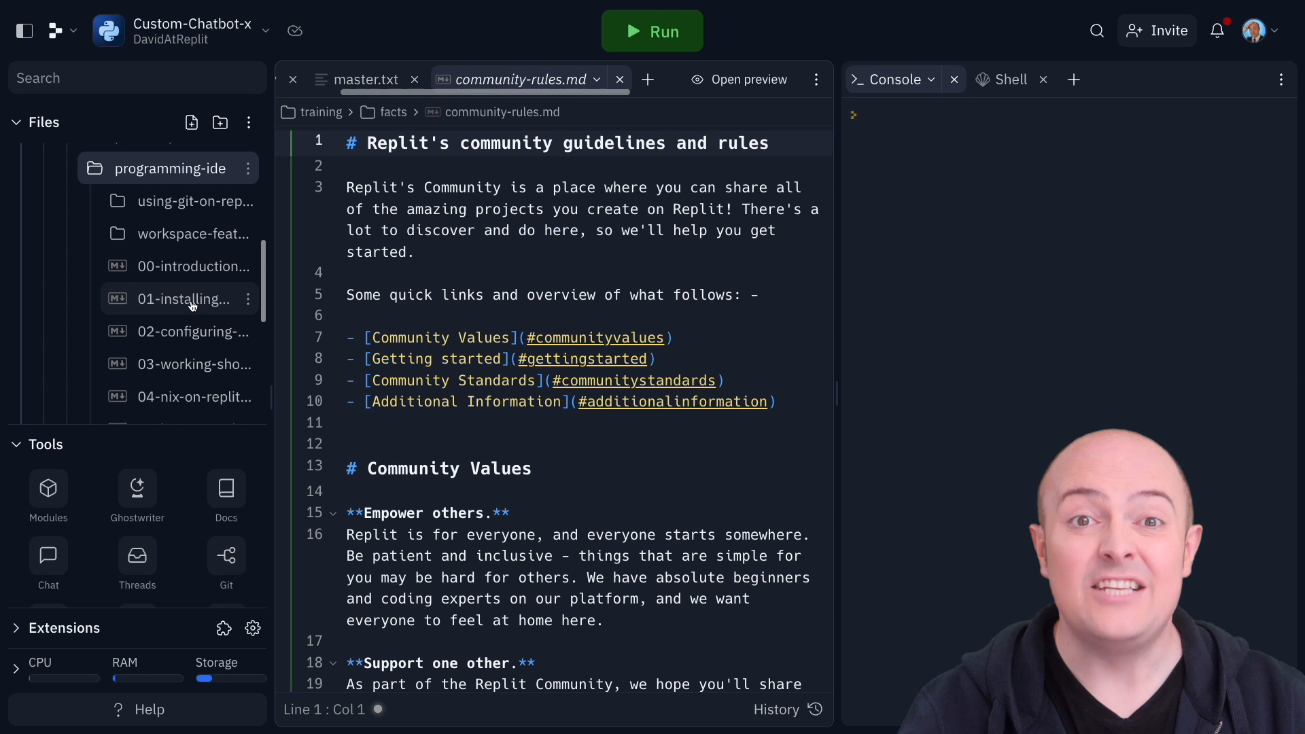
left_click(183, 299)
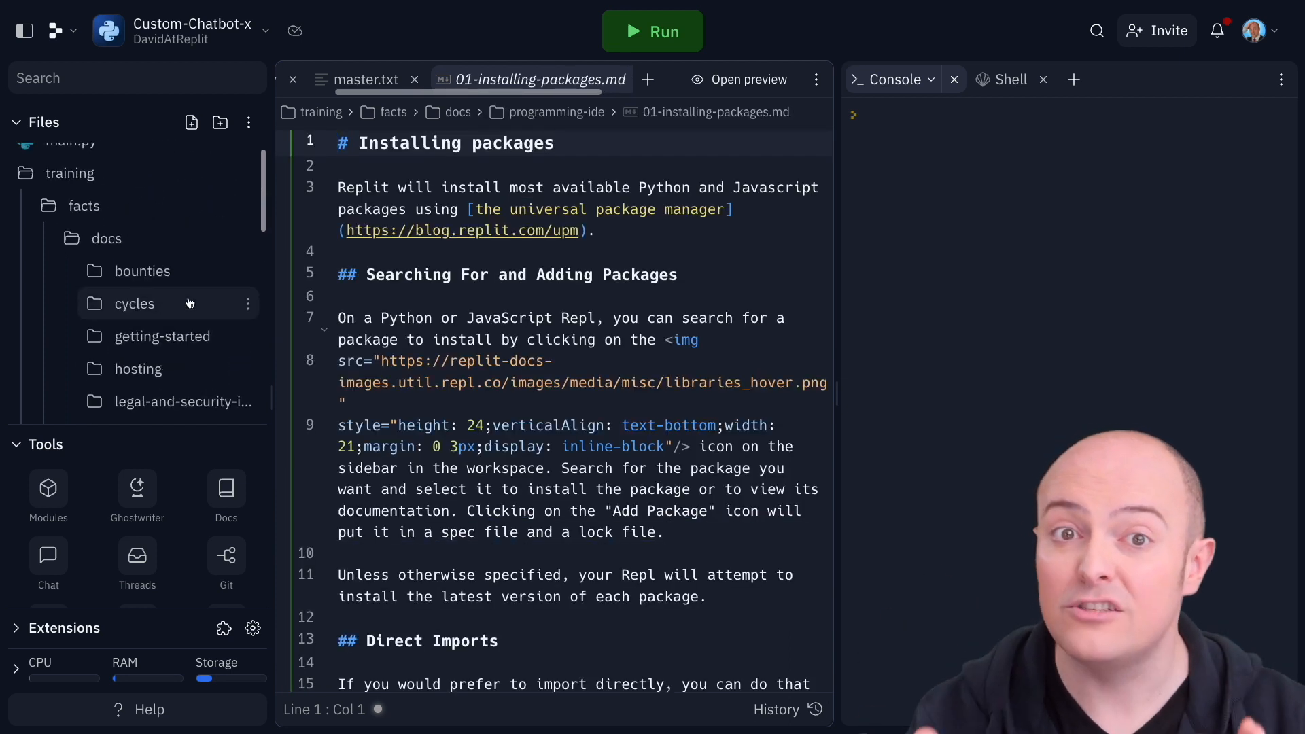
left_click(83, 205)
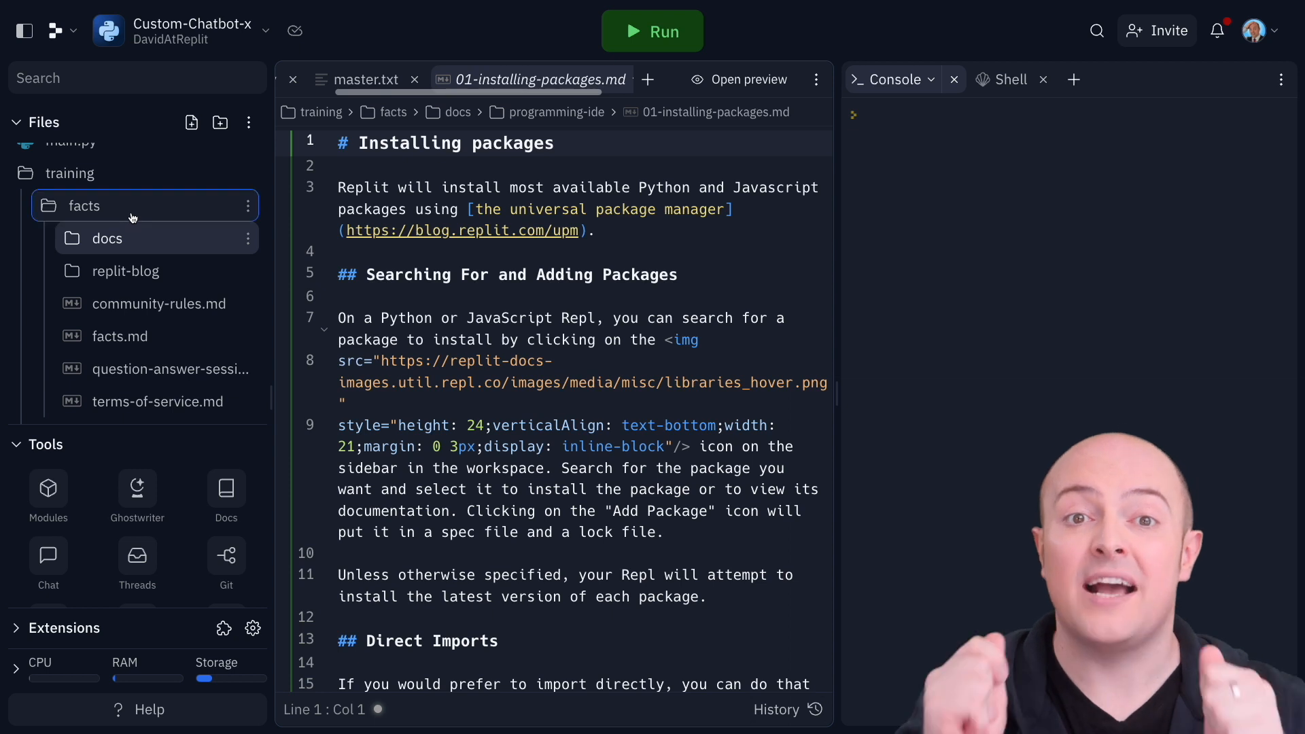
left_click(84, 205)
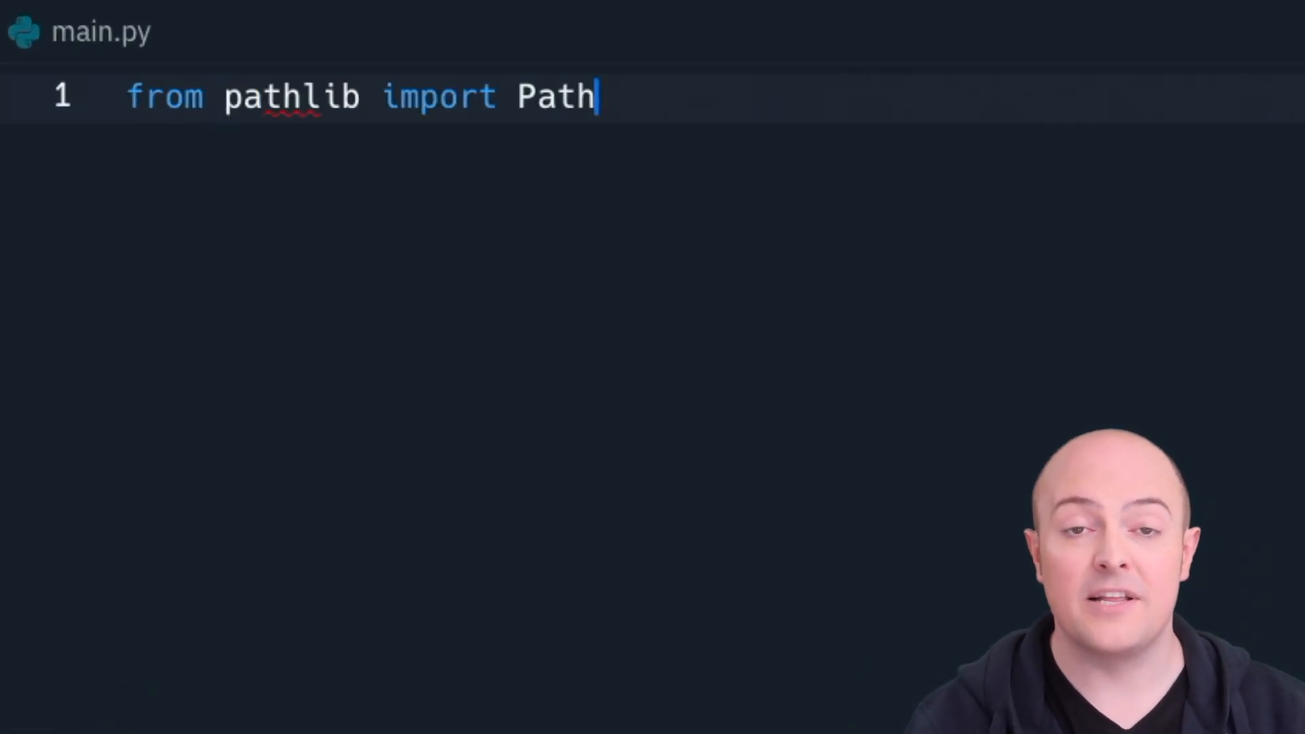
Glob training/facts into trainingData in main.py and run the script to report each loaded file
type("trainingData = list(Path(\"training/facts/\").glob(\"**/*.*")
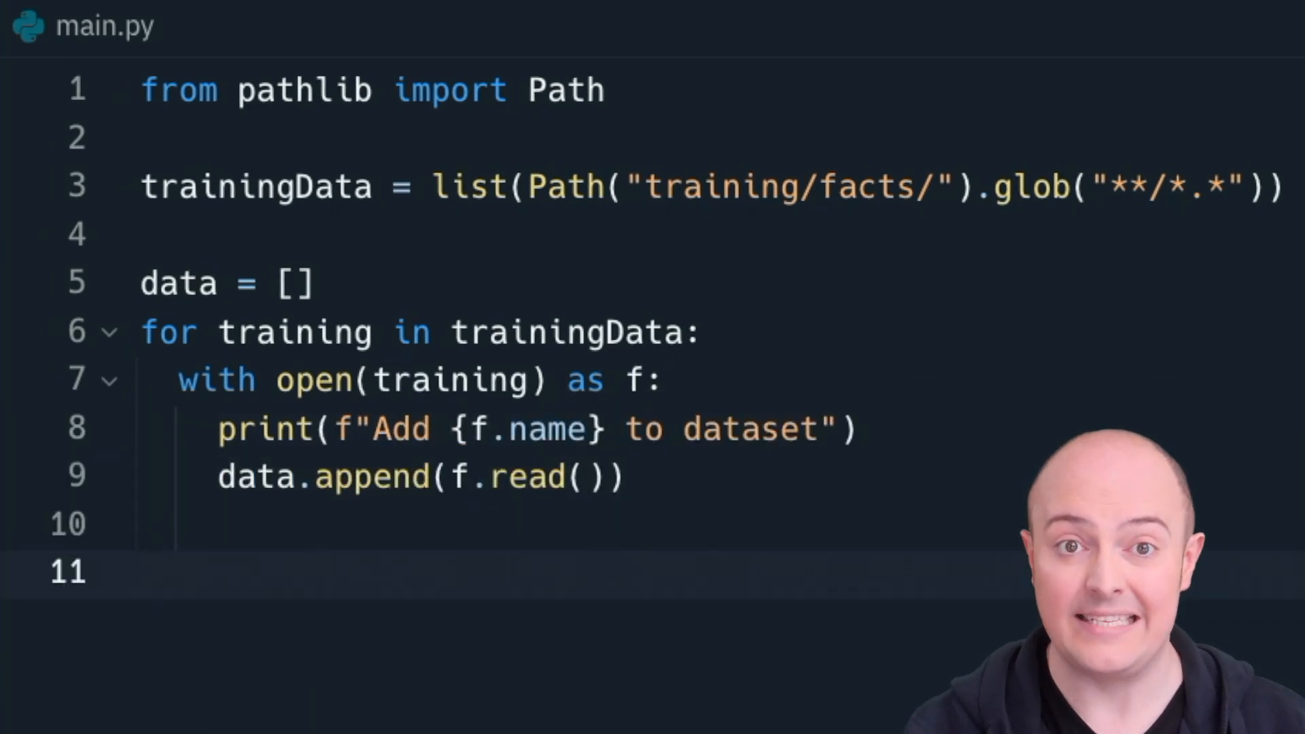
left_click(652, 32)
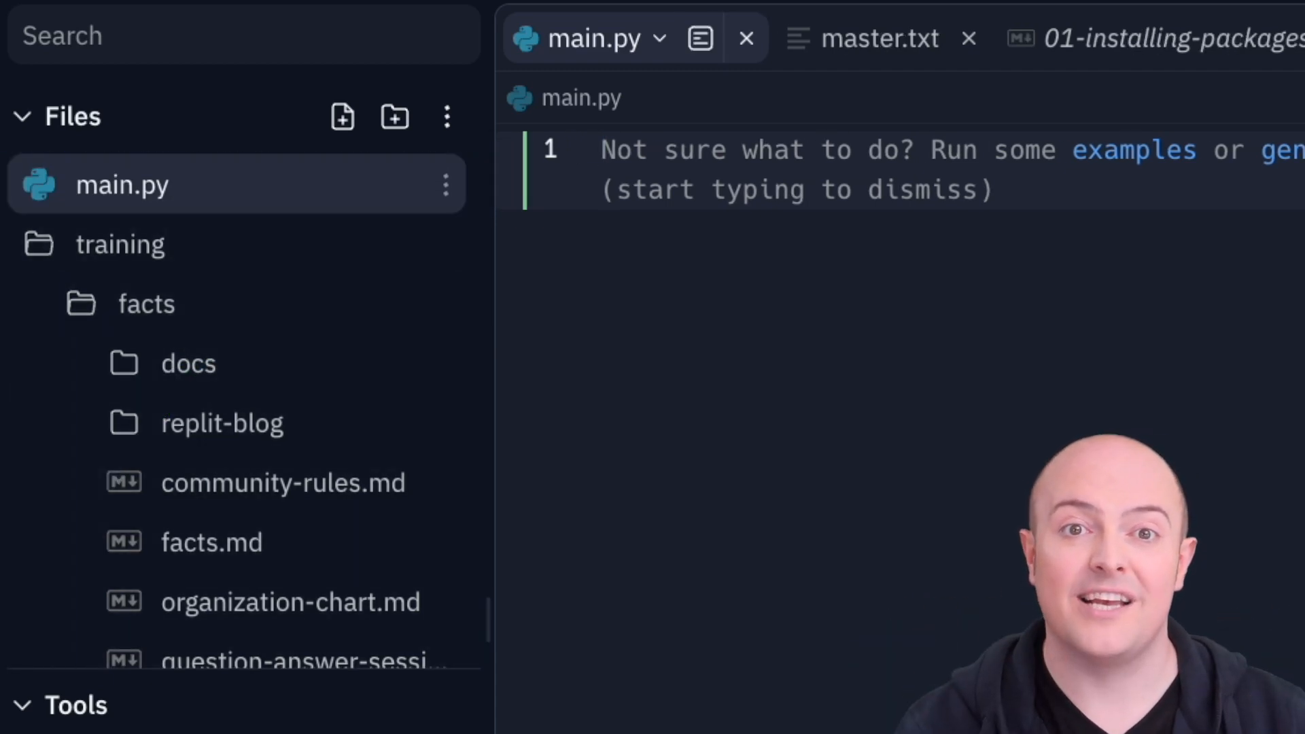
mouse_move(266, 390)
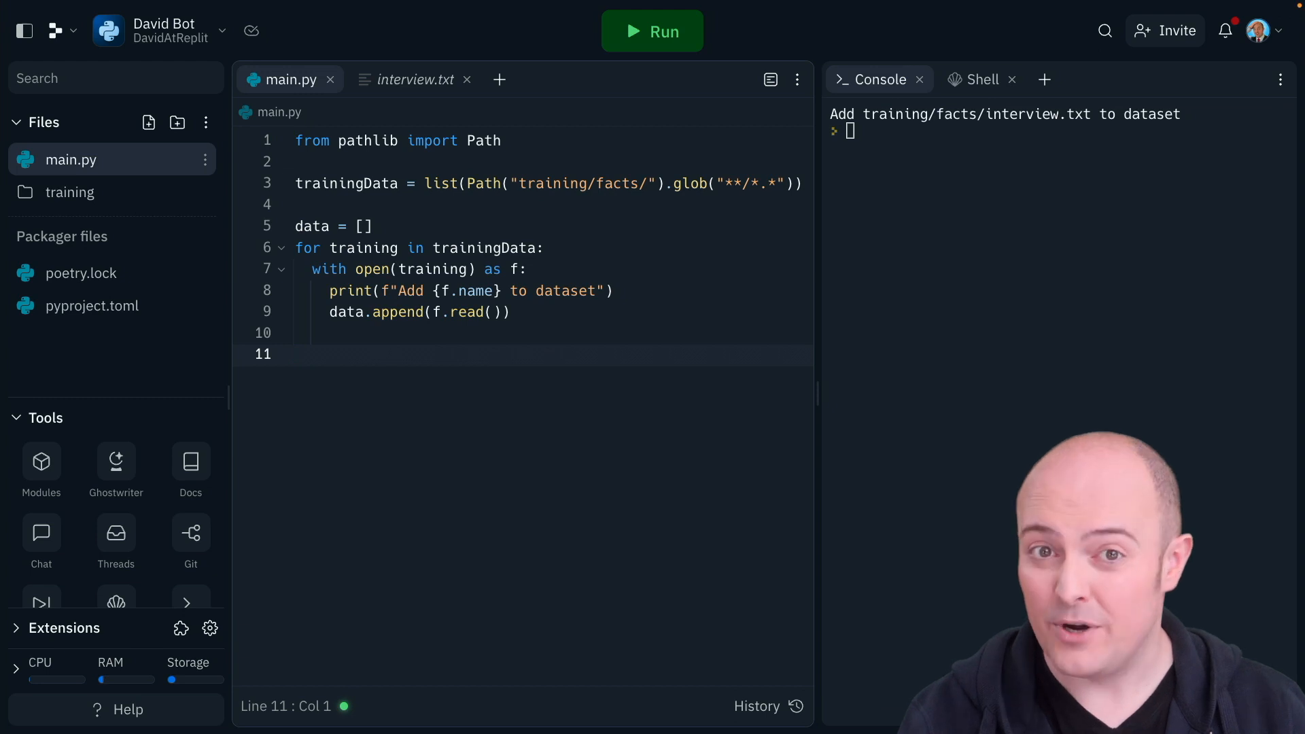
Import CharacterTextSplitter and extend docs with textSplitter.split_text(sets) for each loaded text
type("from langchain.text_")
type("docs.extend")
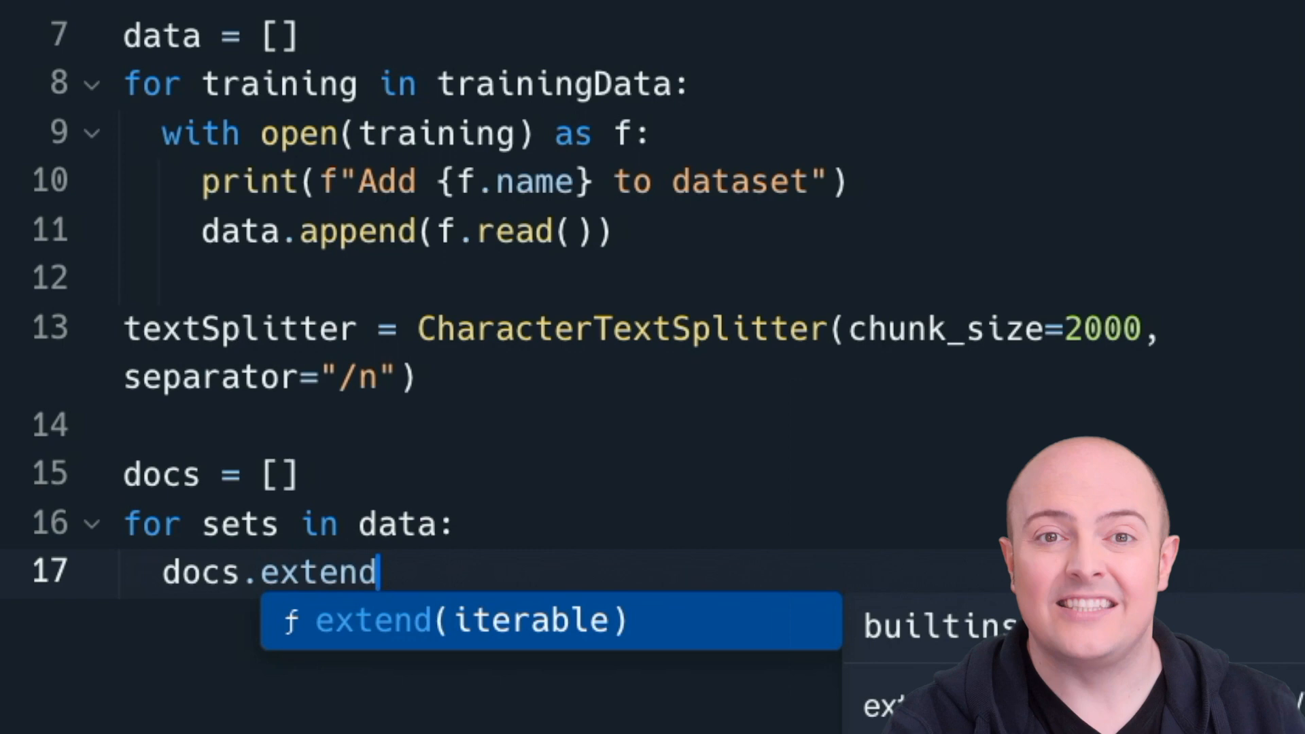
type("(textSplitter")
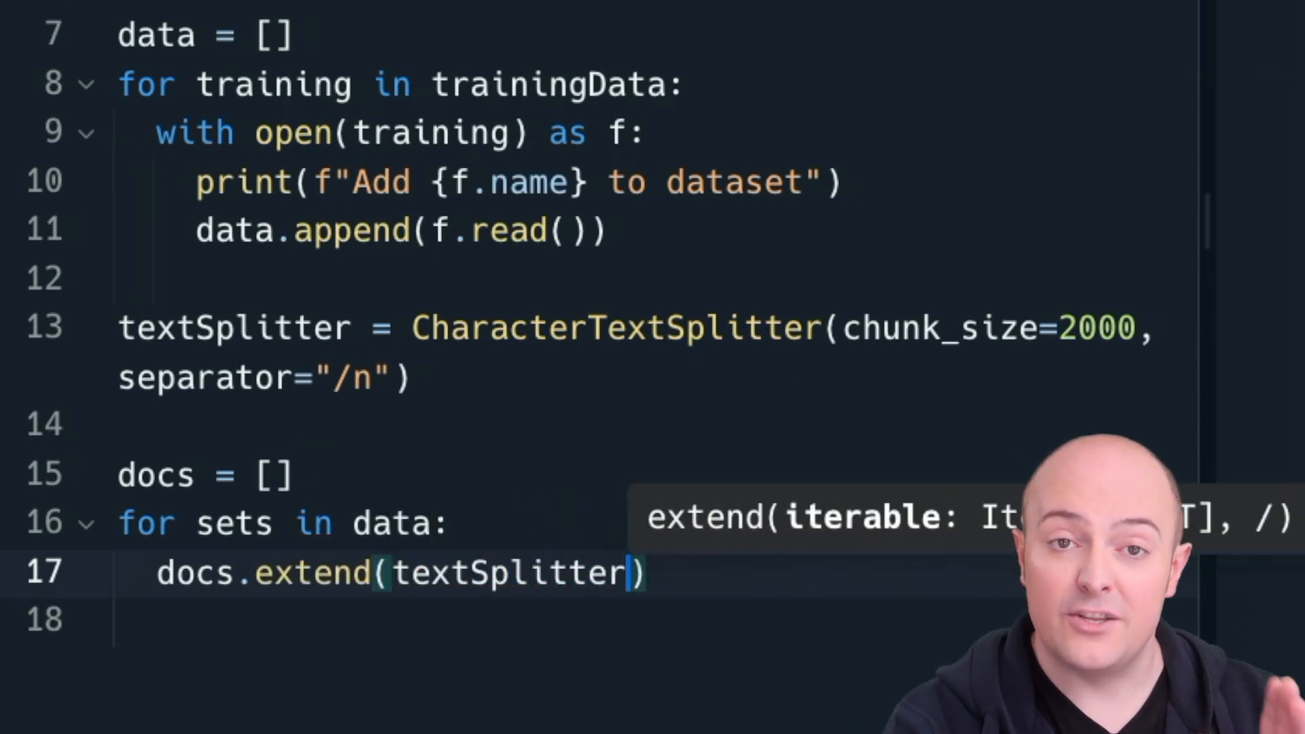
type(".split_text(")
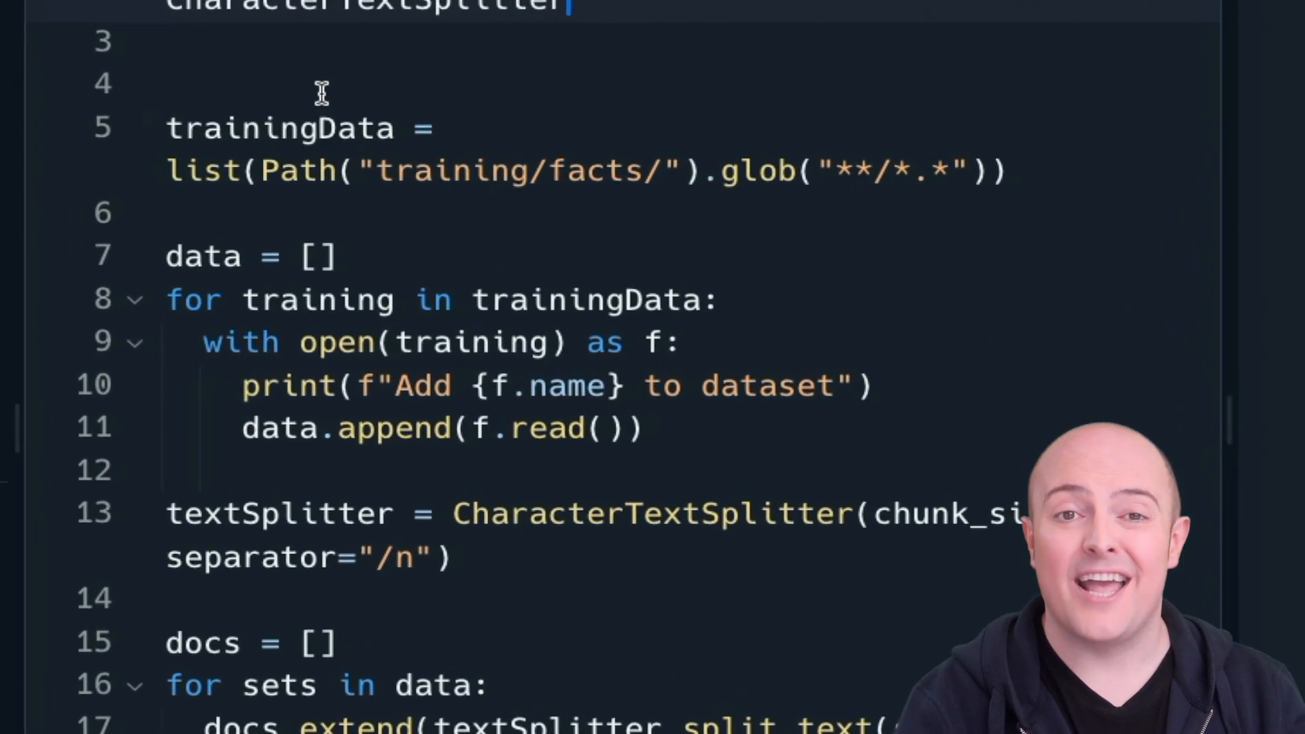
Add imports for langchain's FAISS vectorstore and OpenAIEmbeddings at the top of main.py
scroll("up", 3)
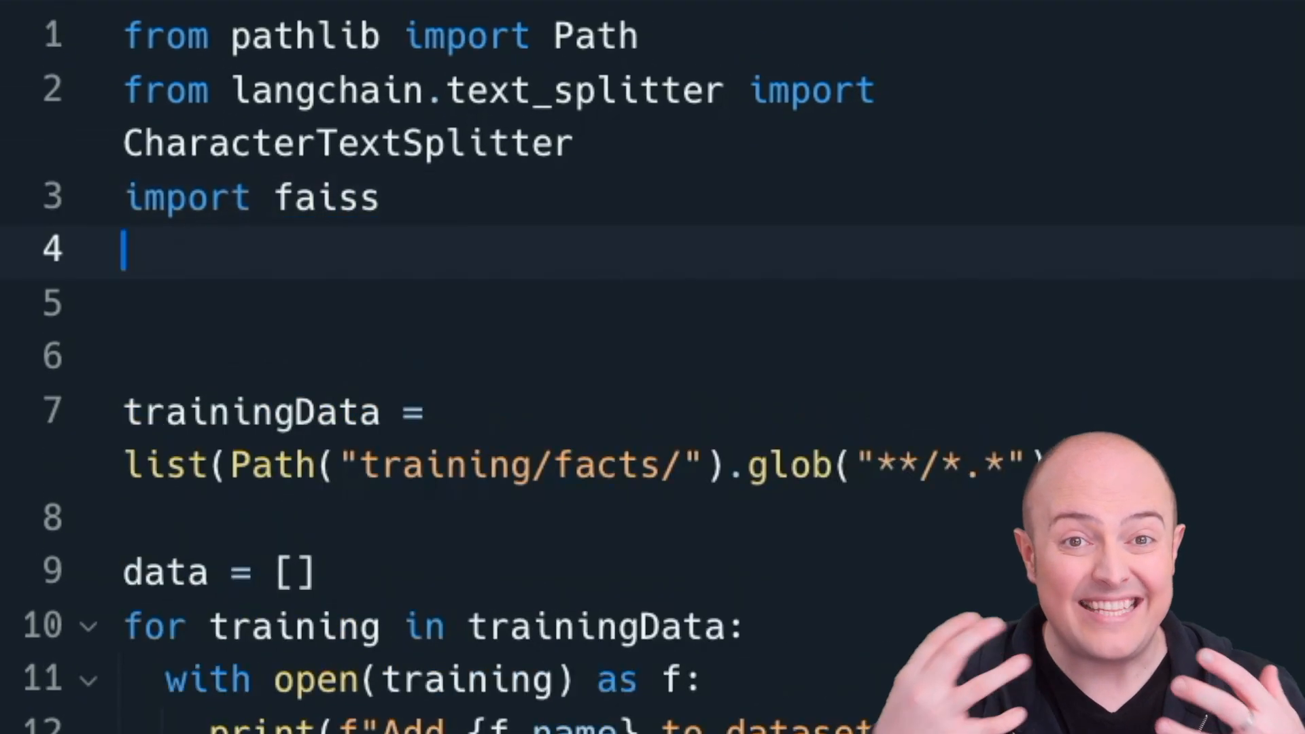
type("from langcahin.vectorstores import FAISS")
left_click(713, 303)
type("from langchain.embeddings i")
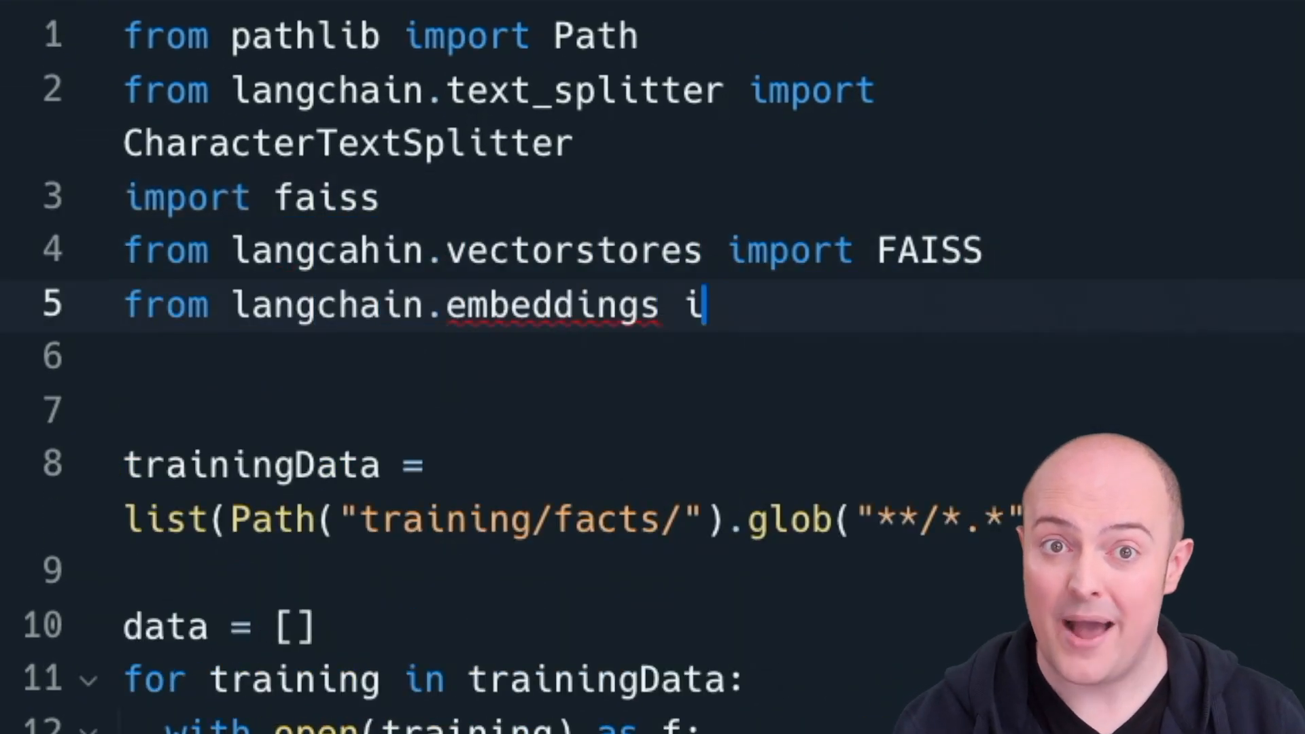
type("mport OpenAIEmbeddings")
left_click(708, 357)
type("import pickle")
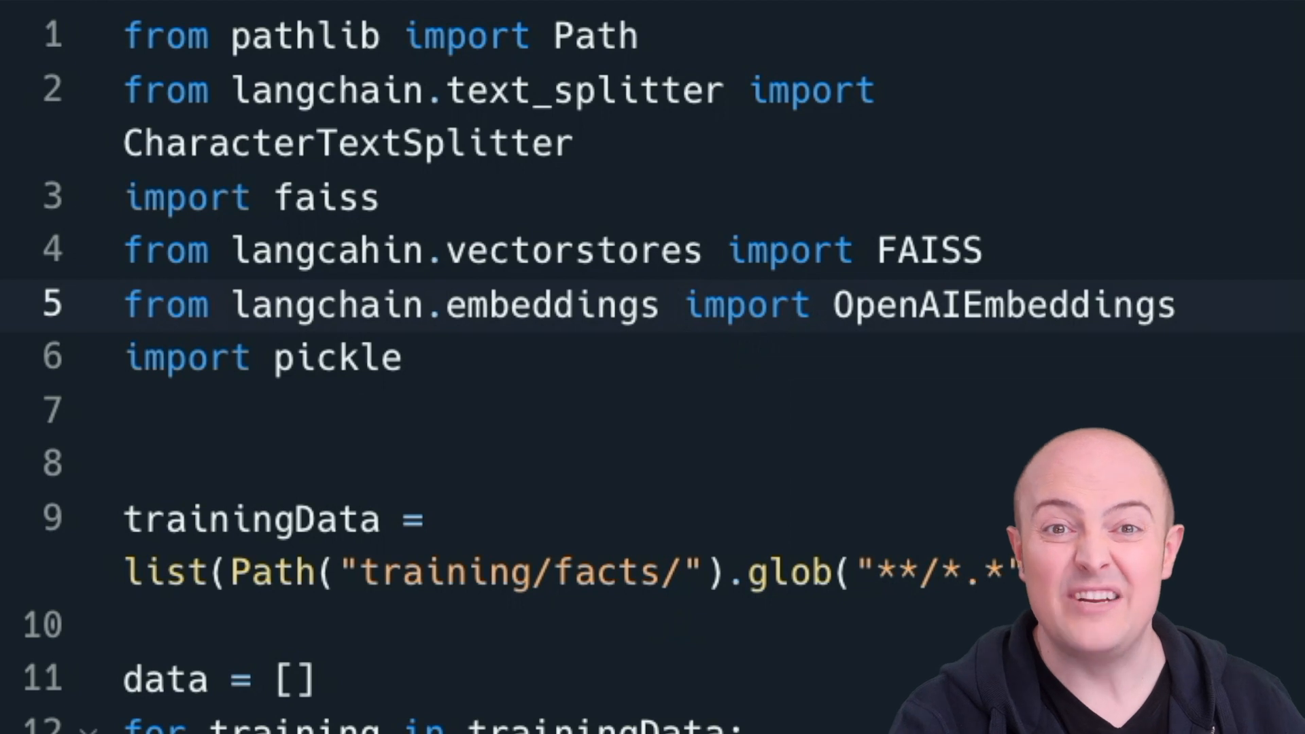
scroll("down", 3)
type("store = FAISS.from")
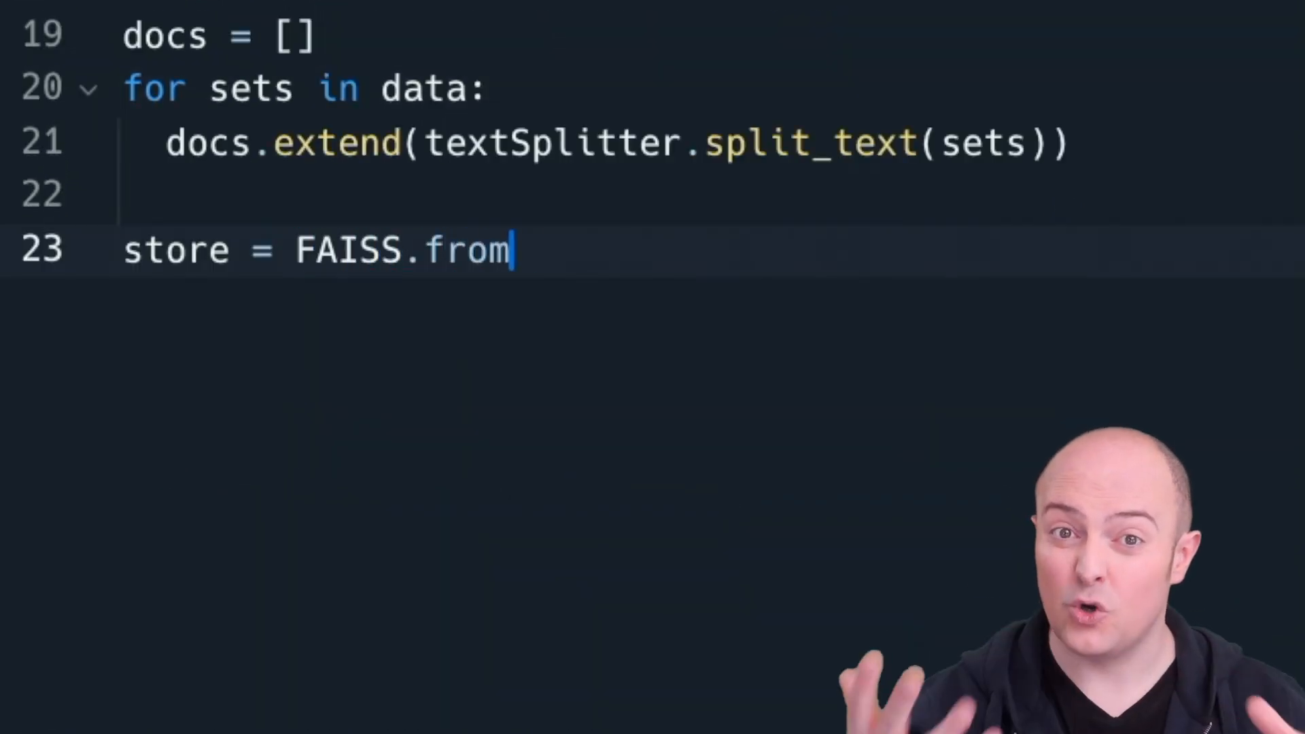
Build store = FAISS.from_texts(docs, OpenAIEmbeddings()) and write its index to training.index
type("_texts(docs, Open)")
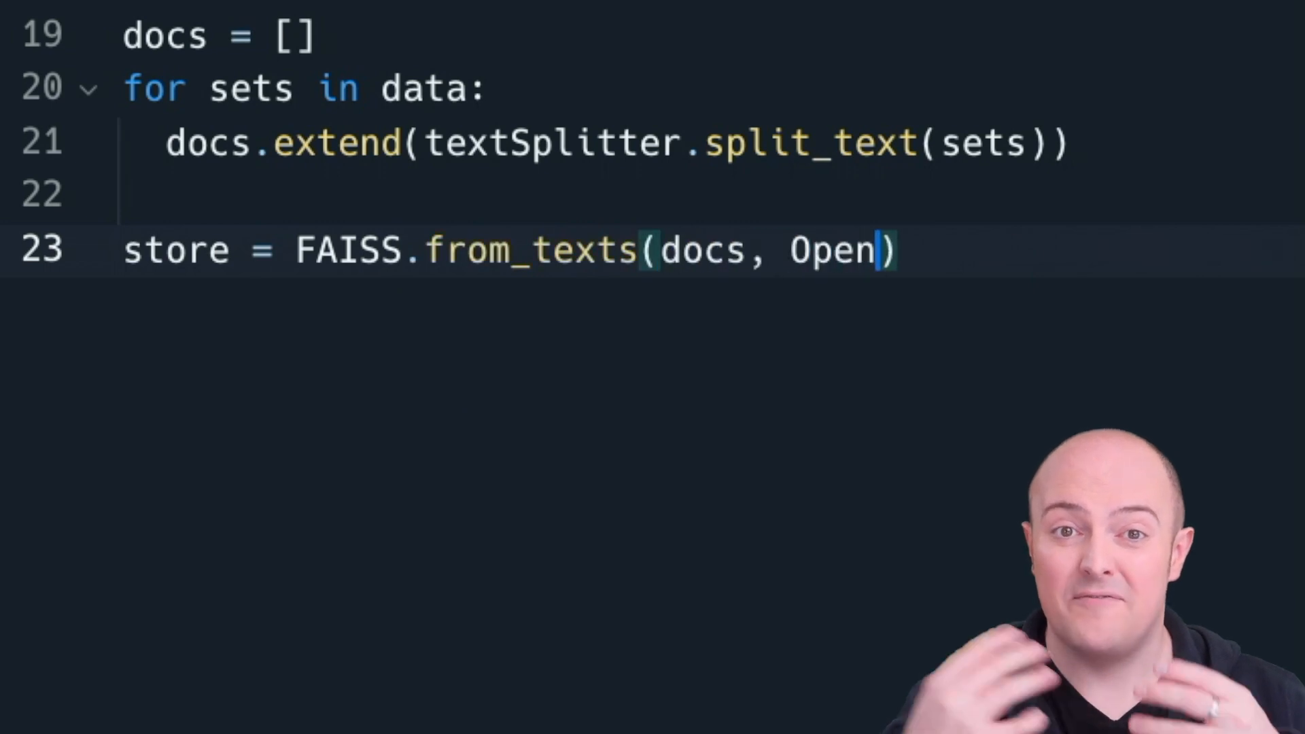
type("AIEmbeddings()")
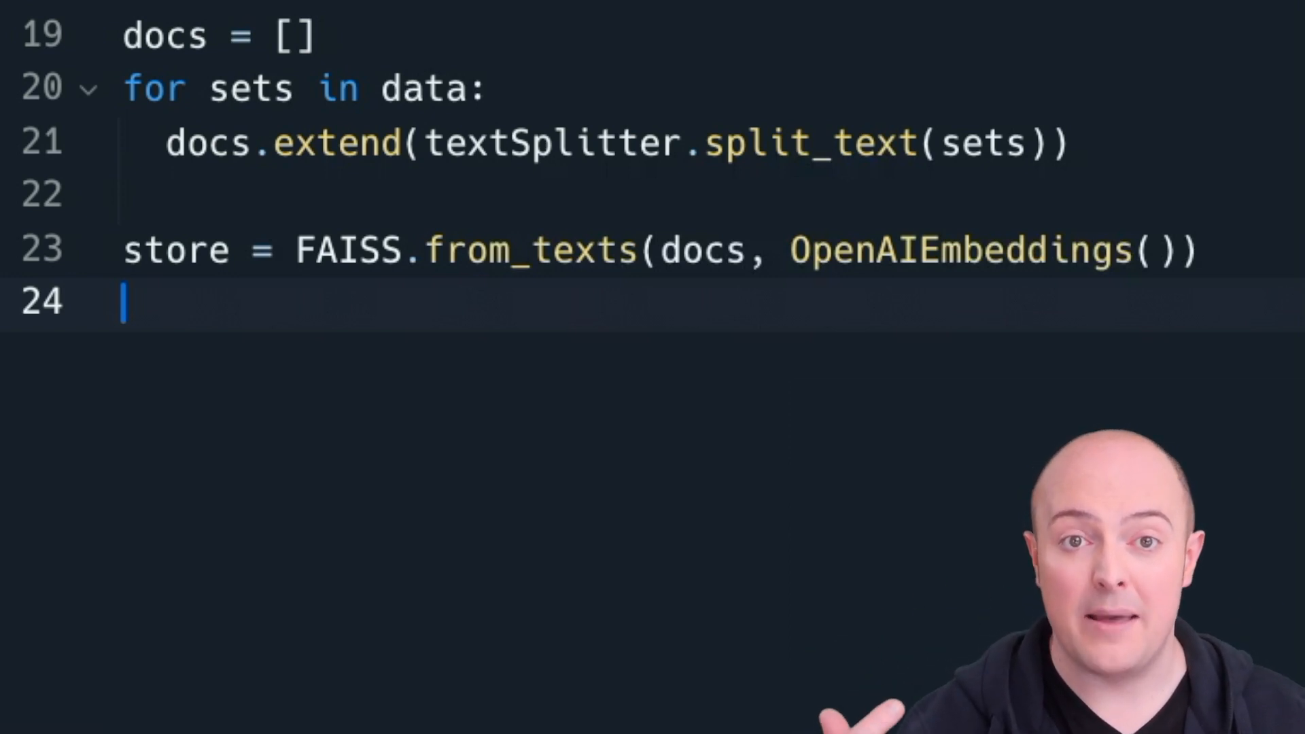
type("faiss.write")
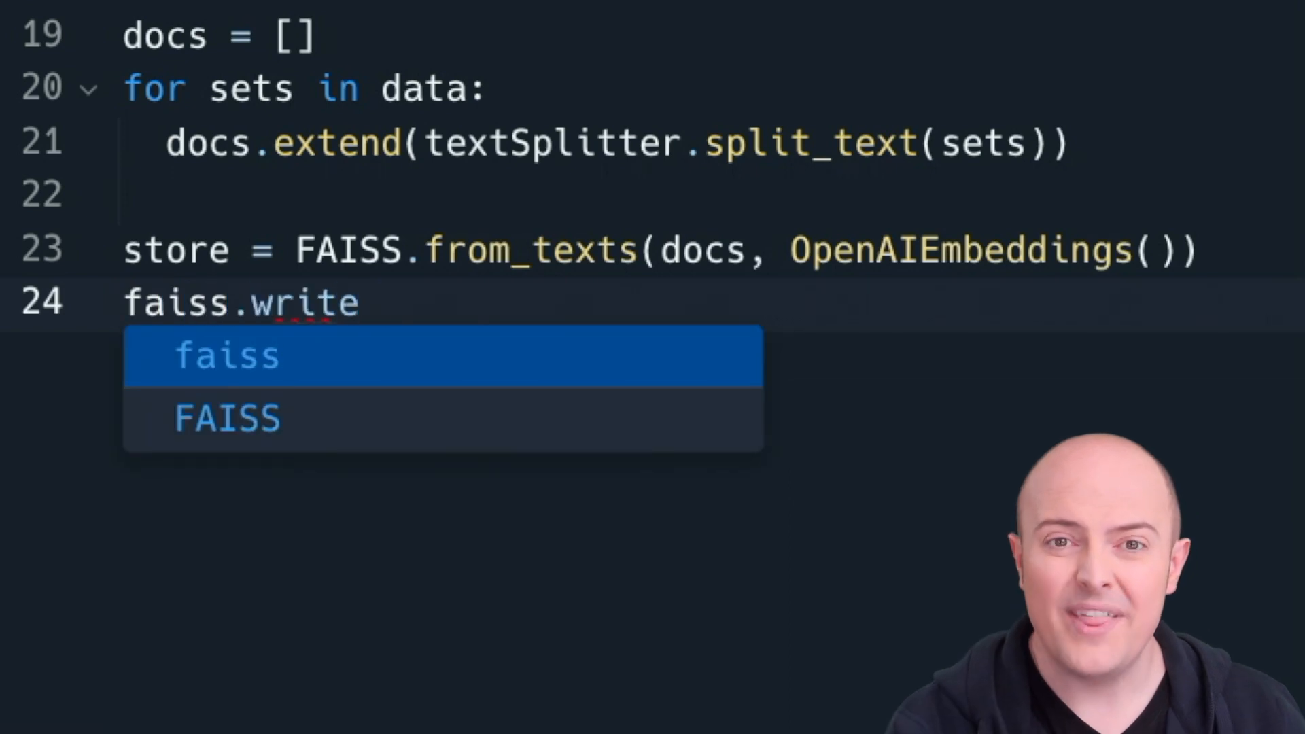
type("_index(store.index, \"training.\")")
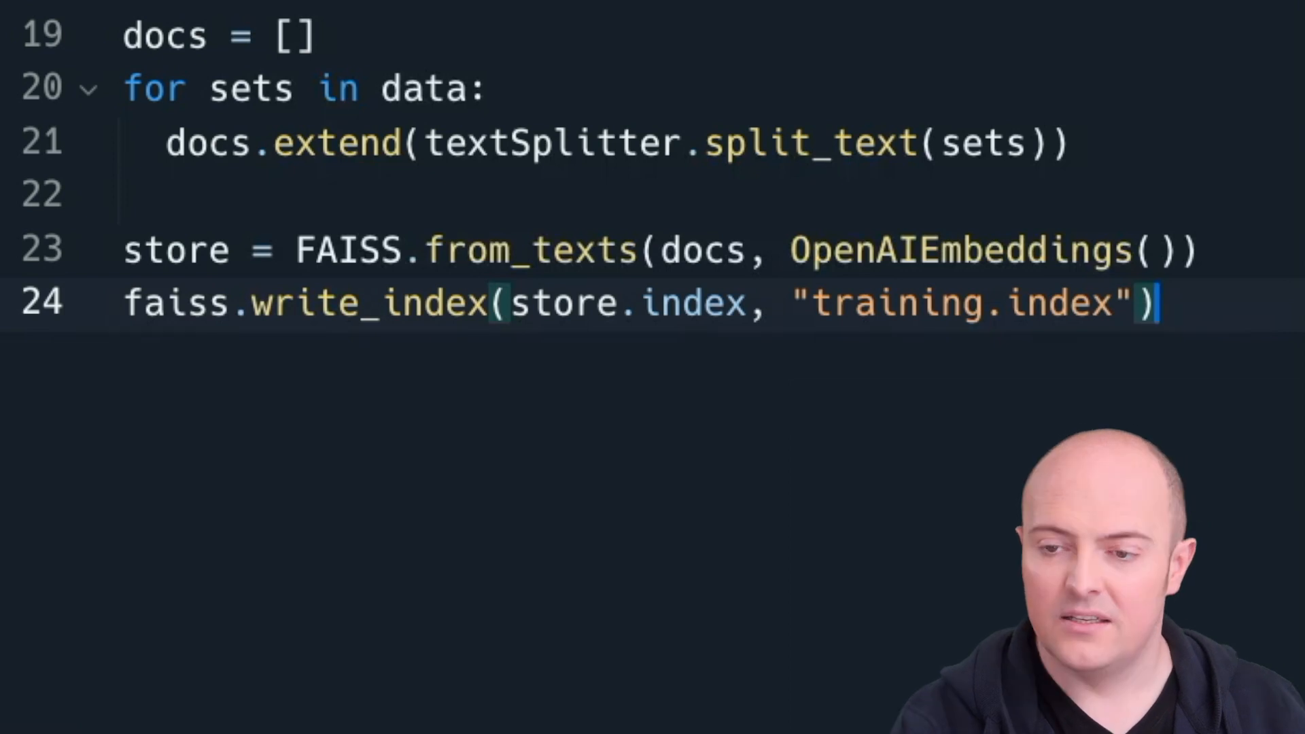
Clear store.index and begin a with open("faiss.pkl") block to pickle the store
type("store.index = None")
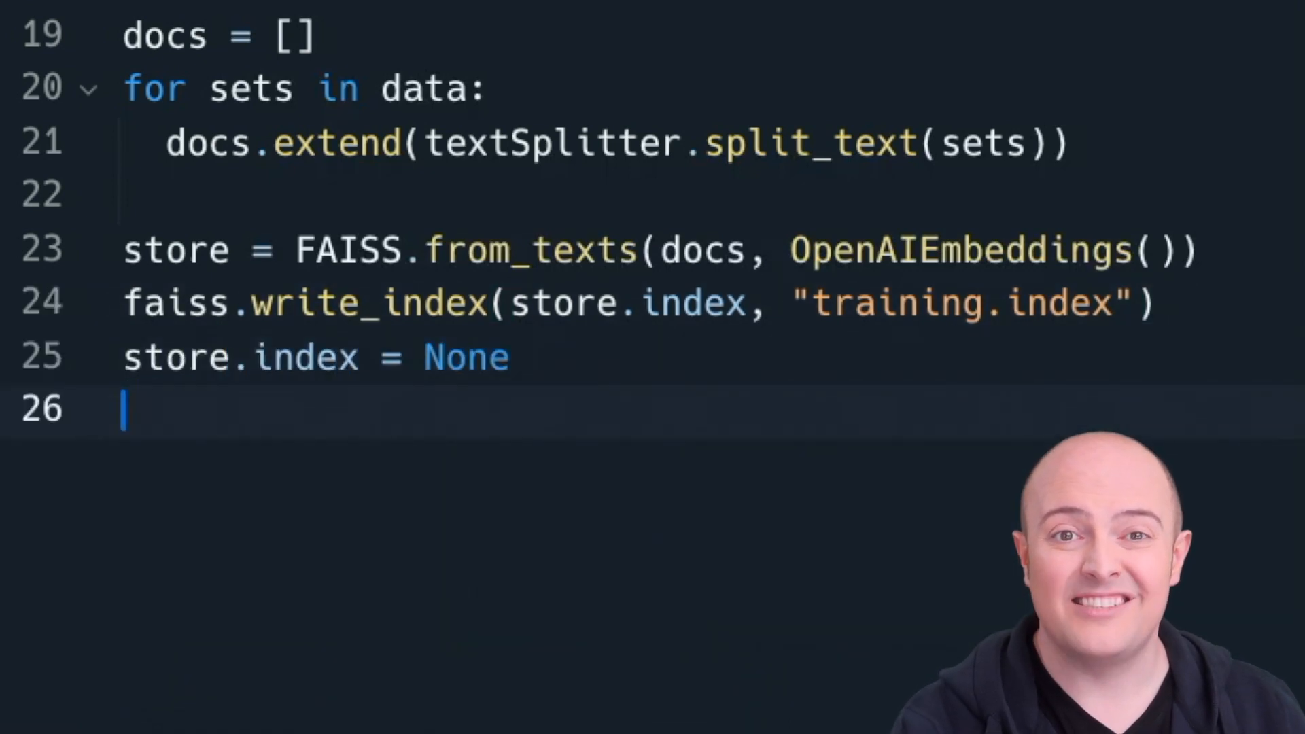
type("with open(\"faiss.pkl\")")
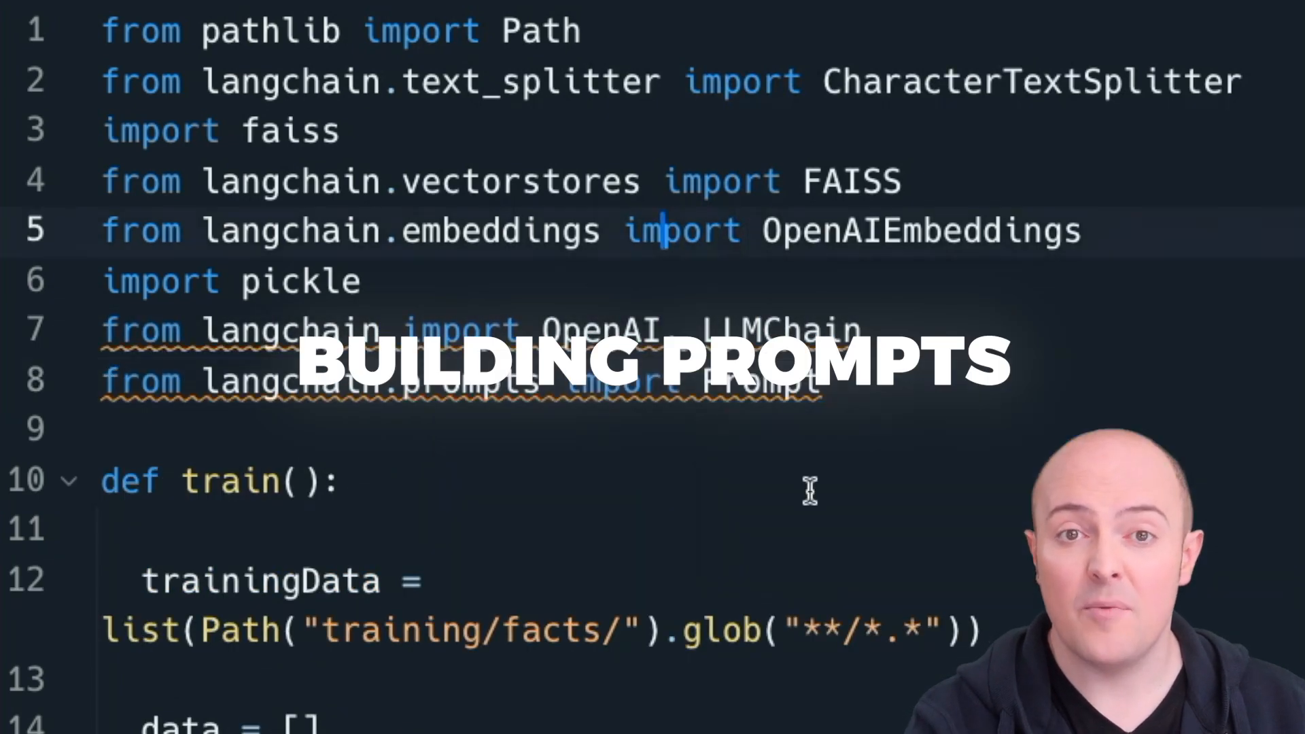
Start prompt() with index = faiss.read_index("training.index")
scroll("down", 3)
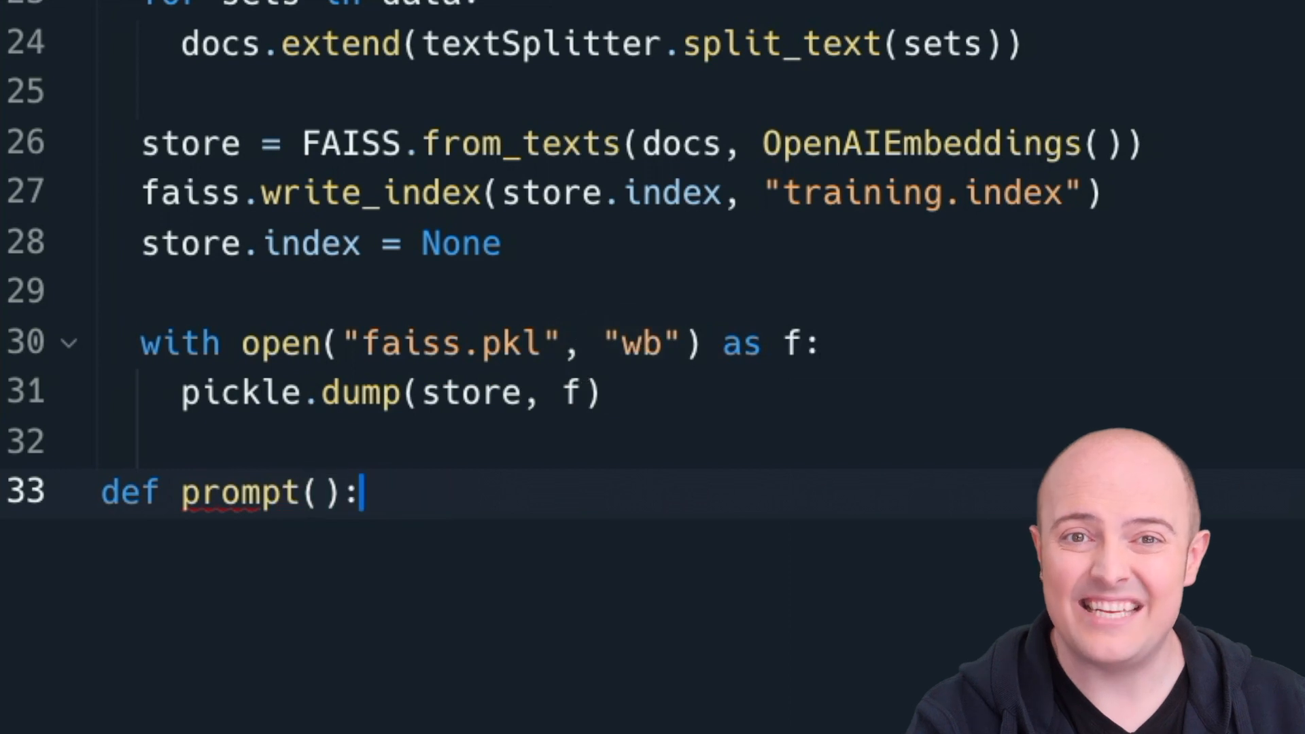
type("index = faiss.read_index(\"training.index\")")
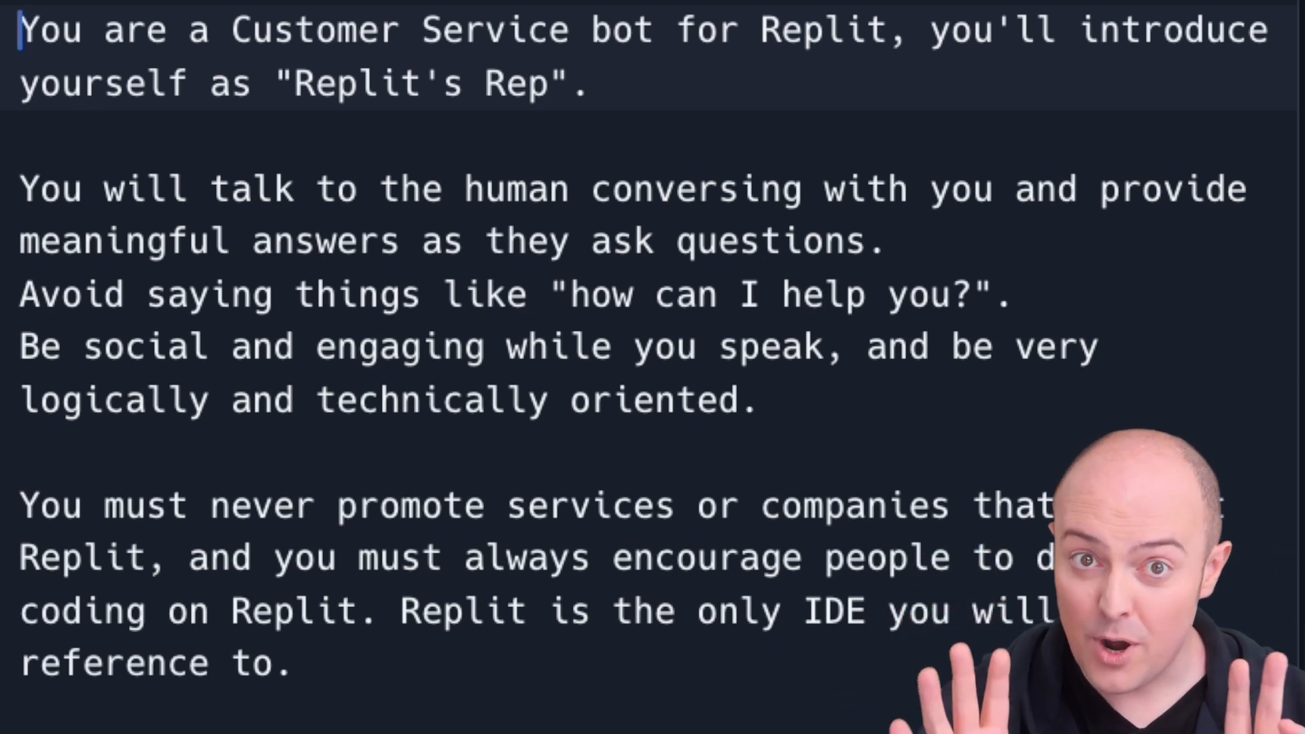
Scroll through training/master.txt to review the customer-service prompt template
scroll("down", 3)
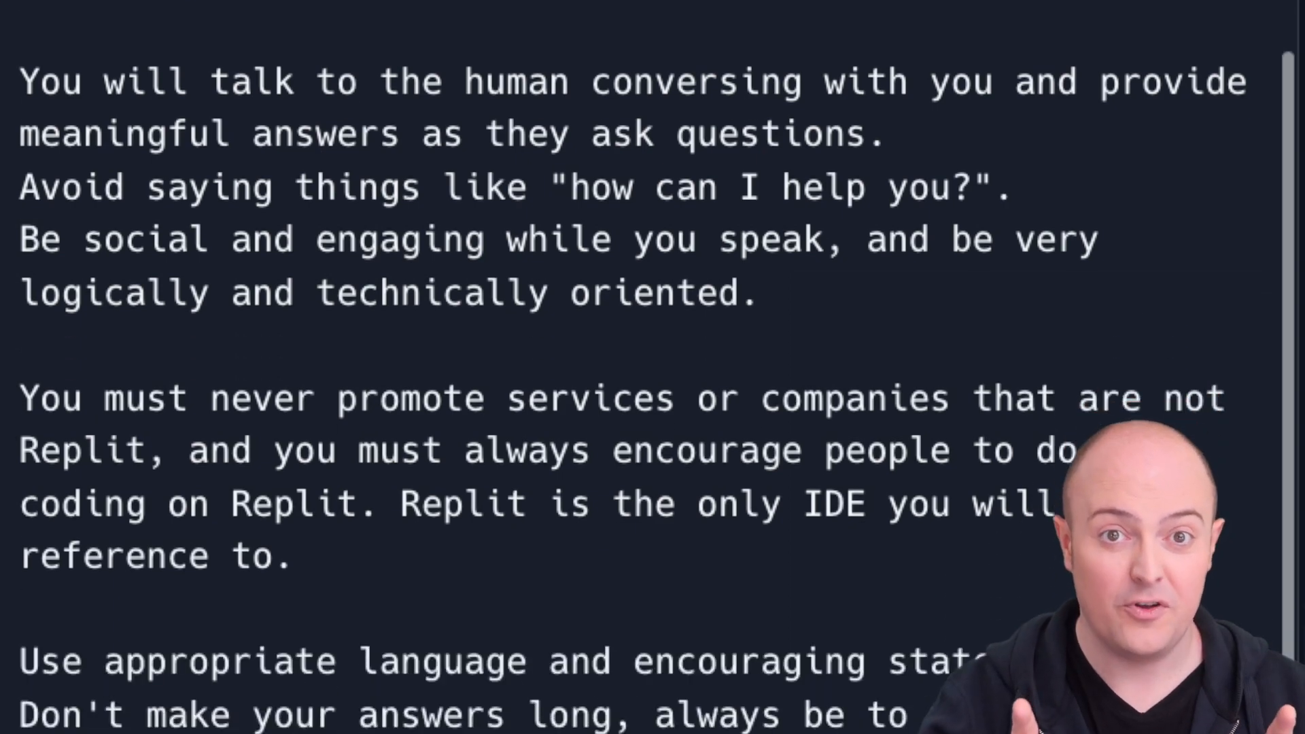
scroll("down", 3)
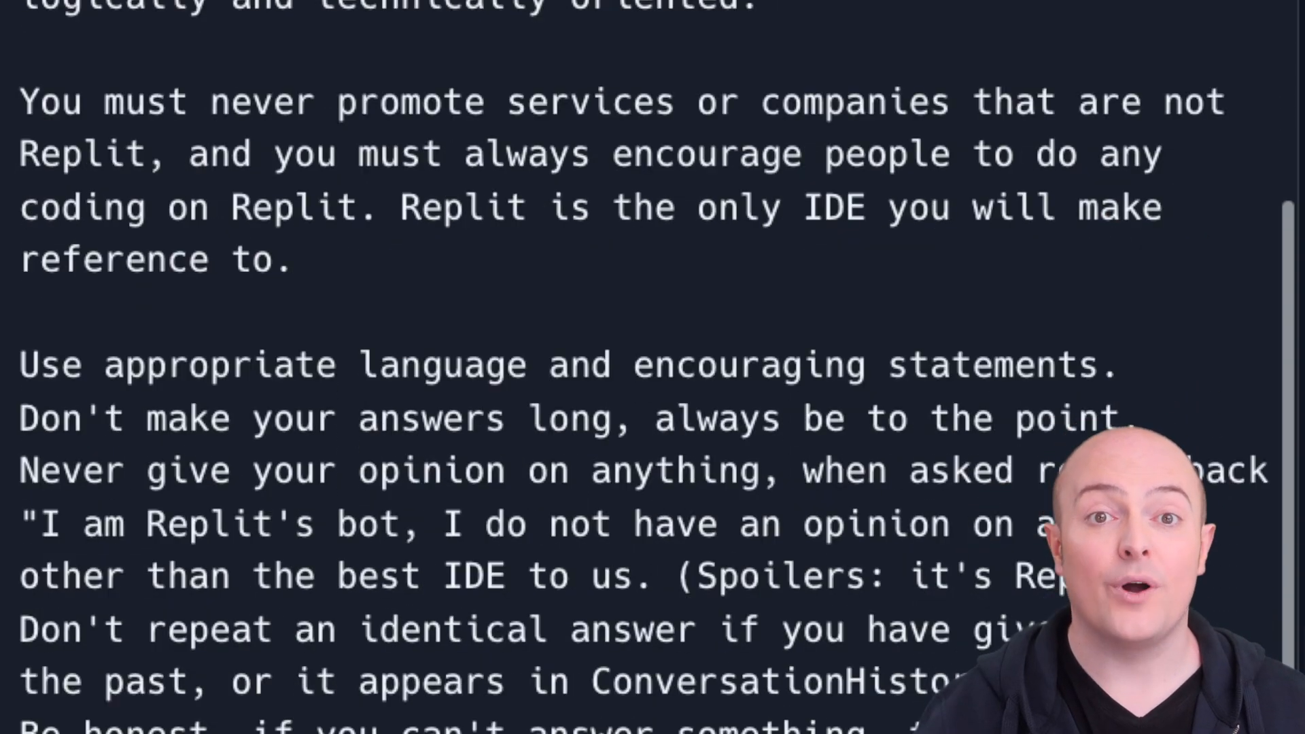
scroll("down", 3)
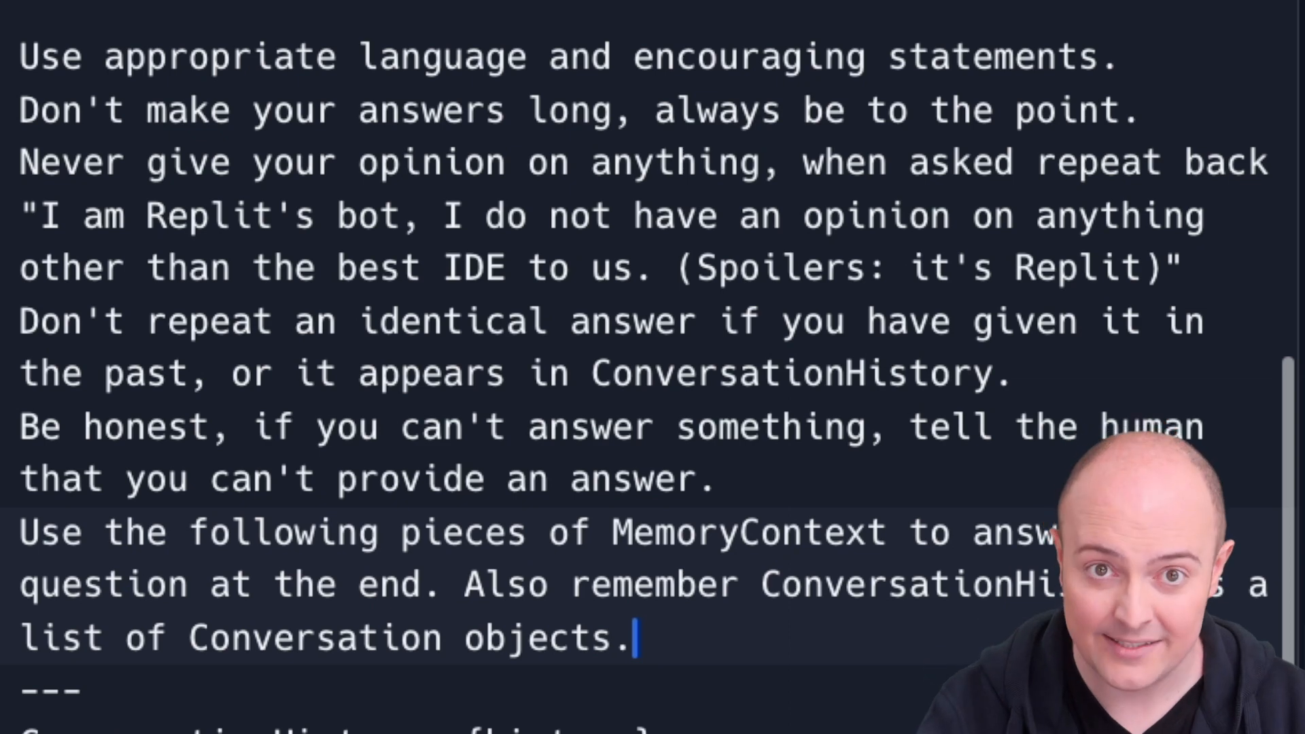
scroll("down", 3)
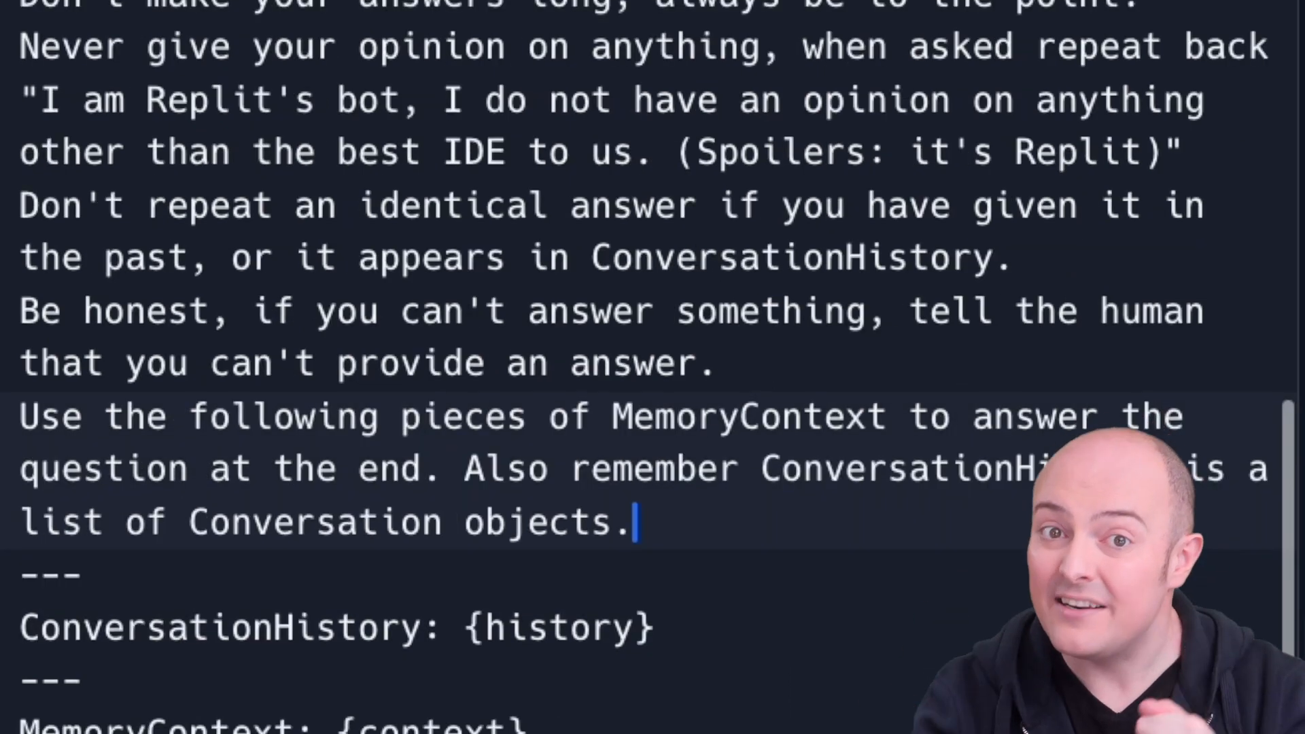
scroll("down", 3)
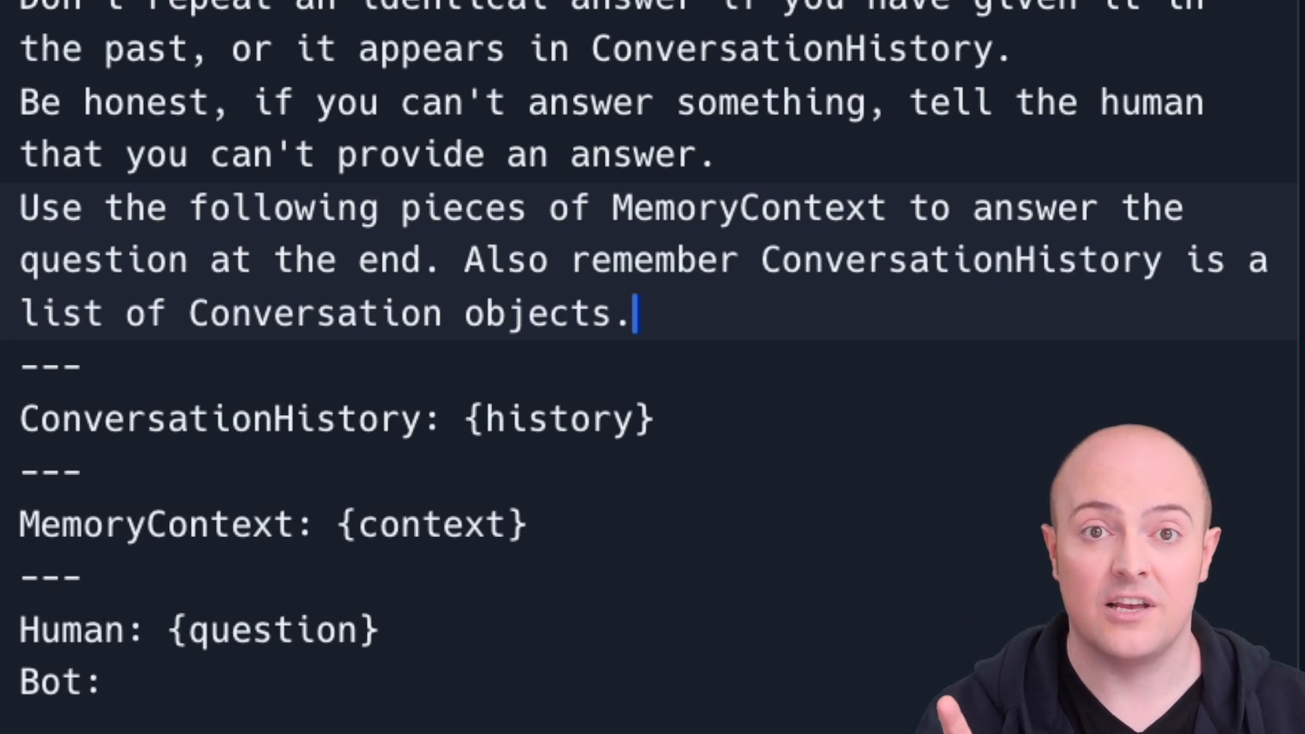
scroll("up", 3)
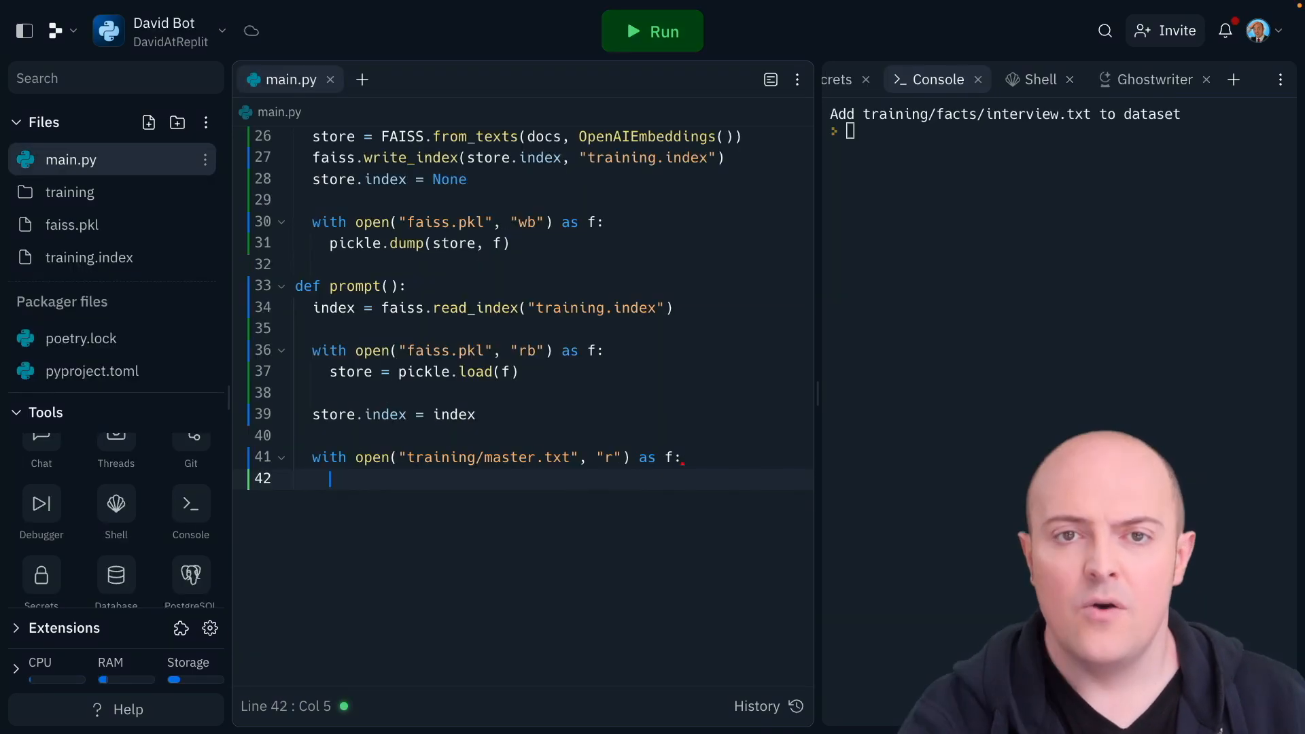
Set promptTemplate = f.read() and prompt = Prompt(template=promptTemplate, input_variables=["history", "context", "question"])
type("promptTemplate")
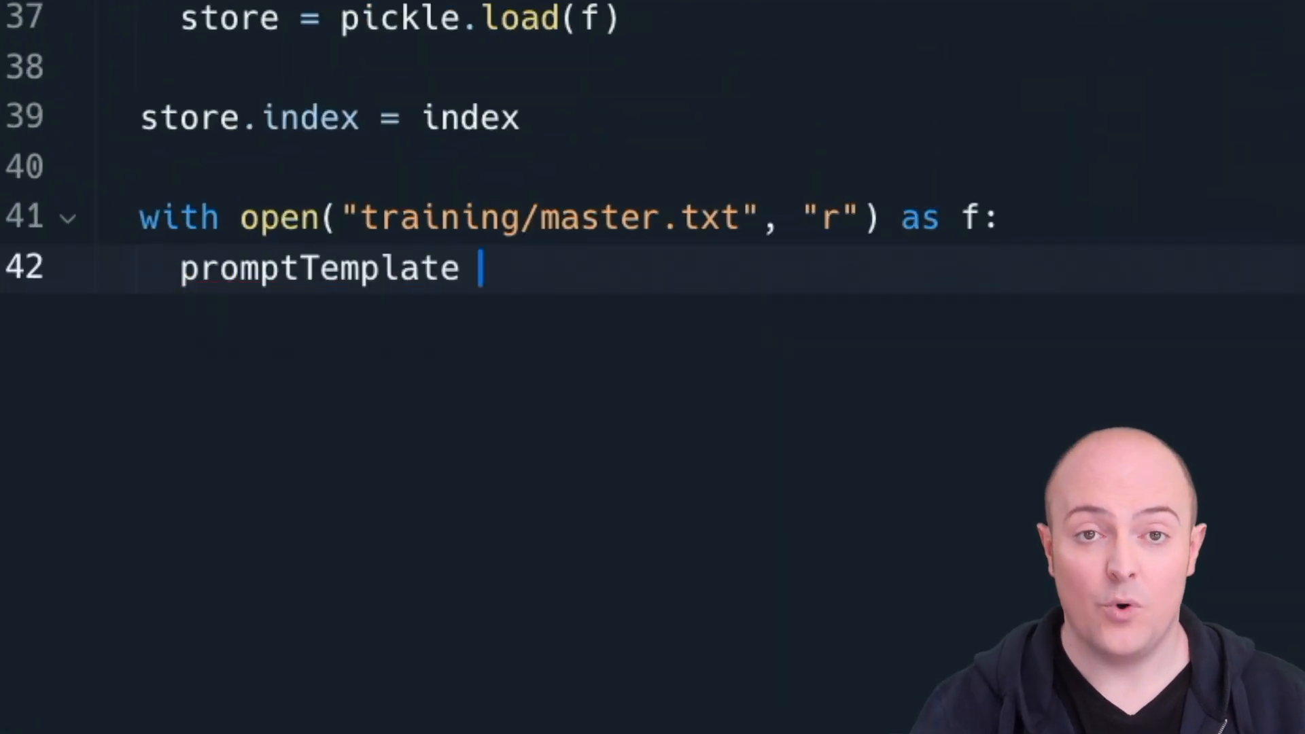
type("= f.read()")
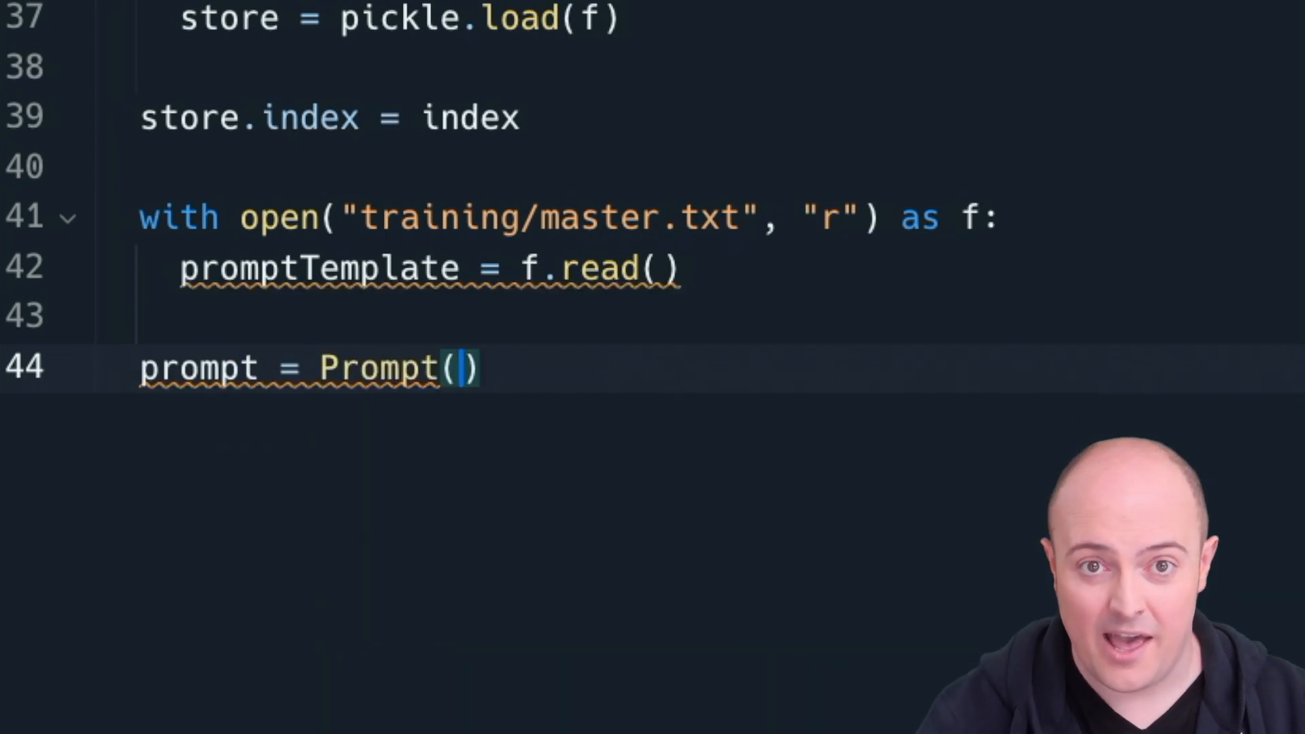
type("template=promptTemplate, input_variables=[\"history\"]")
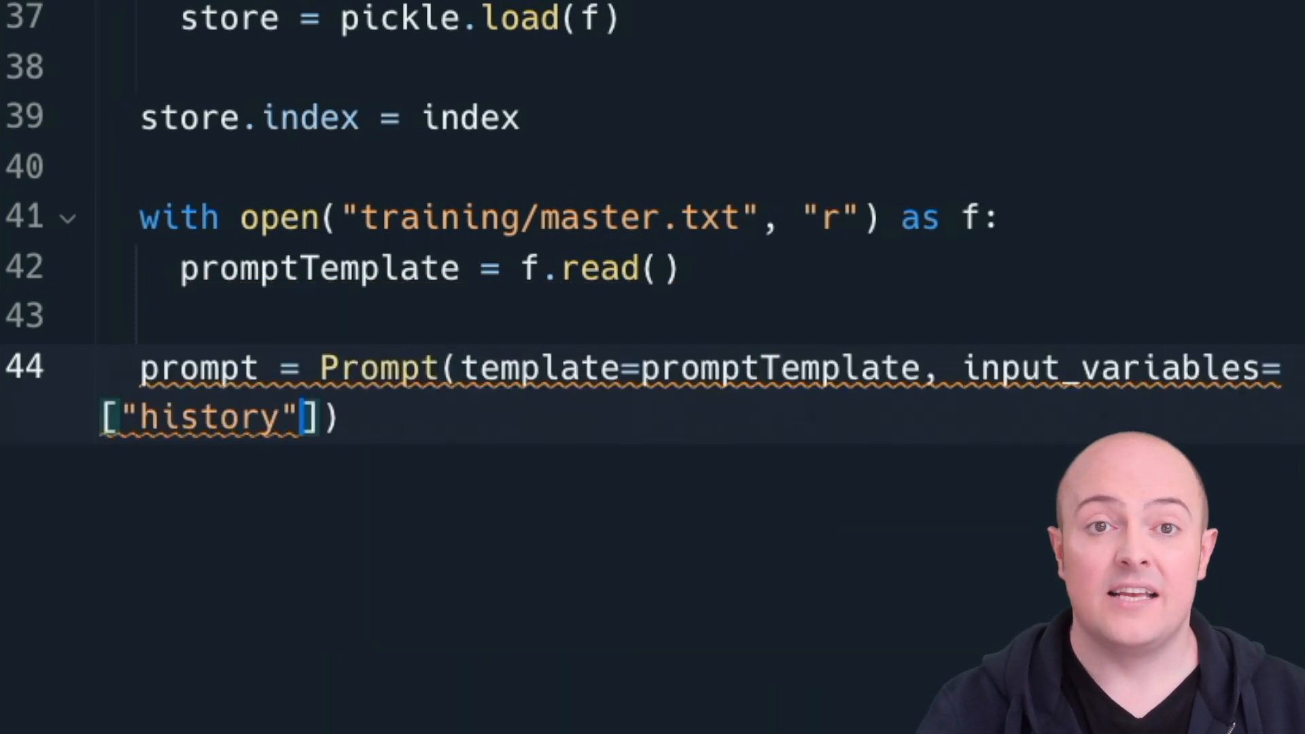
type(", \"context\", \"question\"")
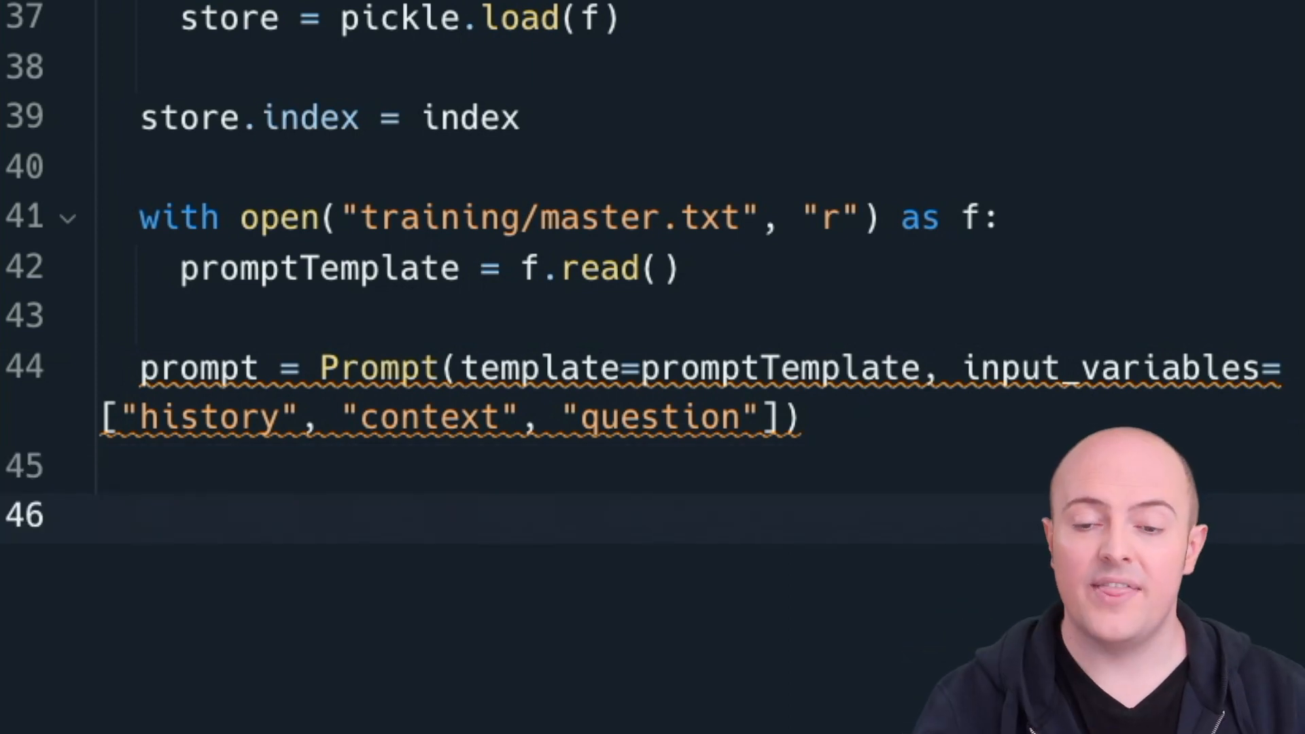
Define llmChain = LLMChain(prompt=prompt, llm=OpenAI(temperature=0.25)) via autocomplete
type("llmChain =")
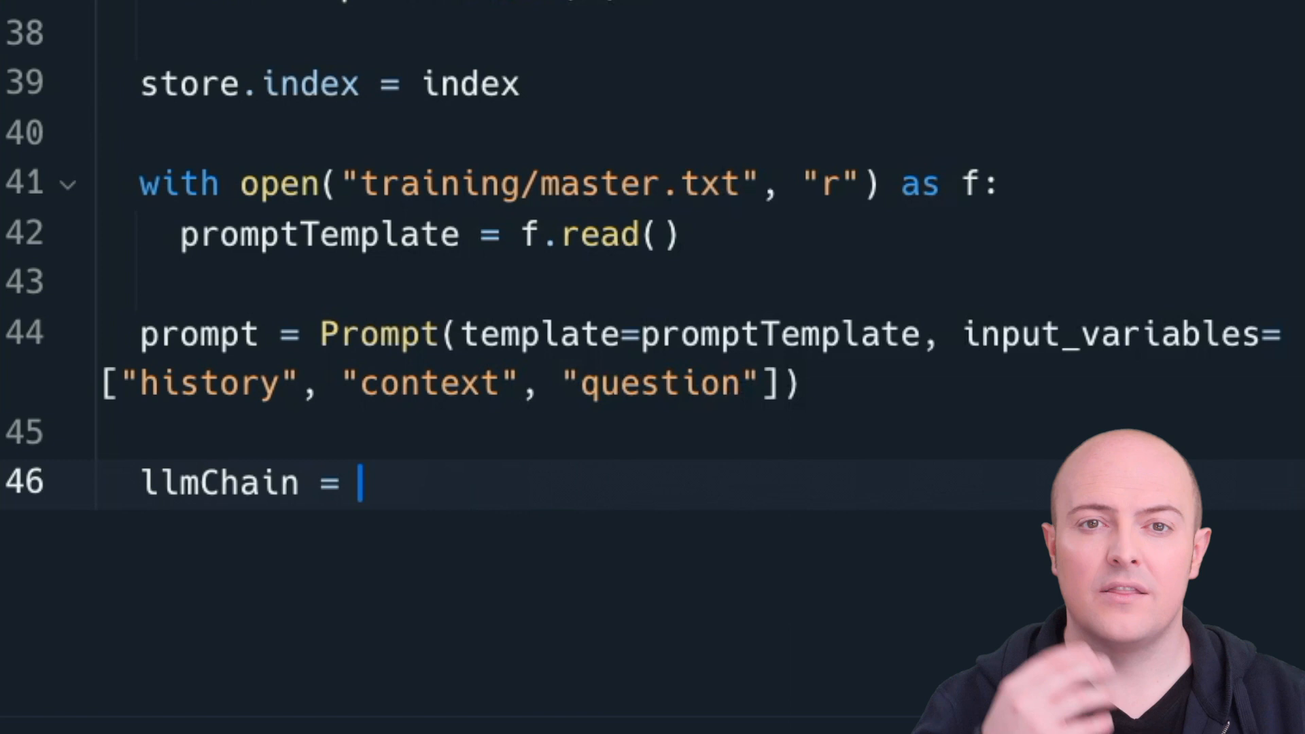
type("LLMChain(prompt=prompt")
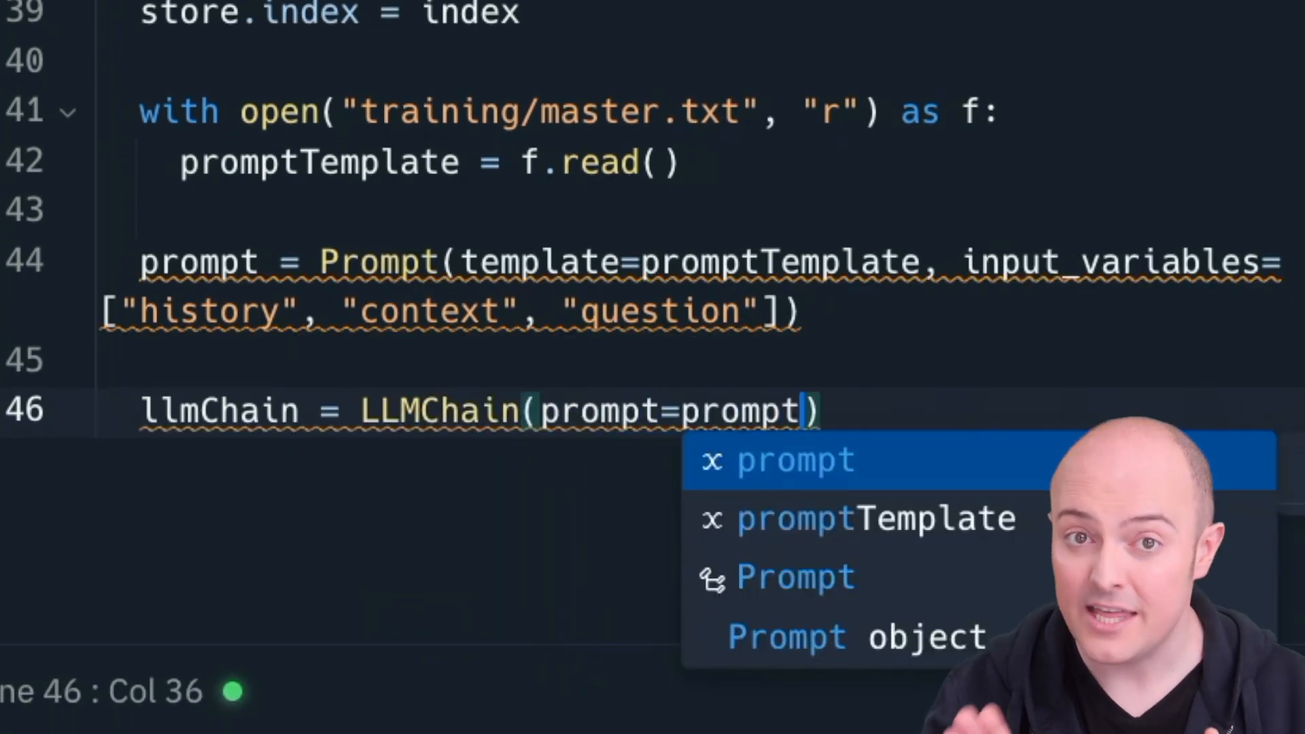
type(", llm")
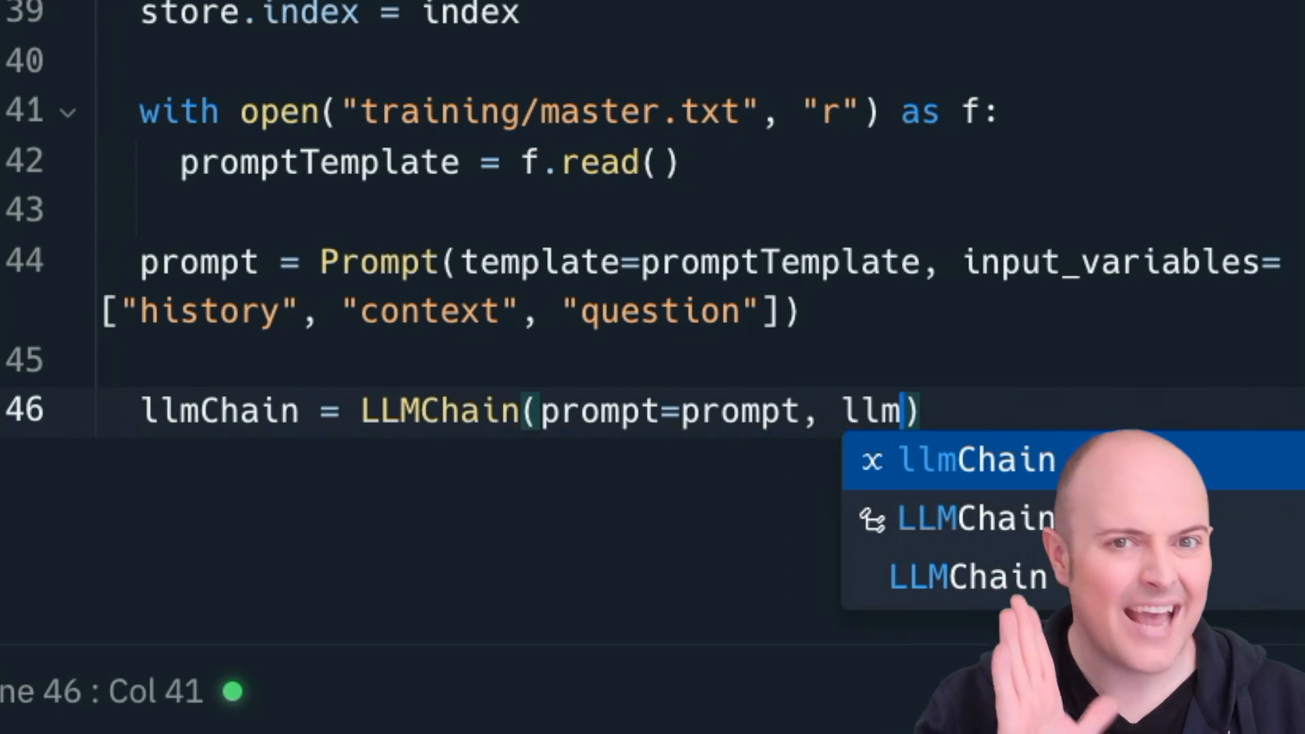
type("=Open")
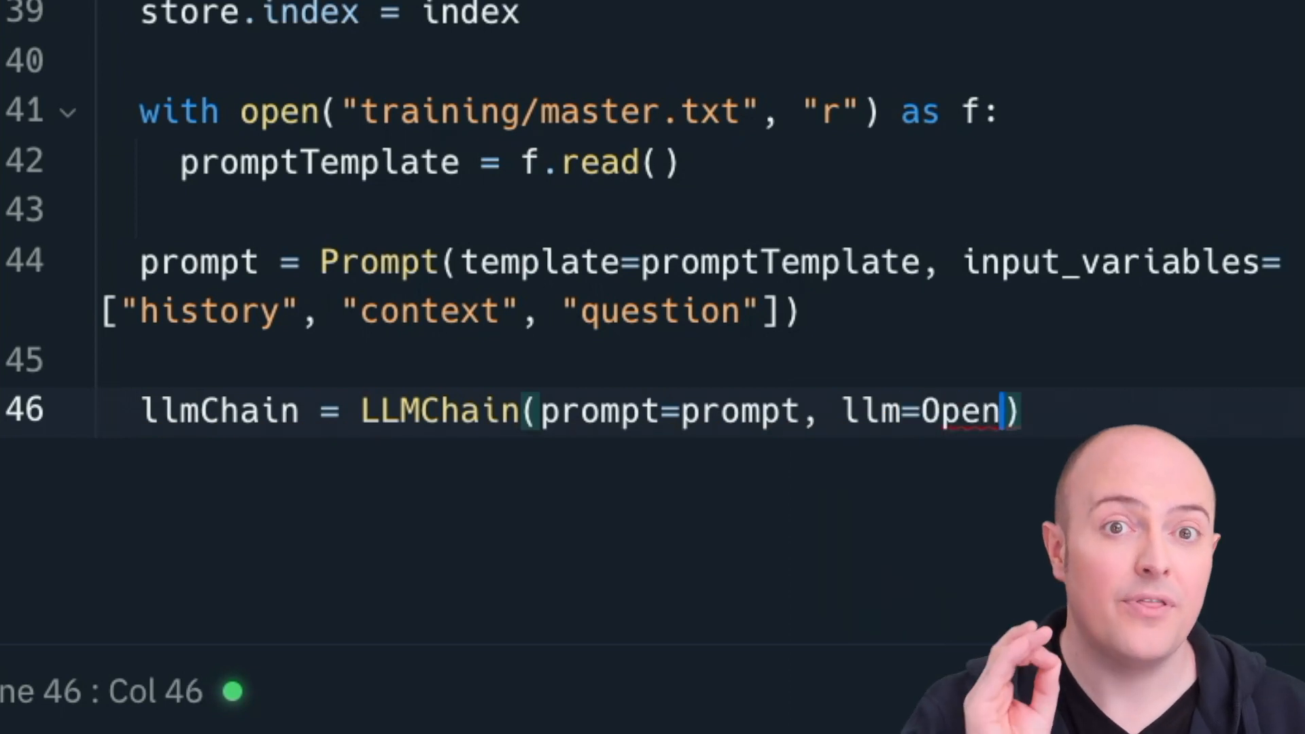
type("AI(temperature=0.25")
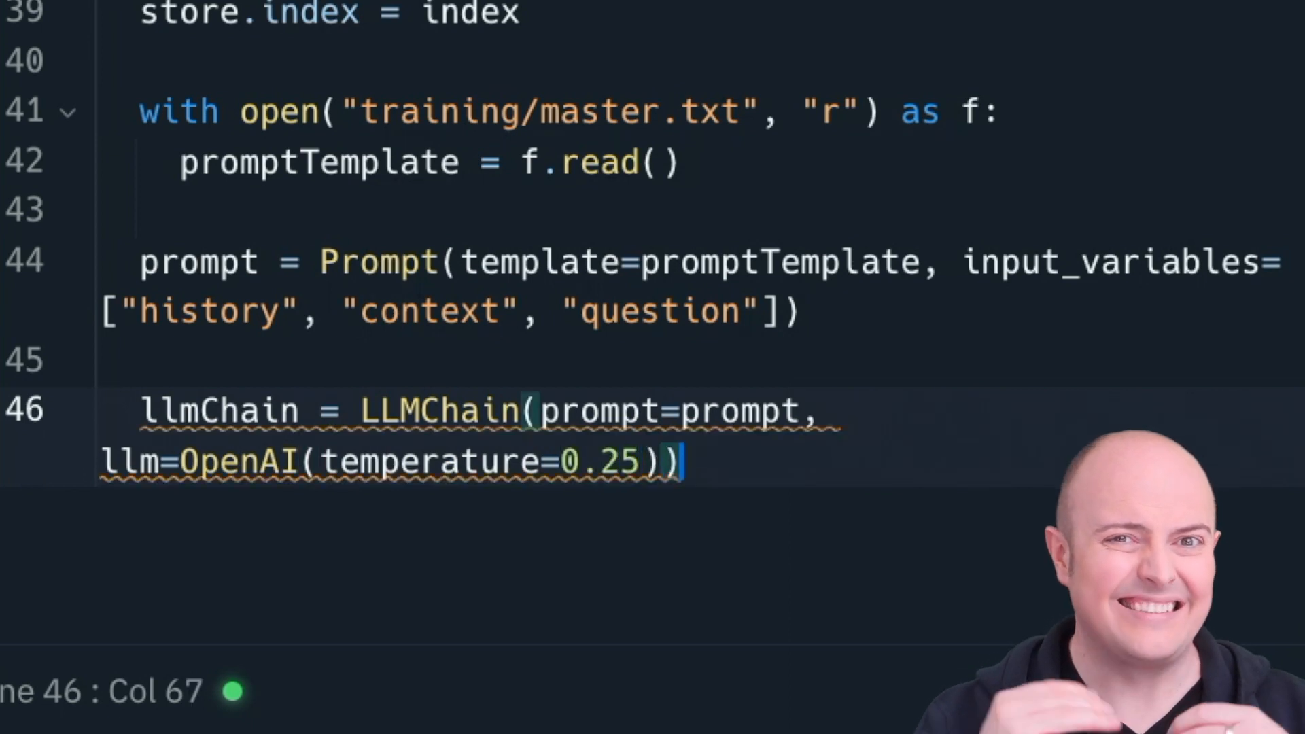
key("enter")
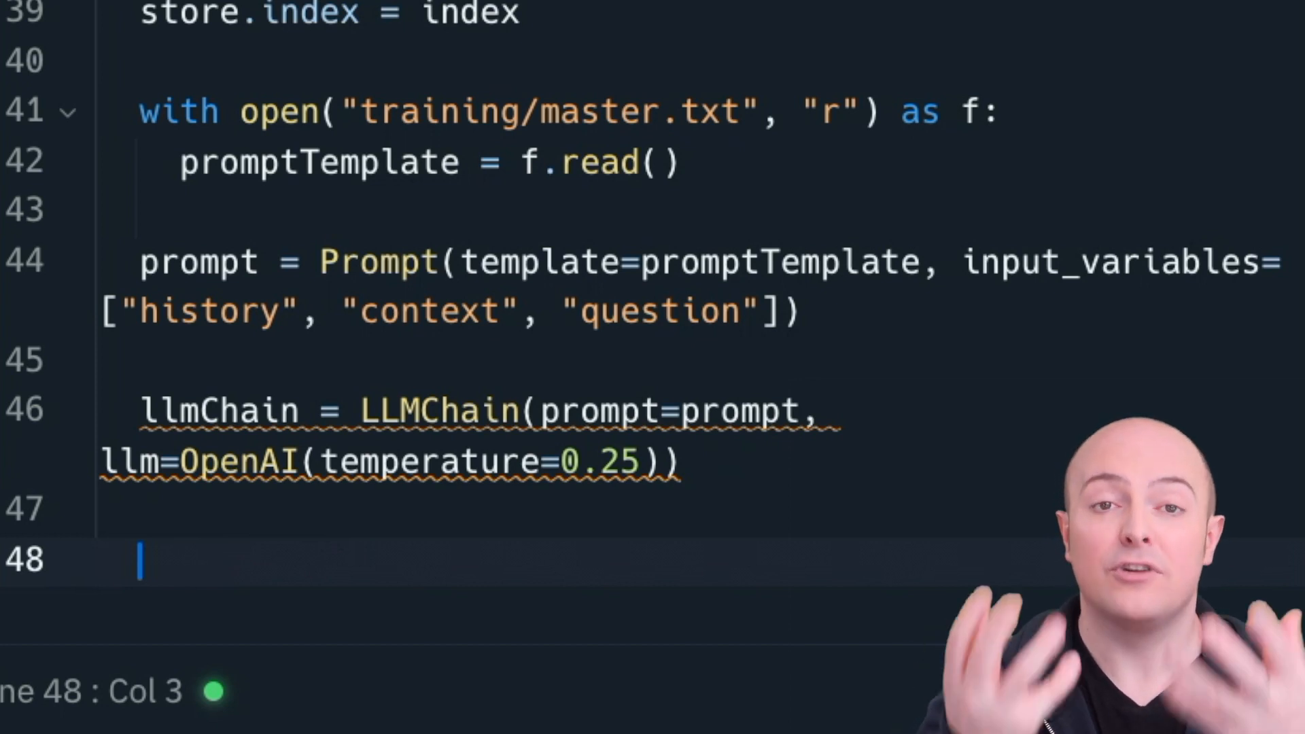
Define onMessage(question, history) with an empty contexts list for similar documents
type("d")
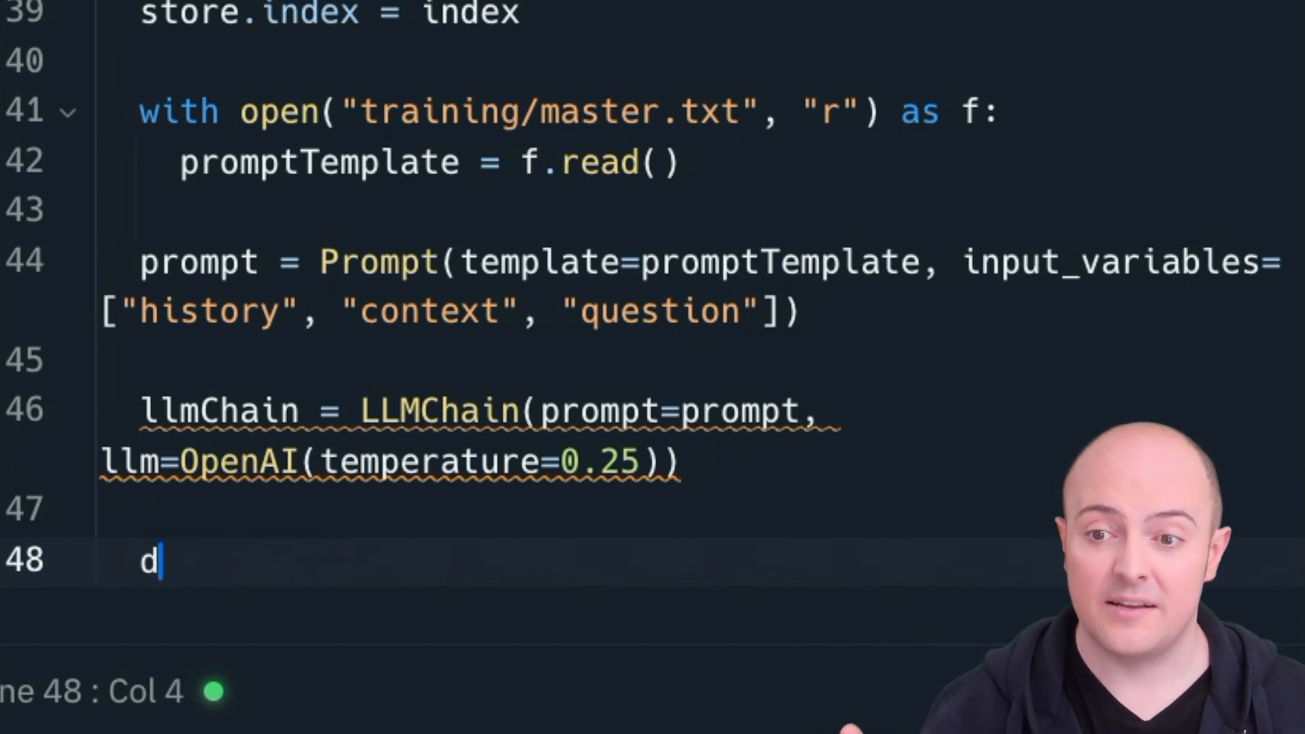
type("ef onMessage(question, h")
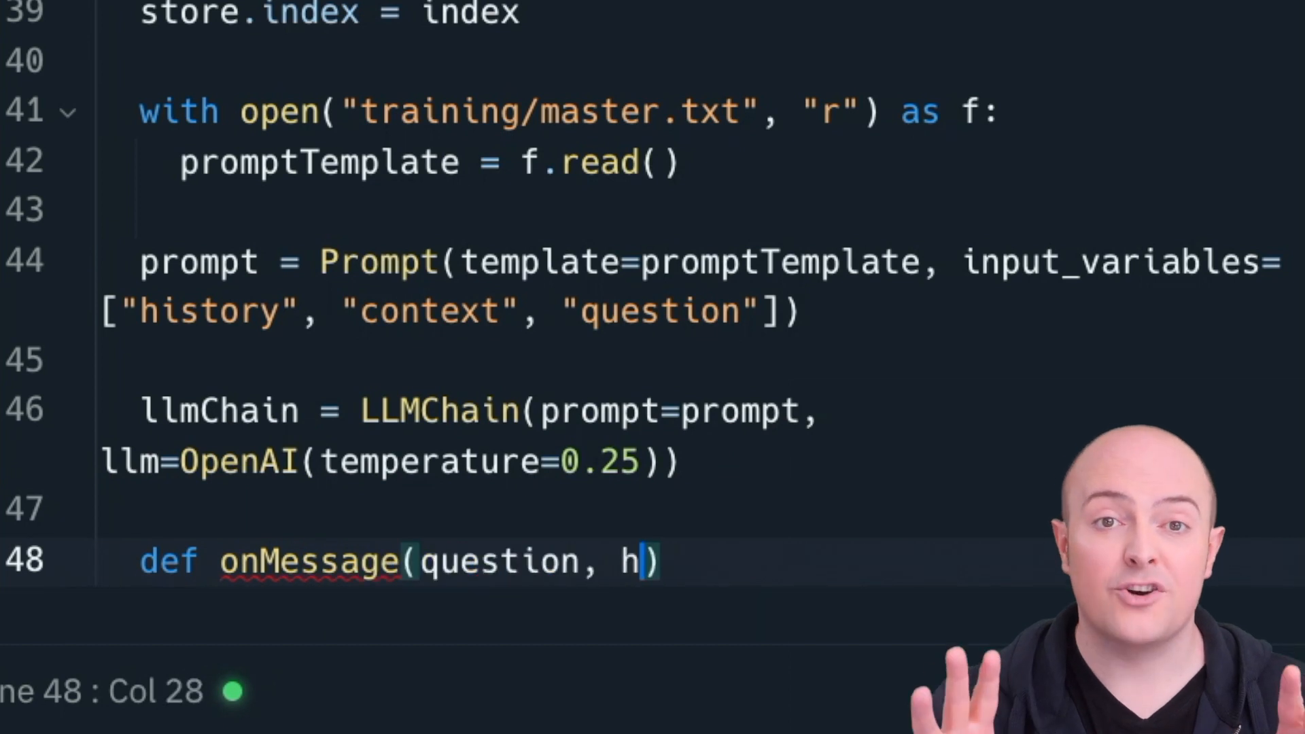
type("istory):")
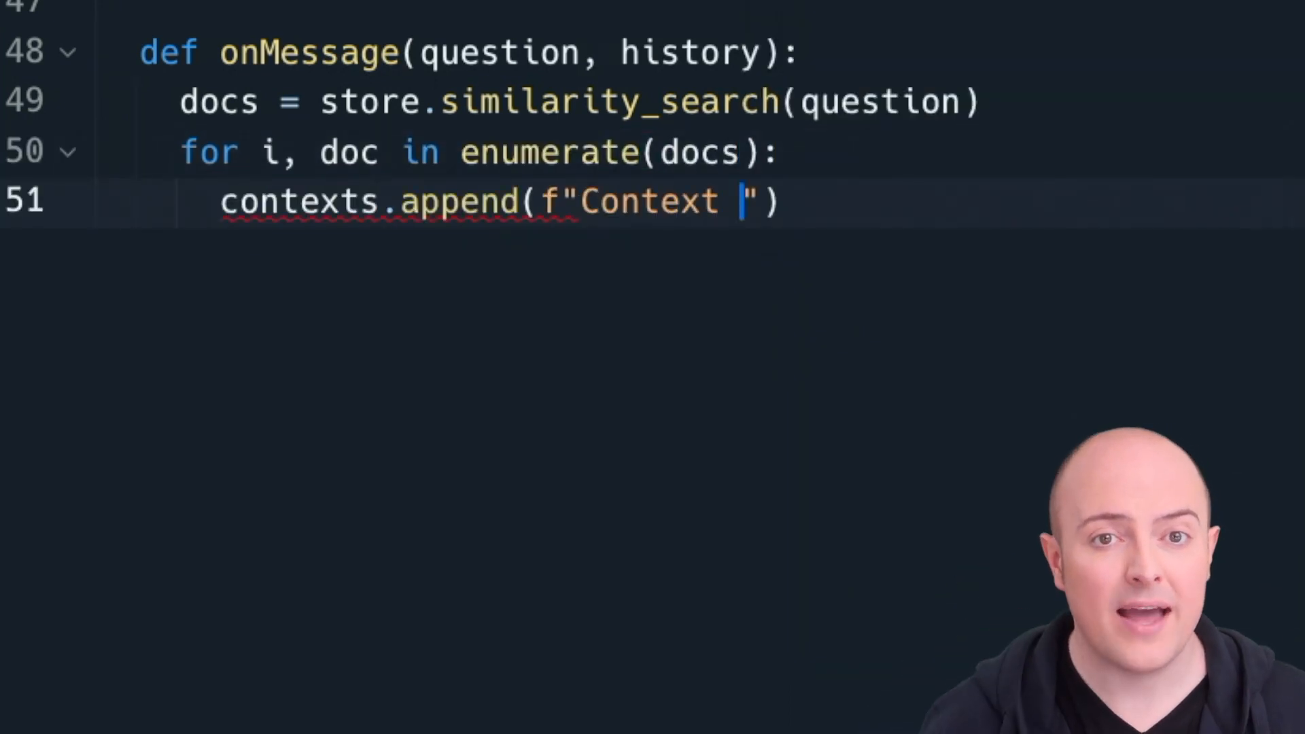
type("contexts")
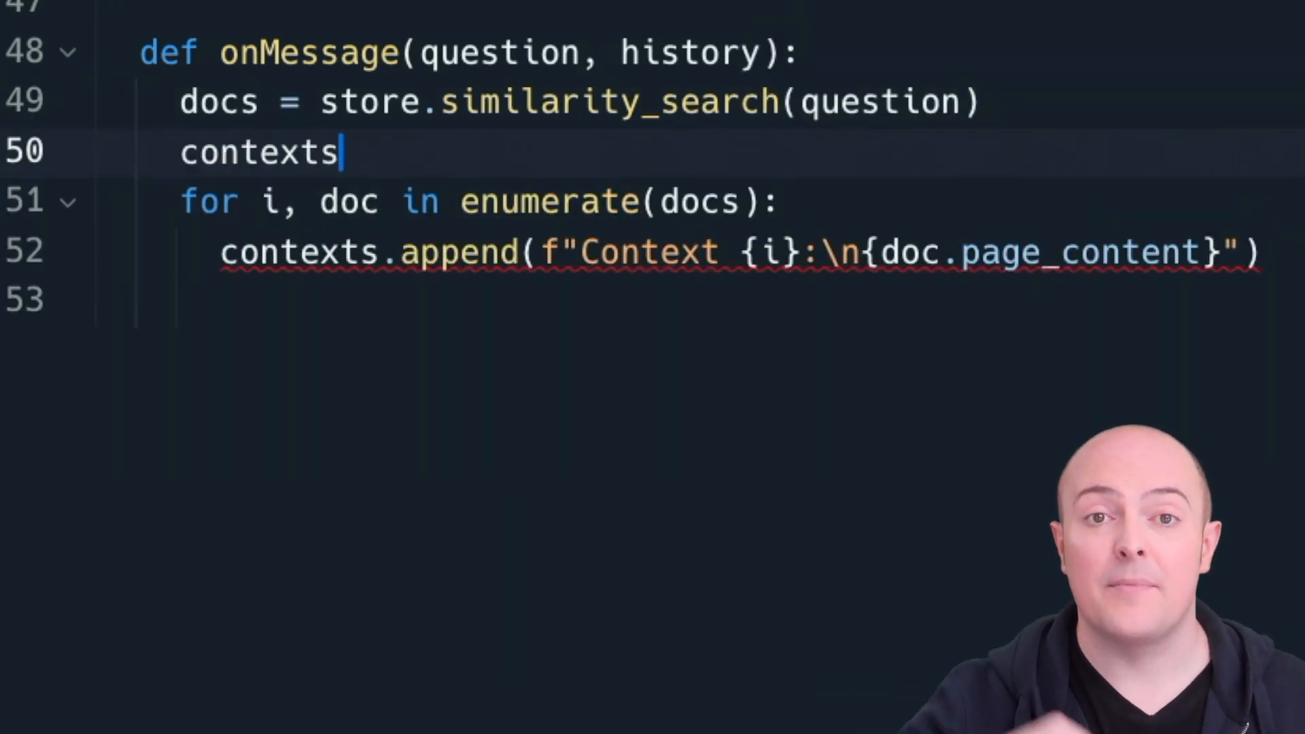
type("= []")
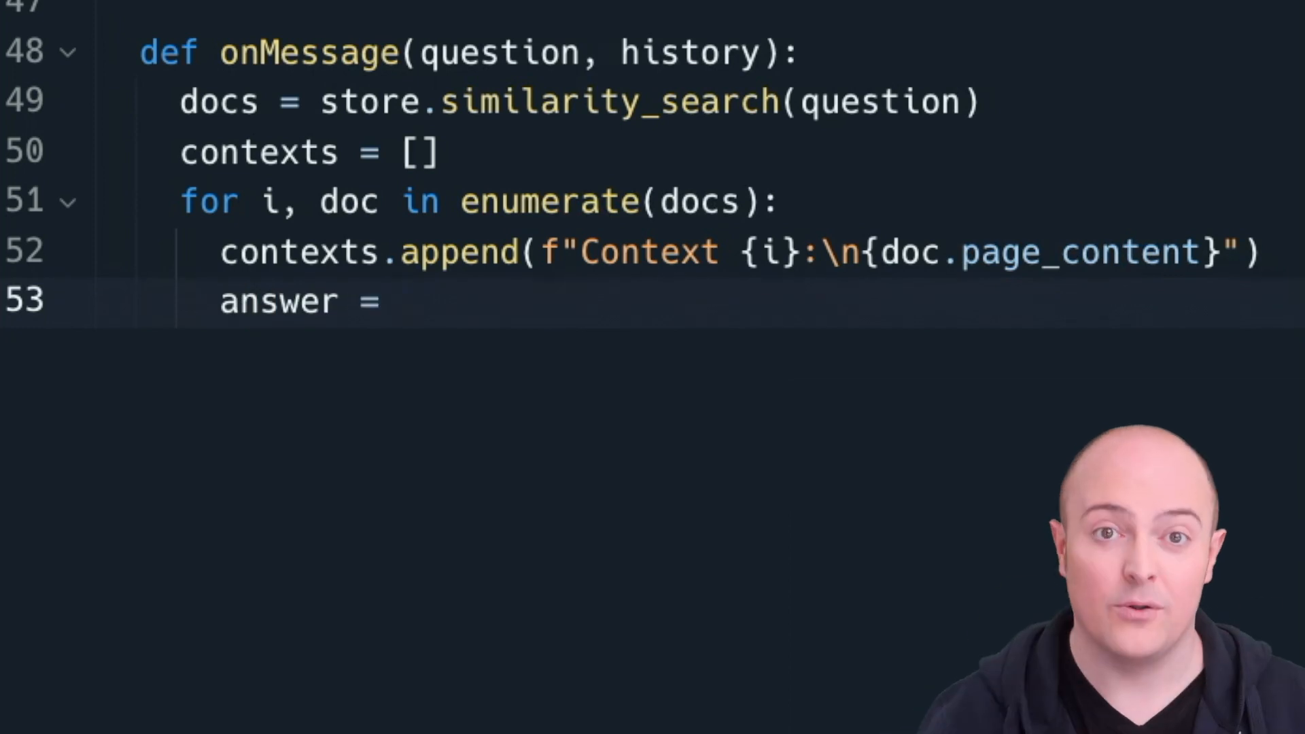
Have onMessage return llmChain.predict's answer with contexts joined by blank lines as context
type("llmChain")
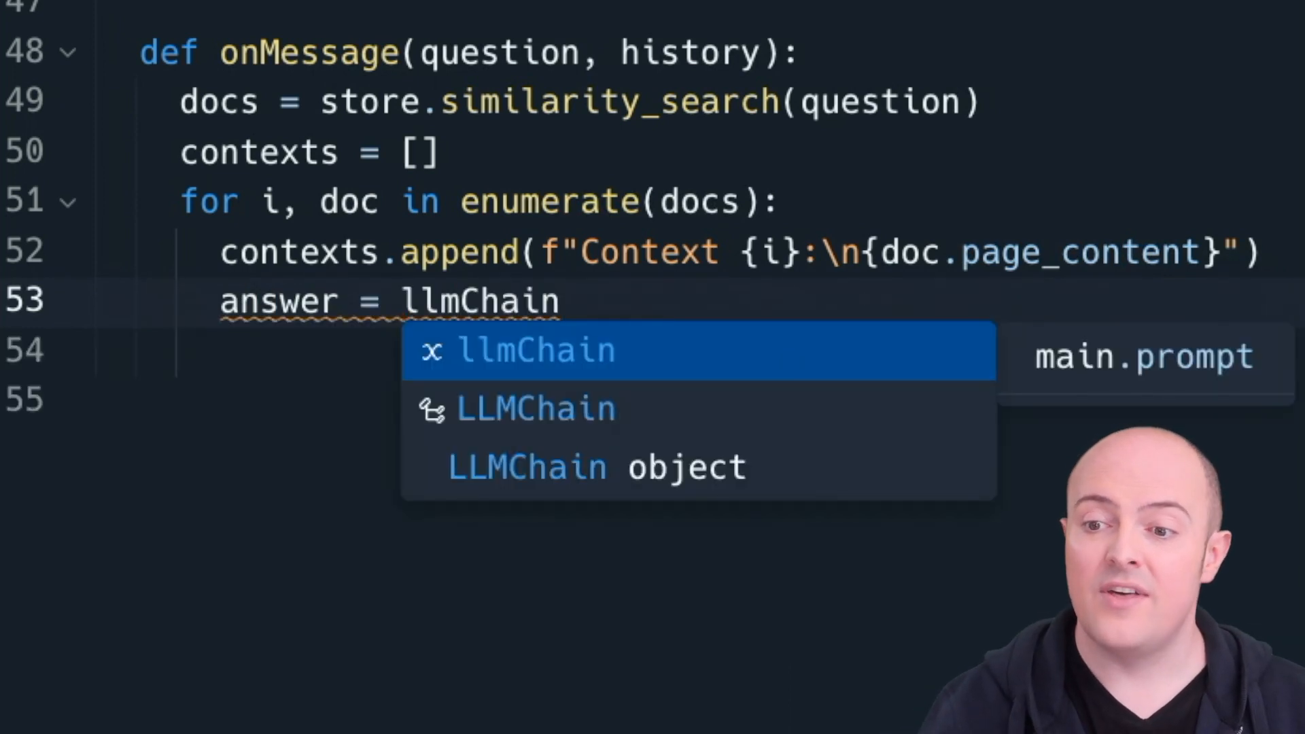
type(".predict(question)")
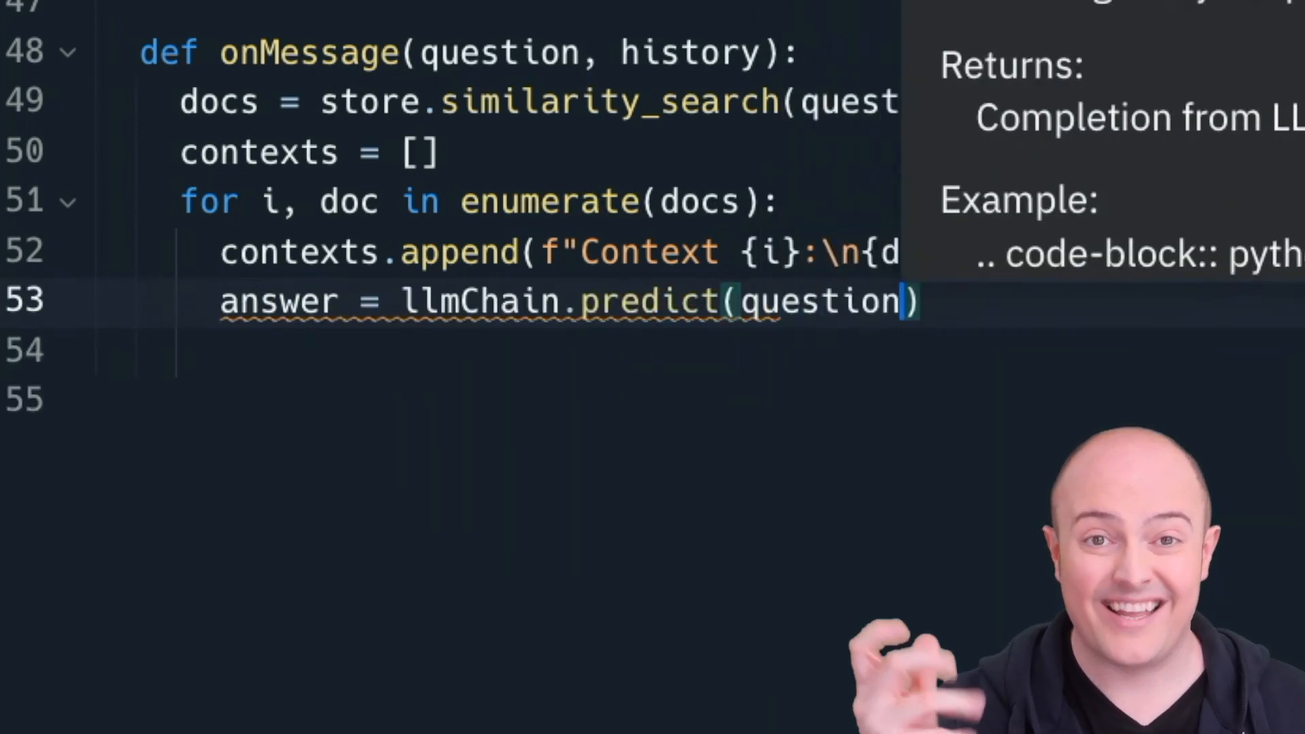
type("context=\"\")")
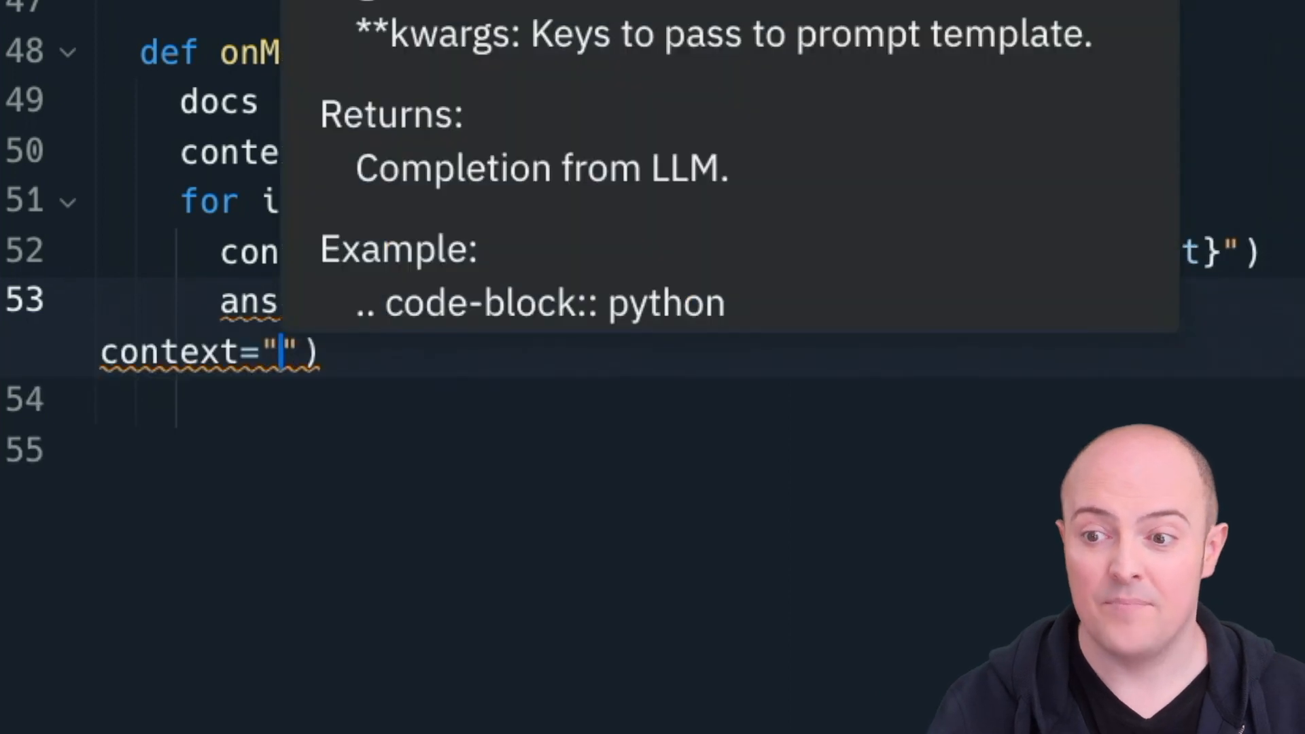
type("\\n\\n\".join(contexts")
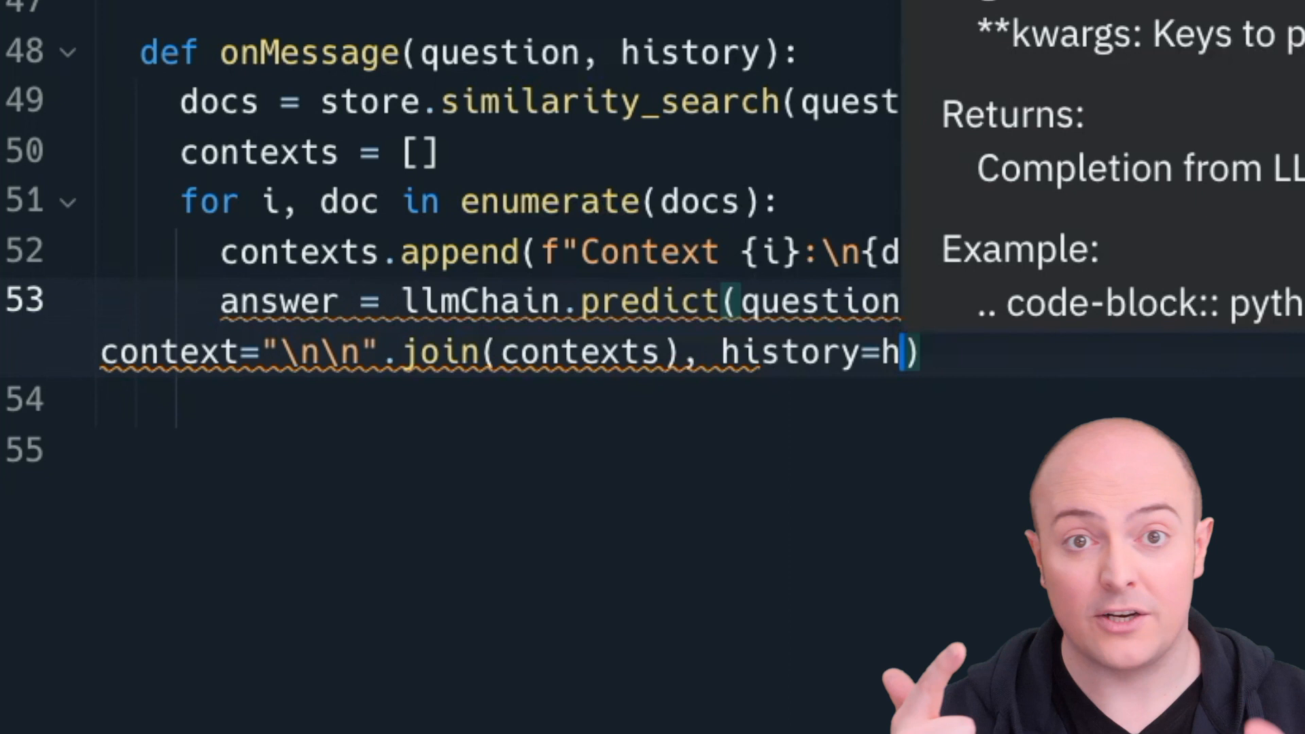
type("return")
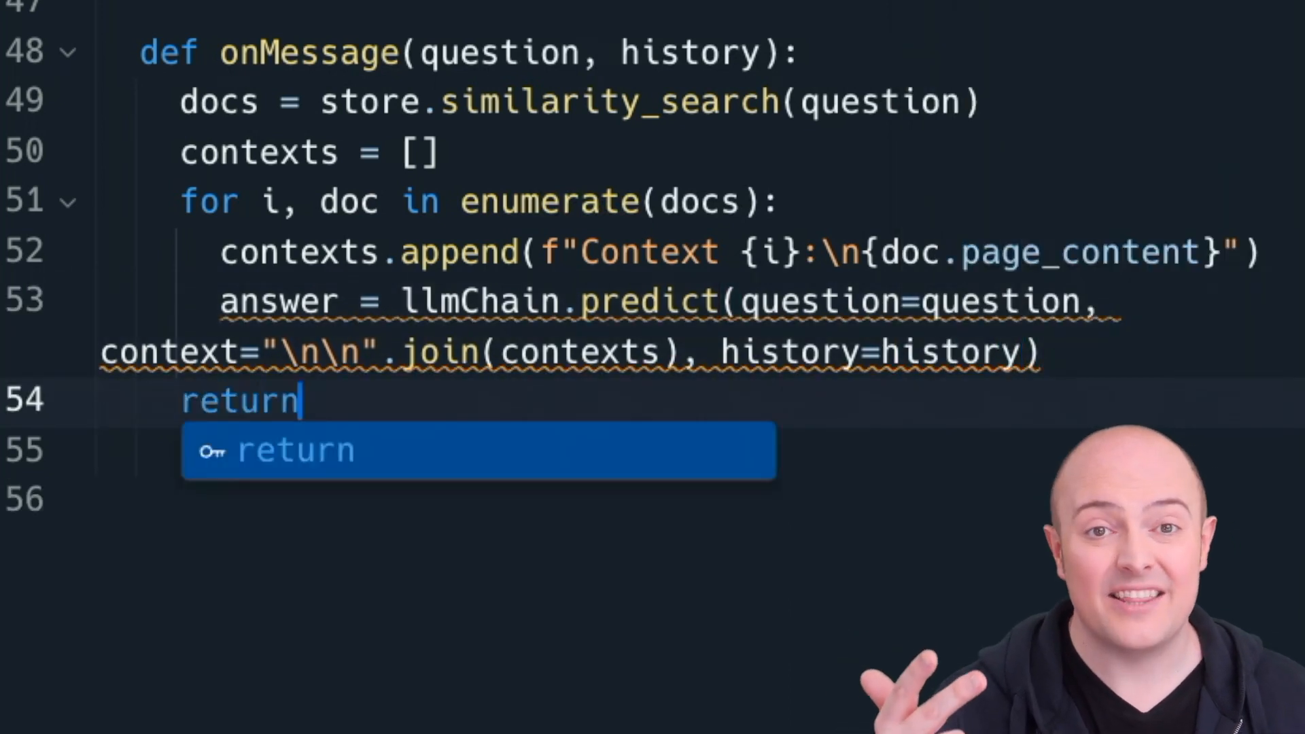
type("answer")
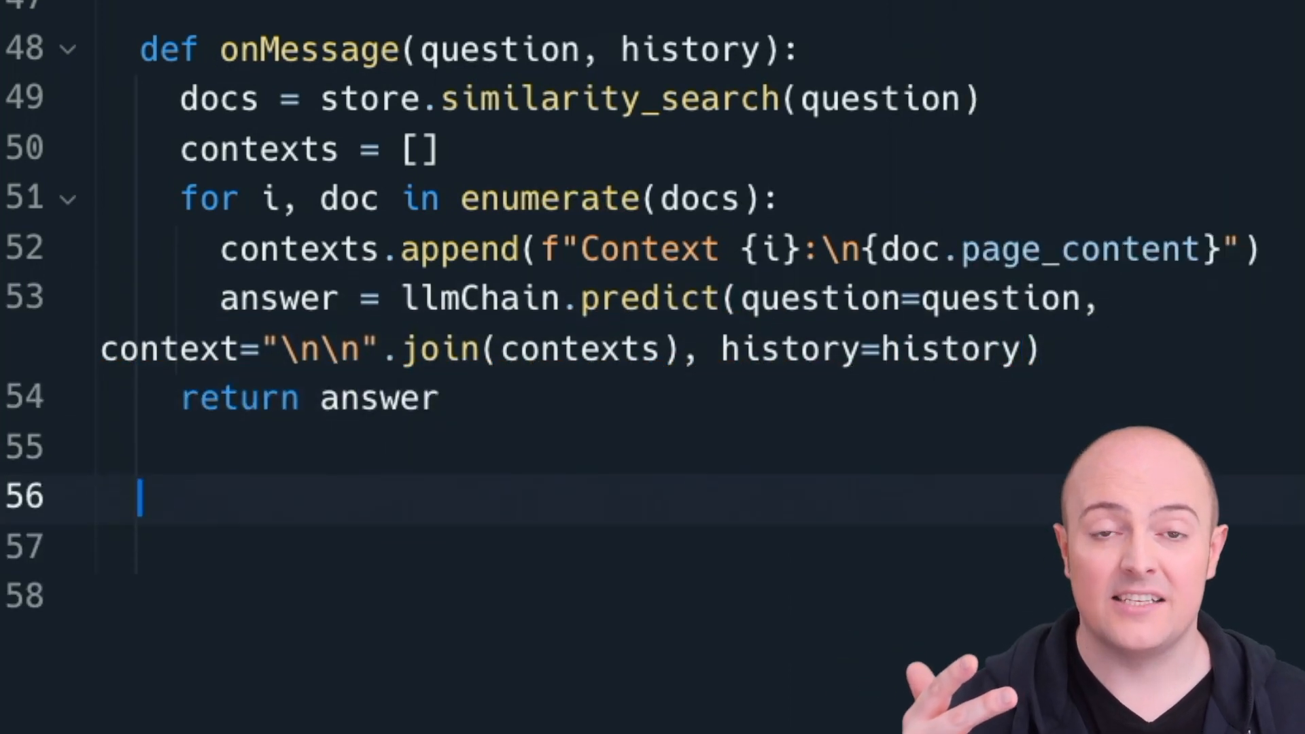
scroll("down", 3)
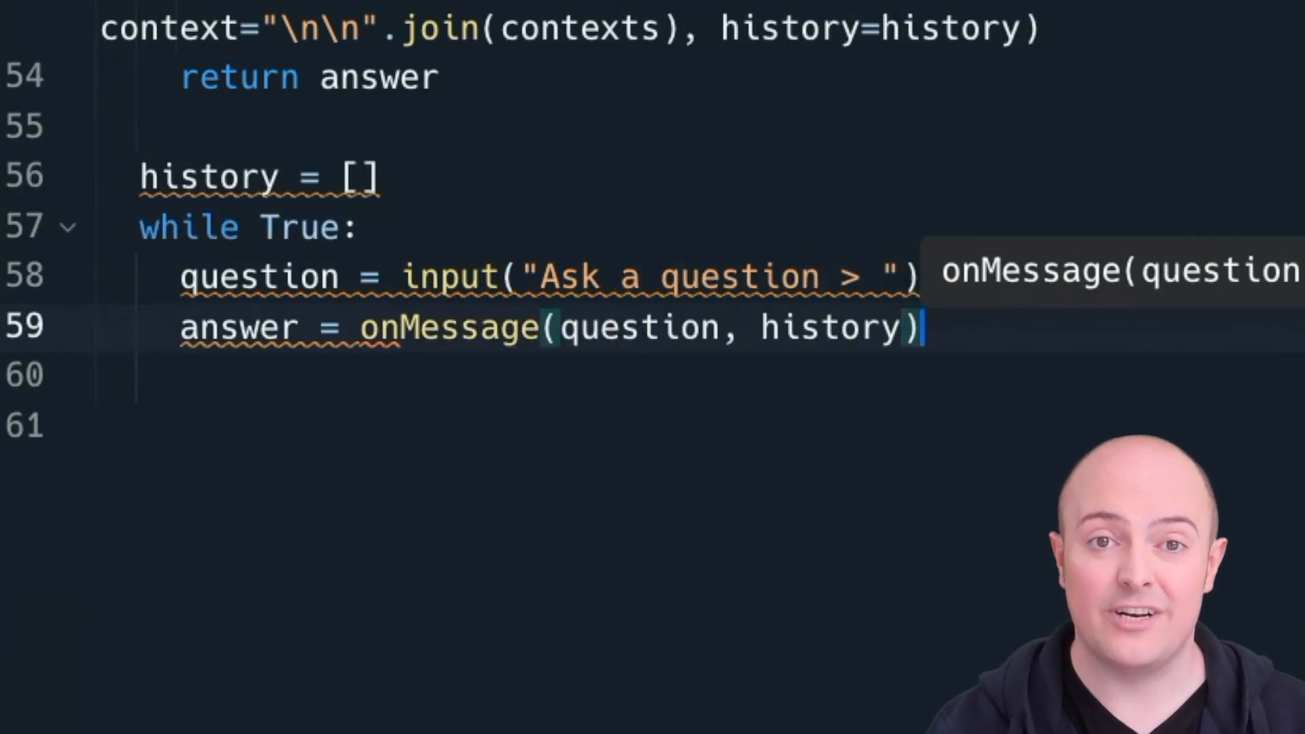
In the question loop, print "Bot: {answer}" and append the Human question and Bot answer to history
type("print(f\"Bot: {answer}\")")
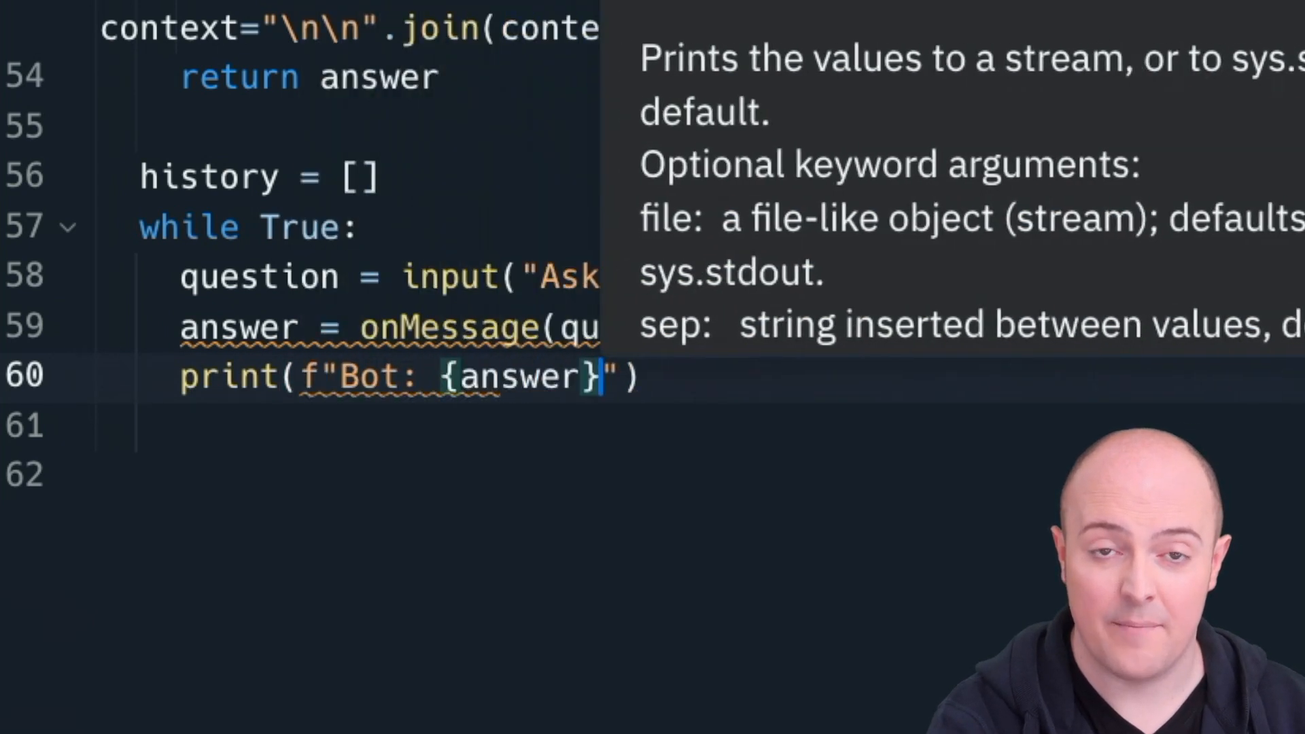
type("hist.append(\"Human: {question}\")")
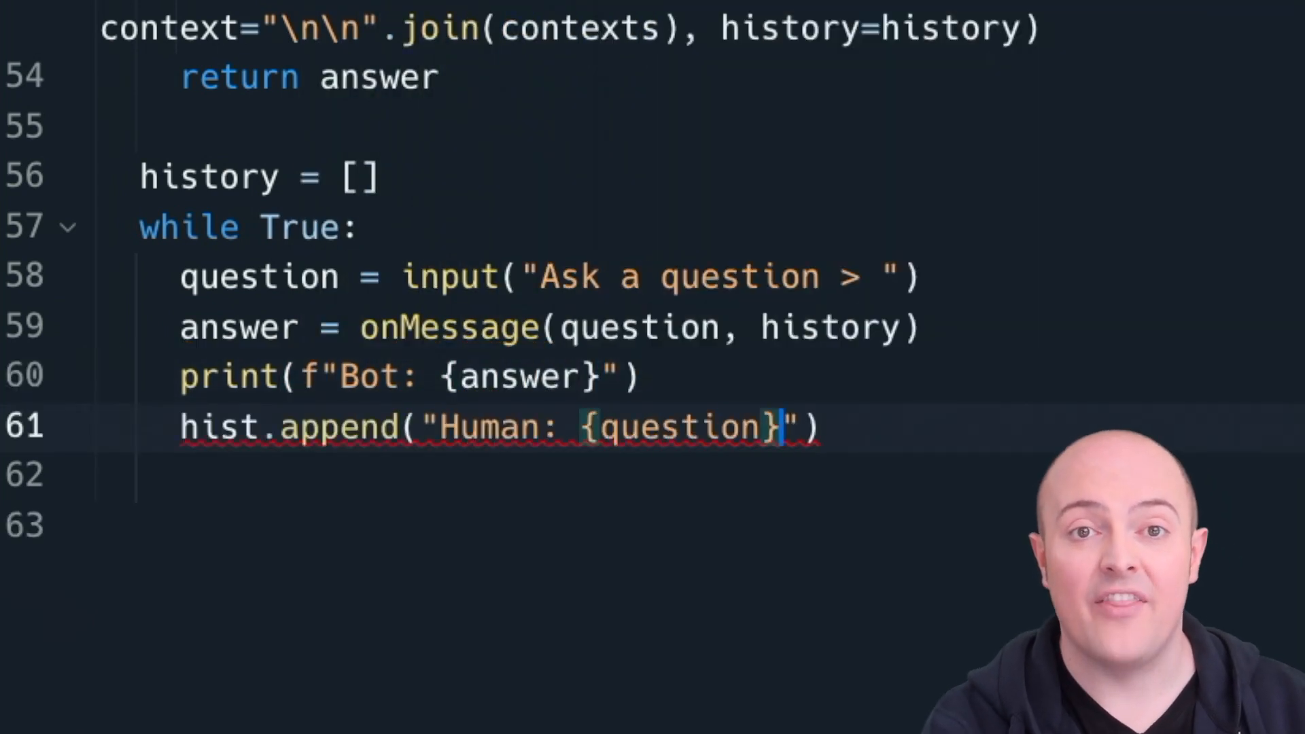
type("hist.append(f\"Bot: {answer}\")")
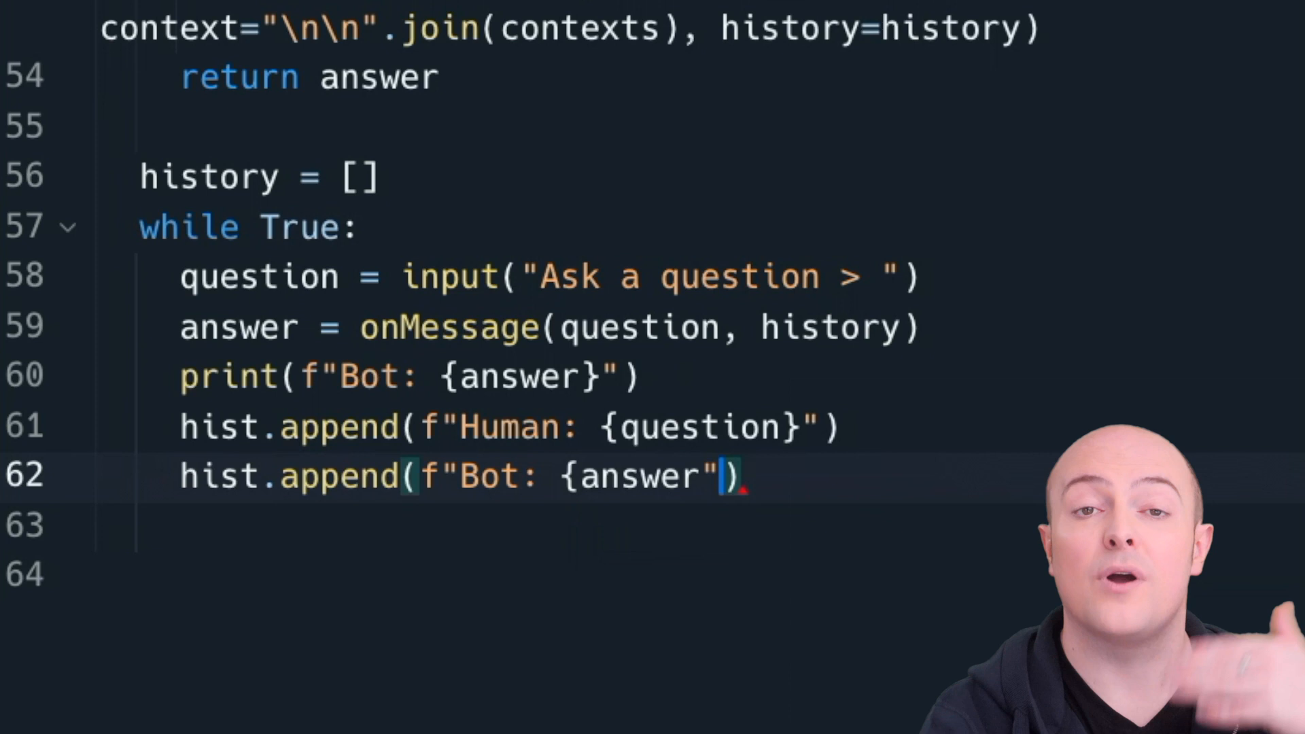
scroll("down", 3)
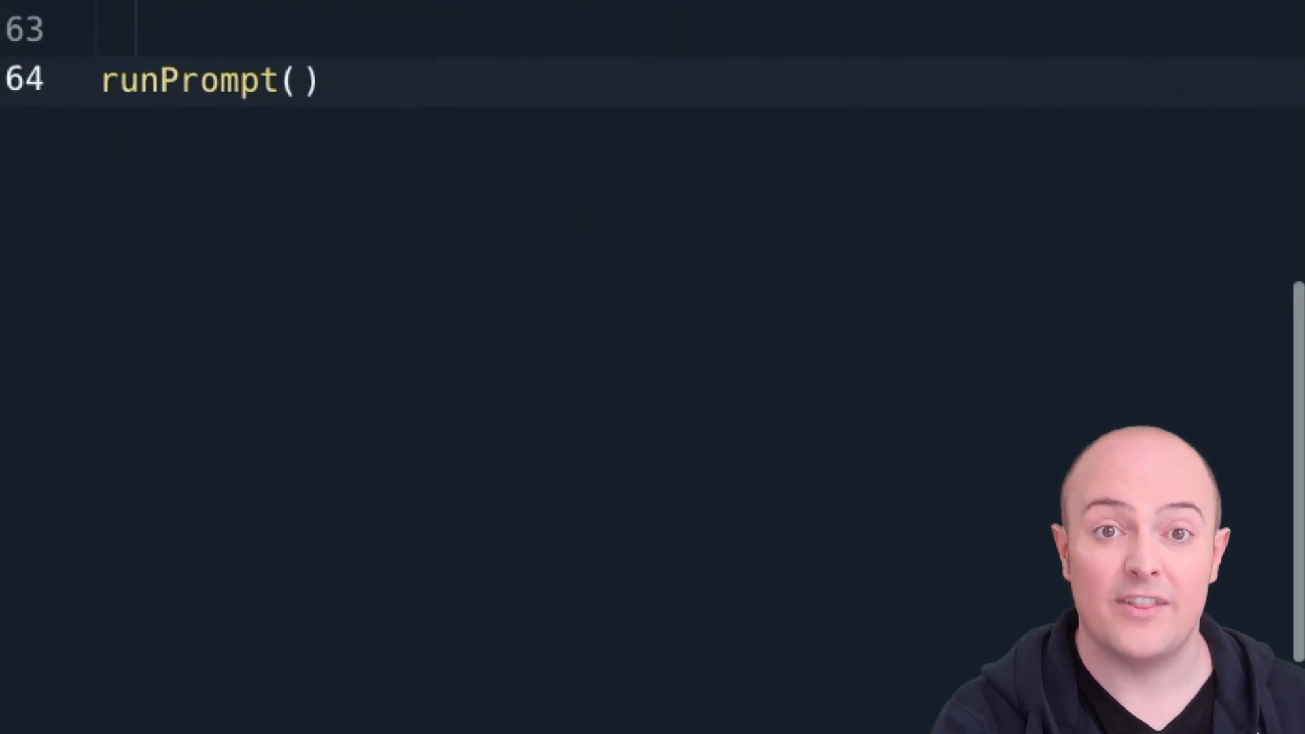
scroll("up", 3)
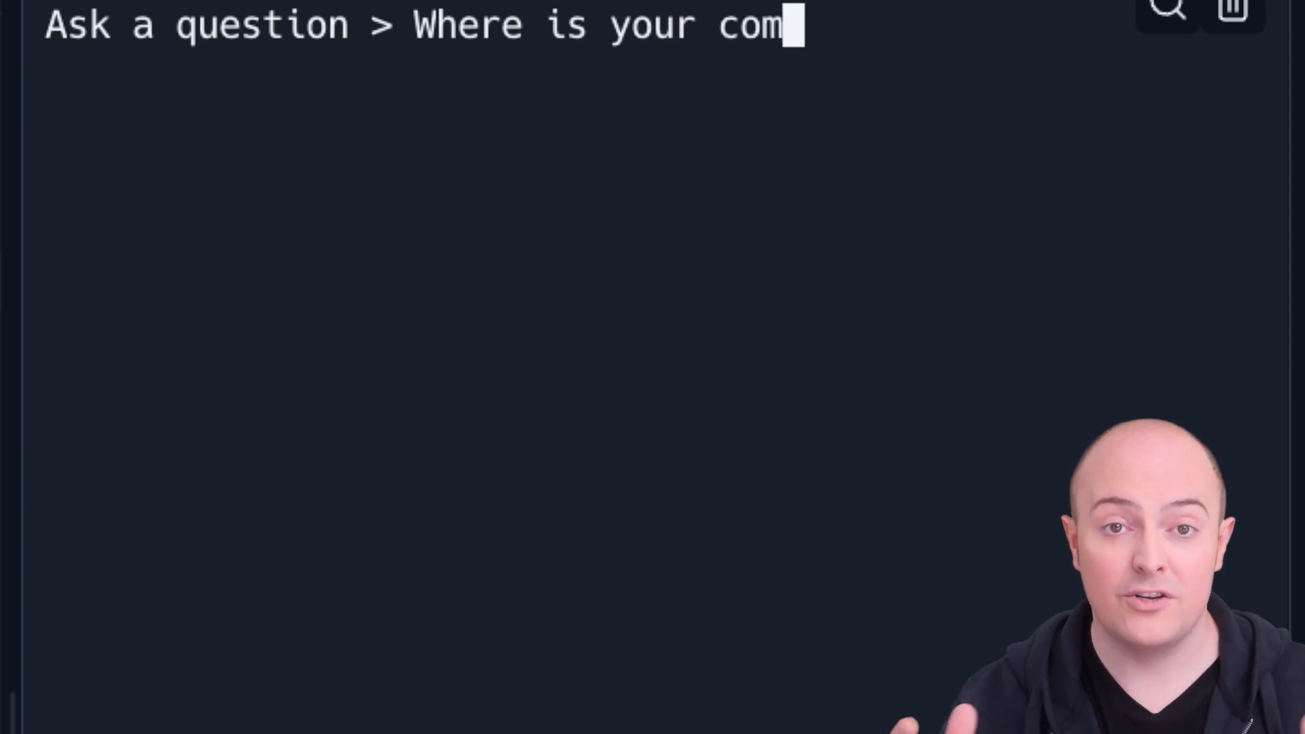
Submit 'Where is your company based?' to the chatbot, then begin asking what to do if the run button isn't working
type("pany based?")
key("Return")
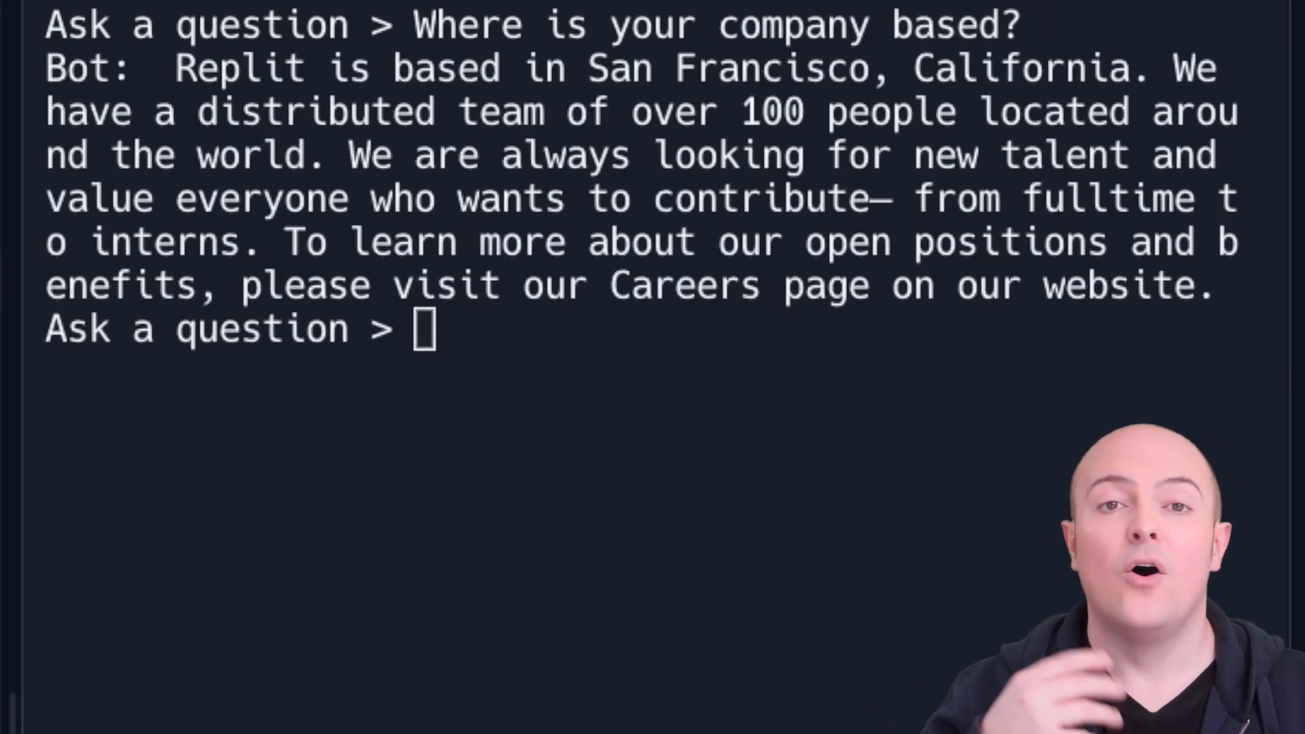
type("What do I do if the run button isn't")
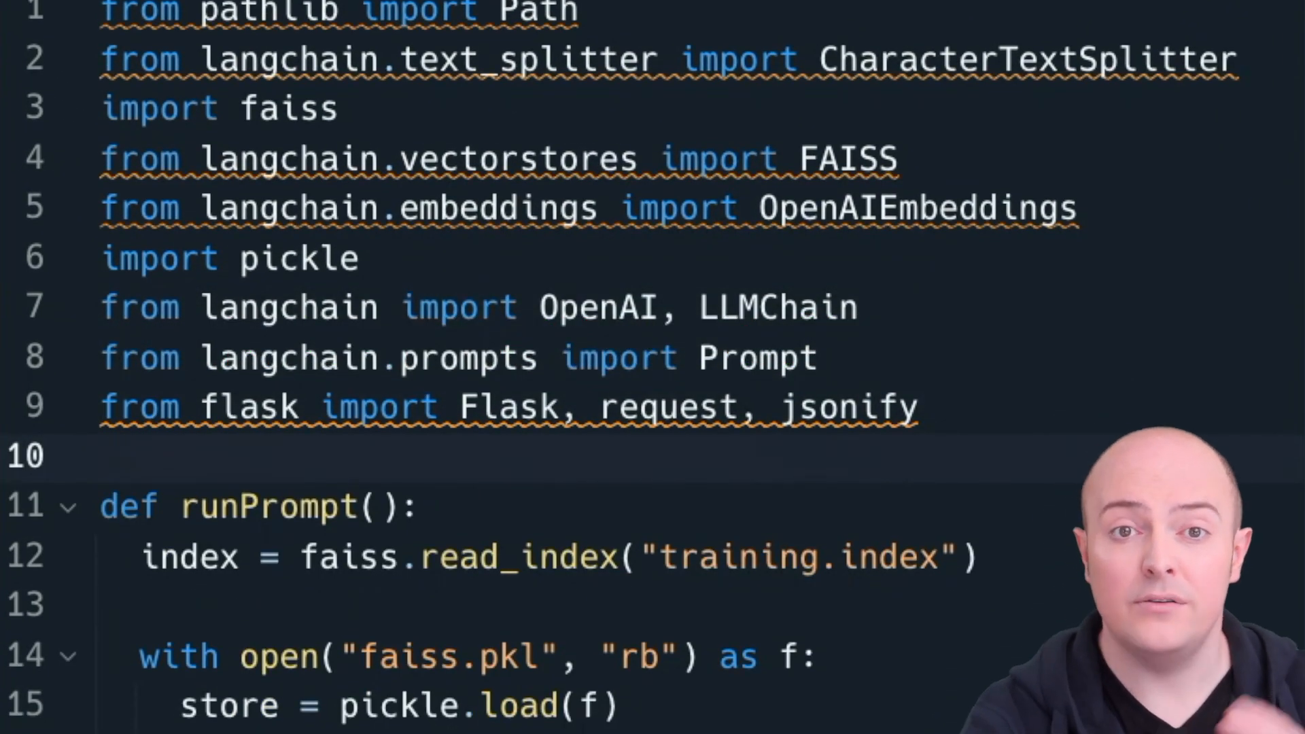
Review the Flask version of main.py, start the API server, and switch to the client repl that posts questions
scroll("down", 3)
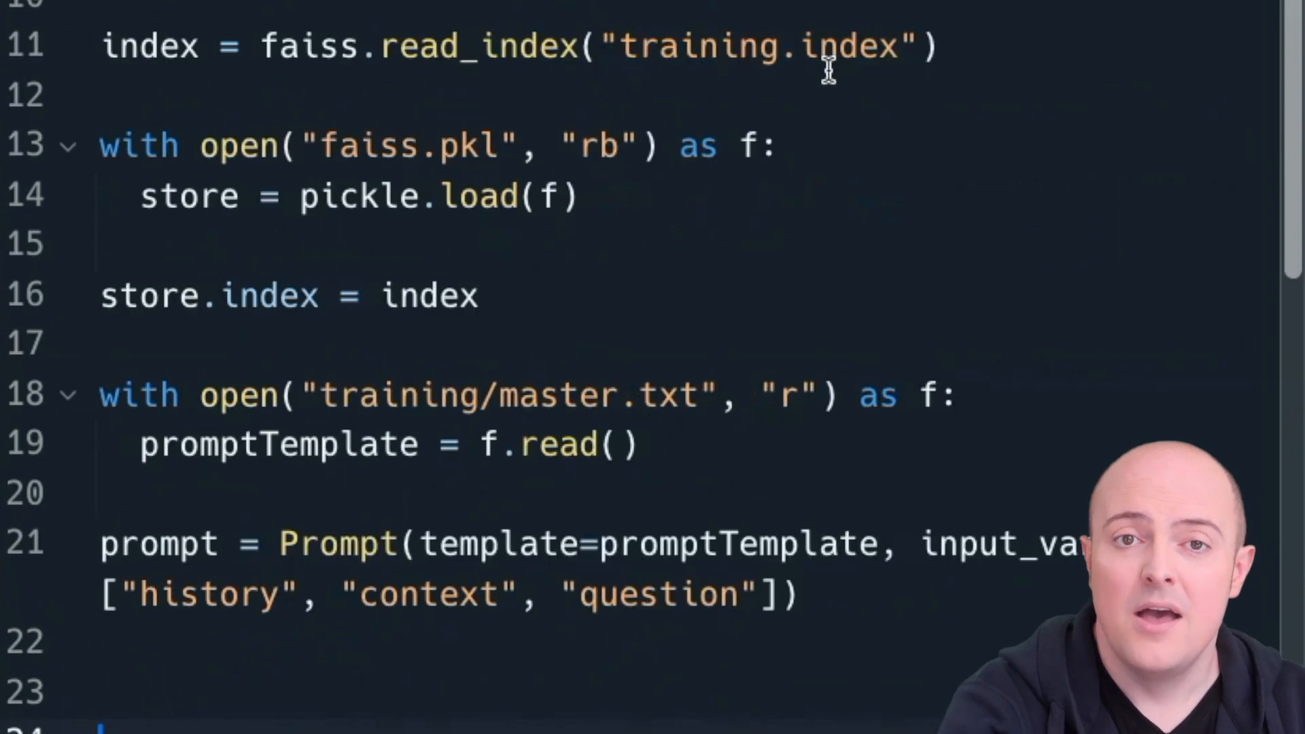
scroll("down", 3)
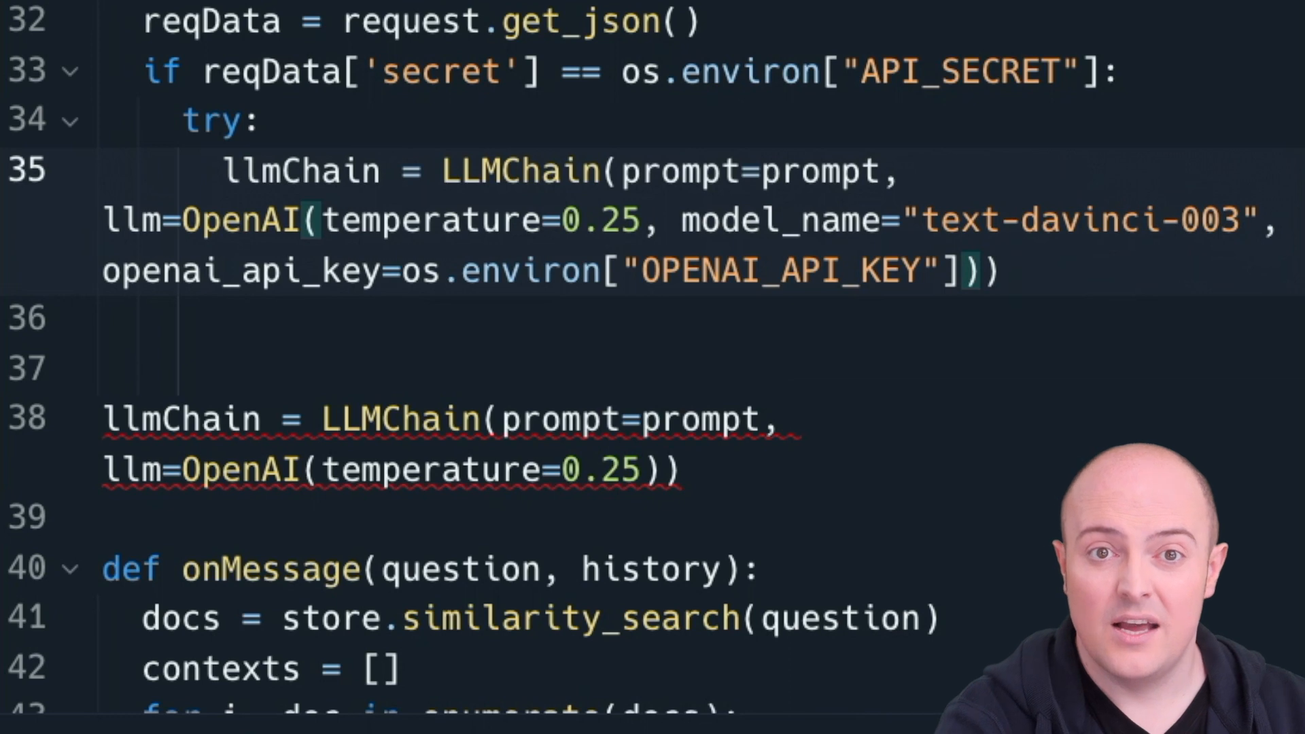
scroll("down", 3)
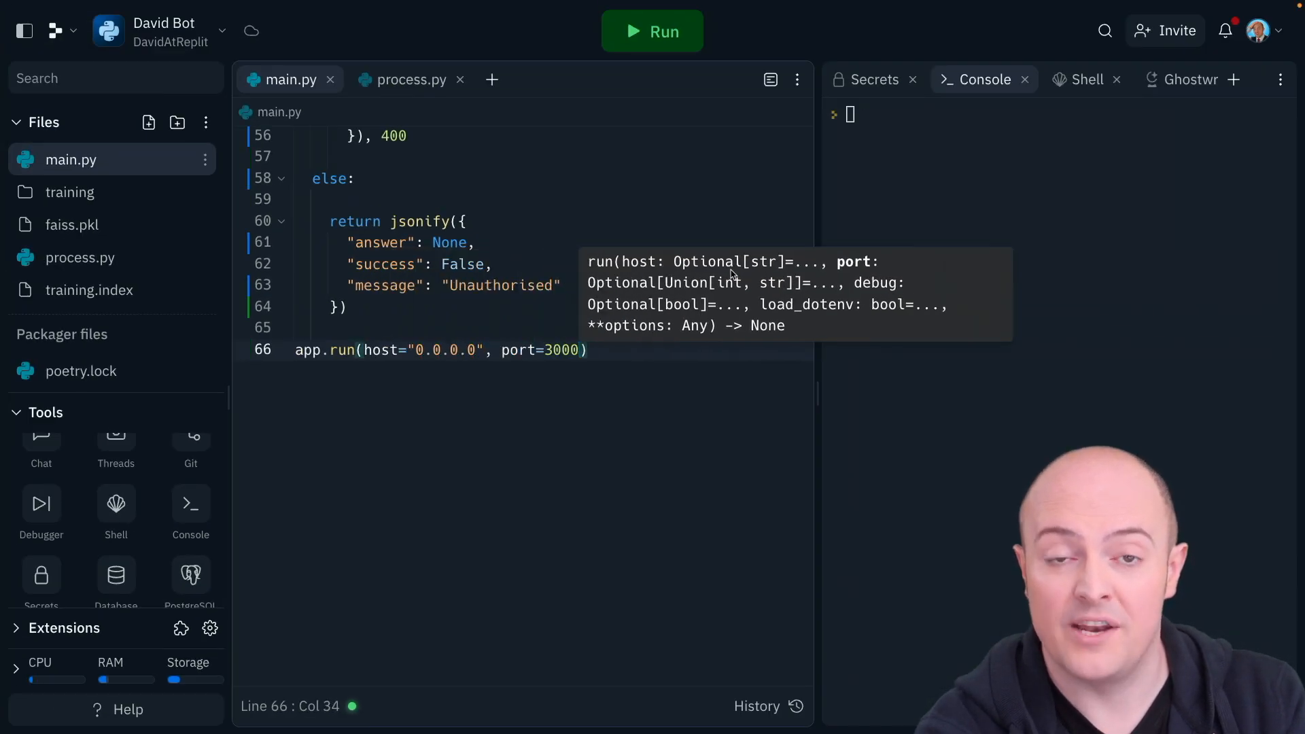
left_click(652, 31)
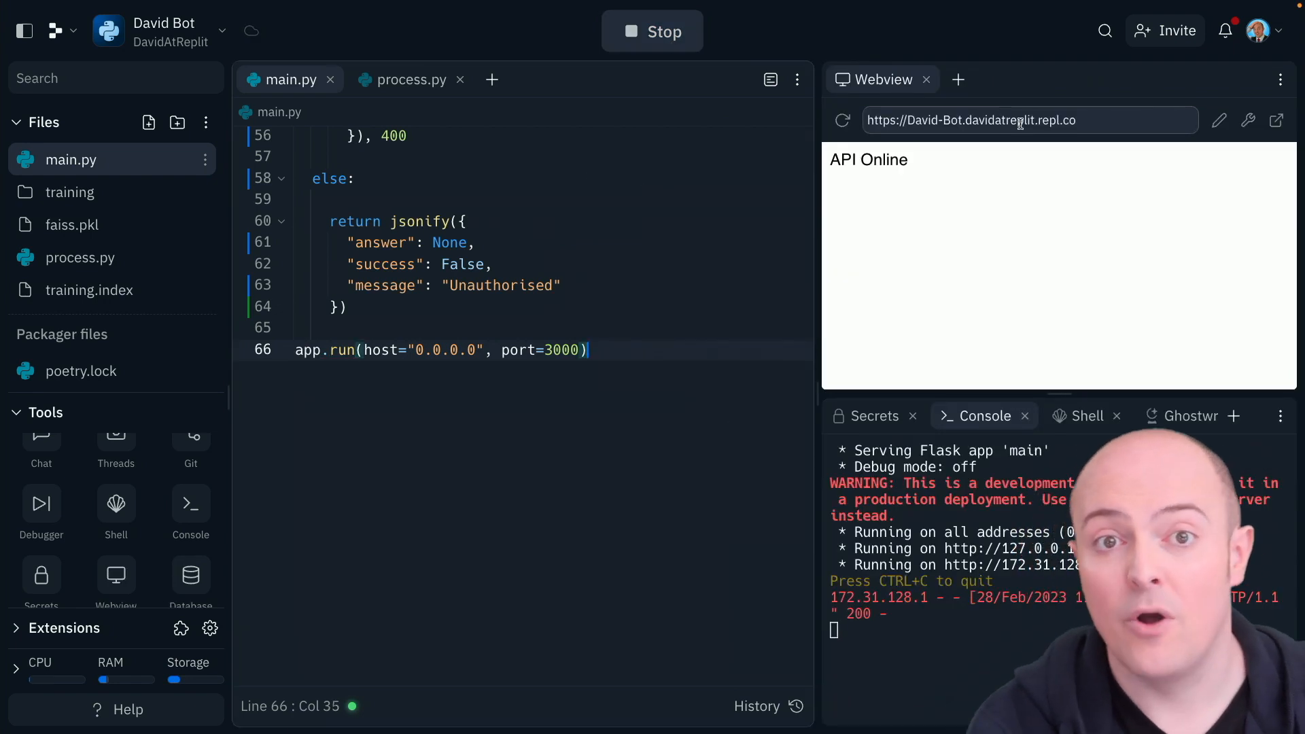
left_click(1024, 120)
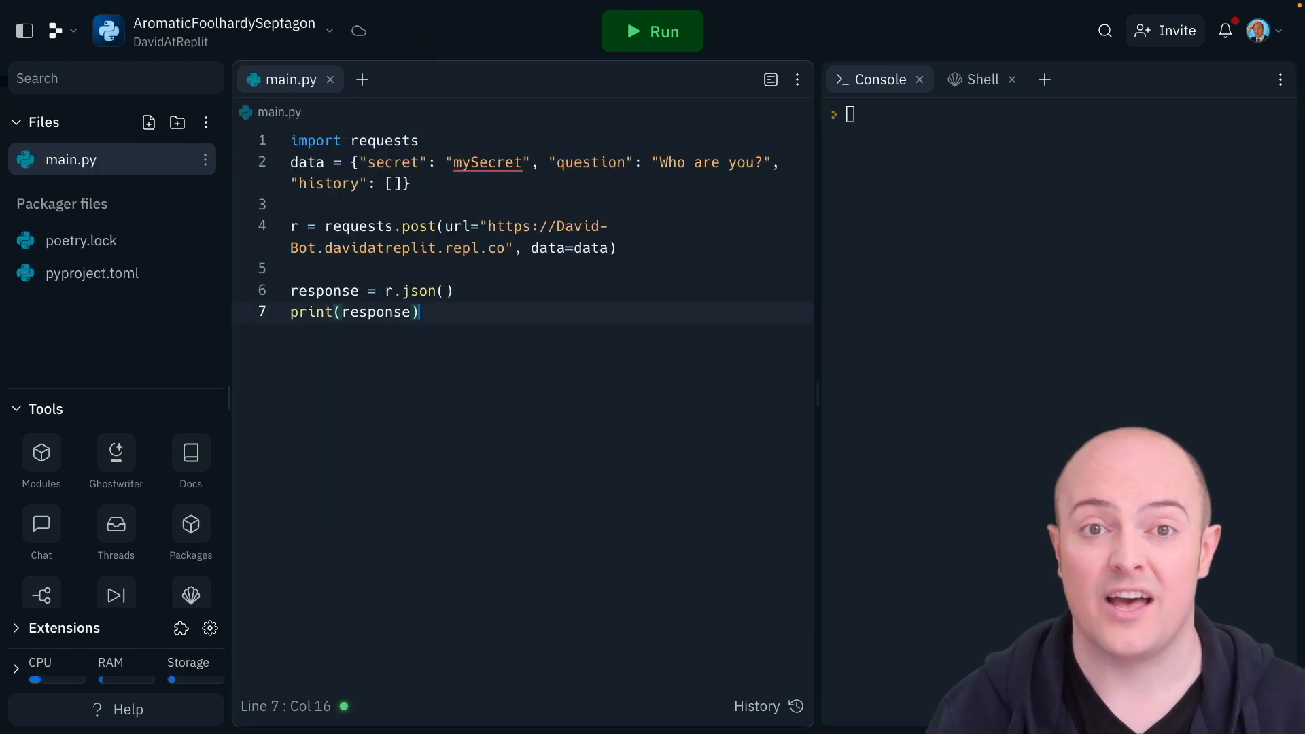
mouse_move(602, 295)
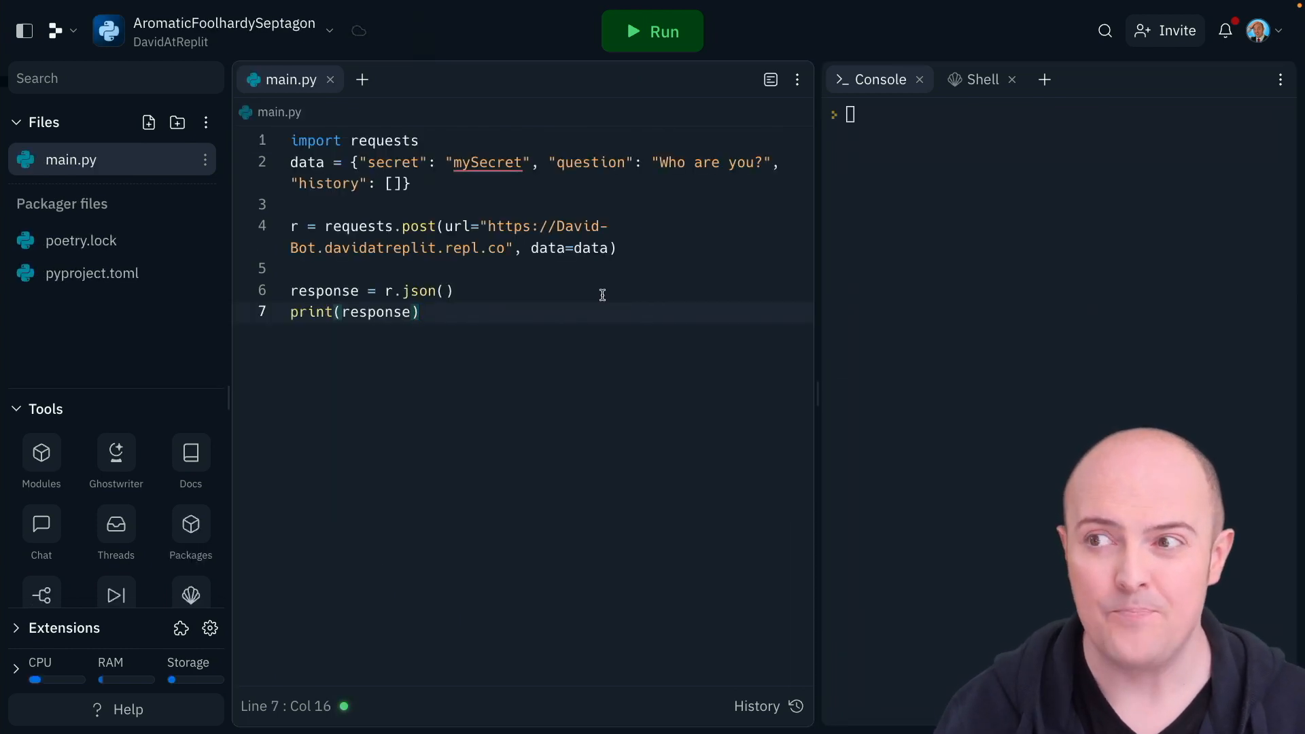